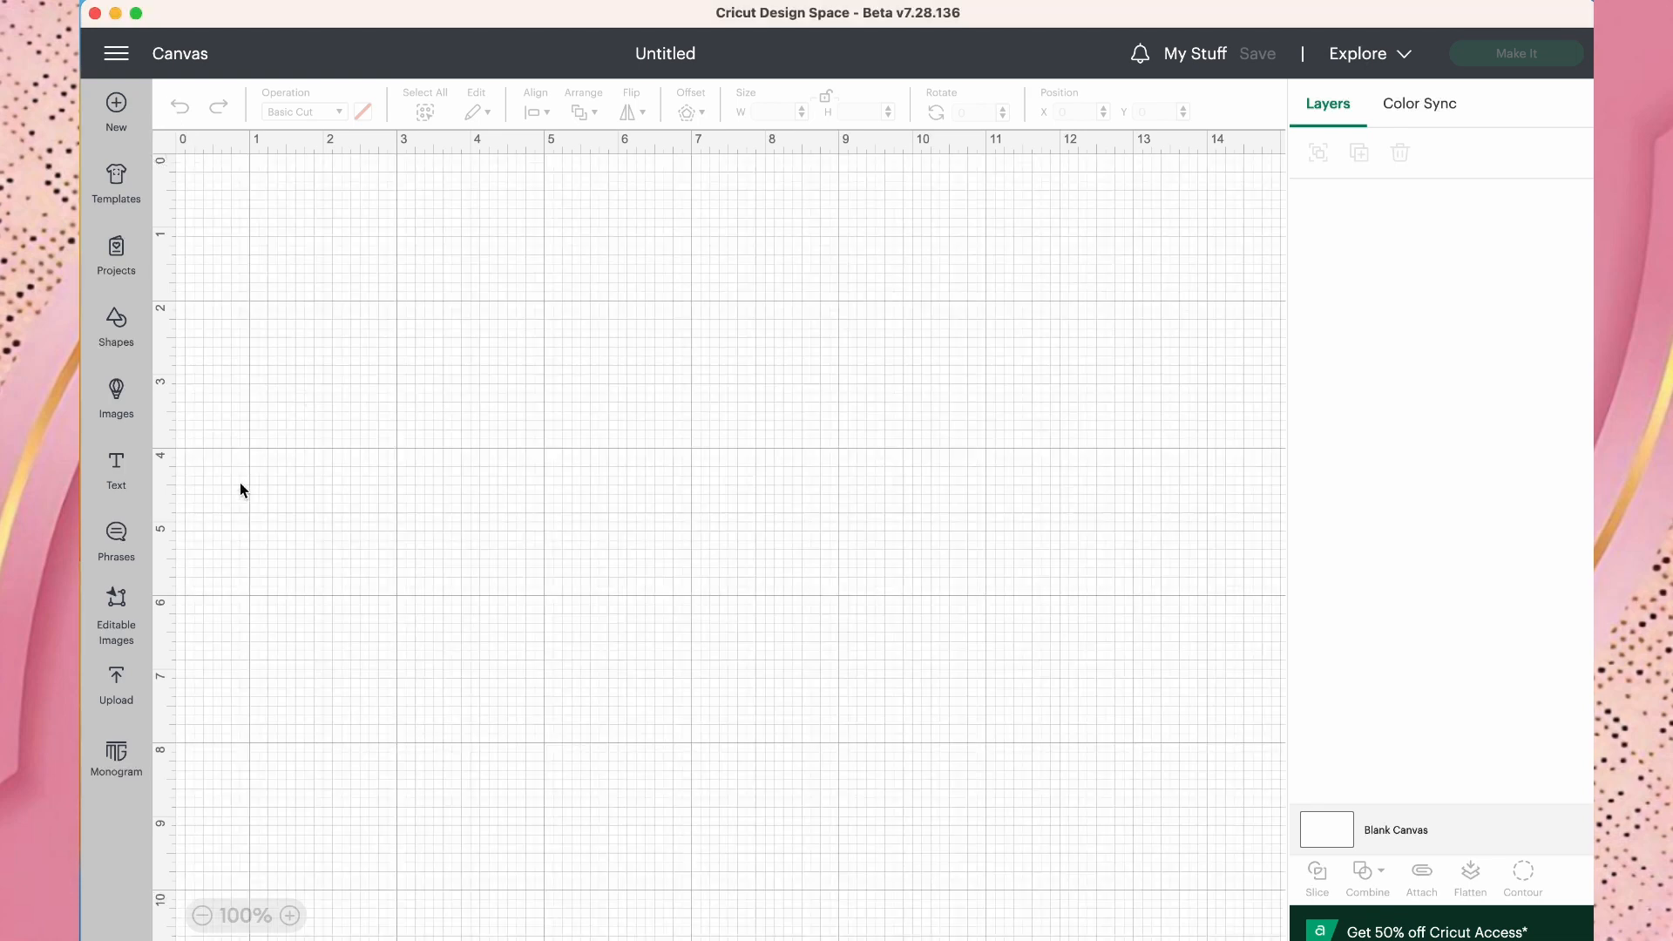
mouse_move(216, 620)
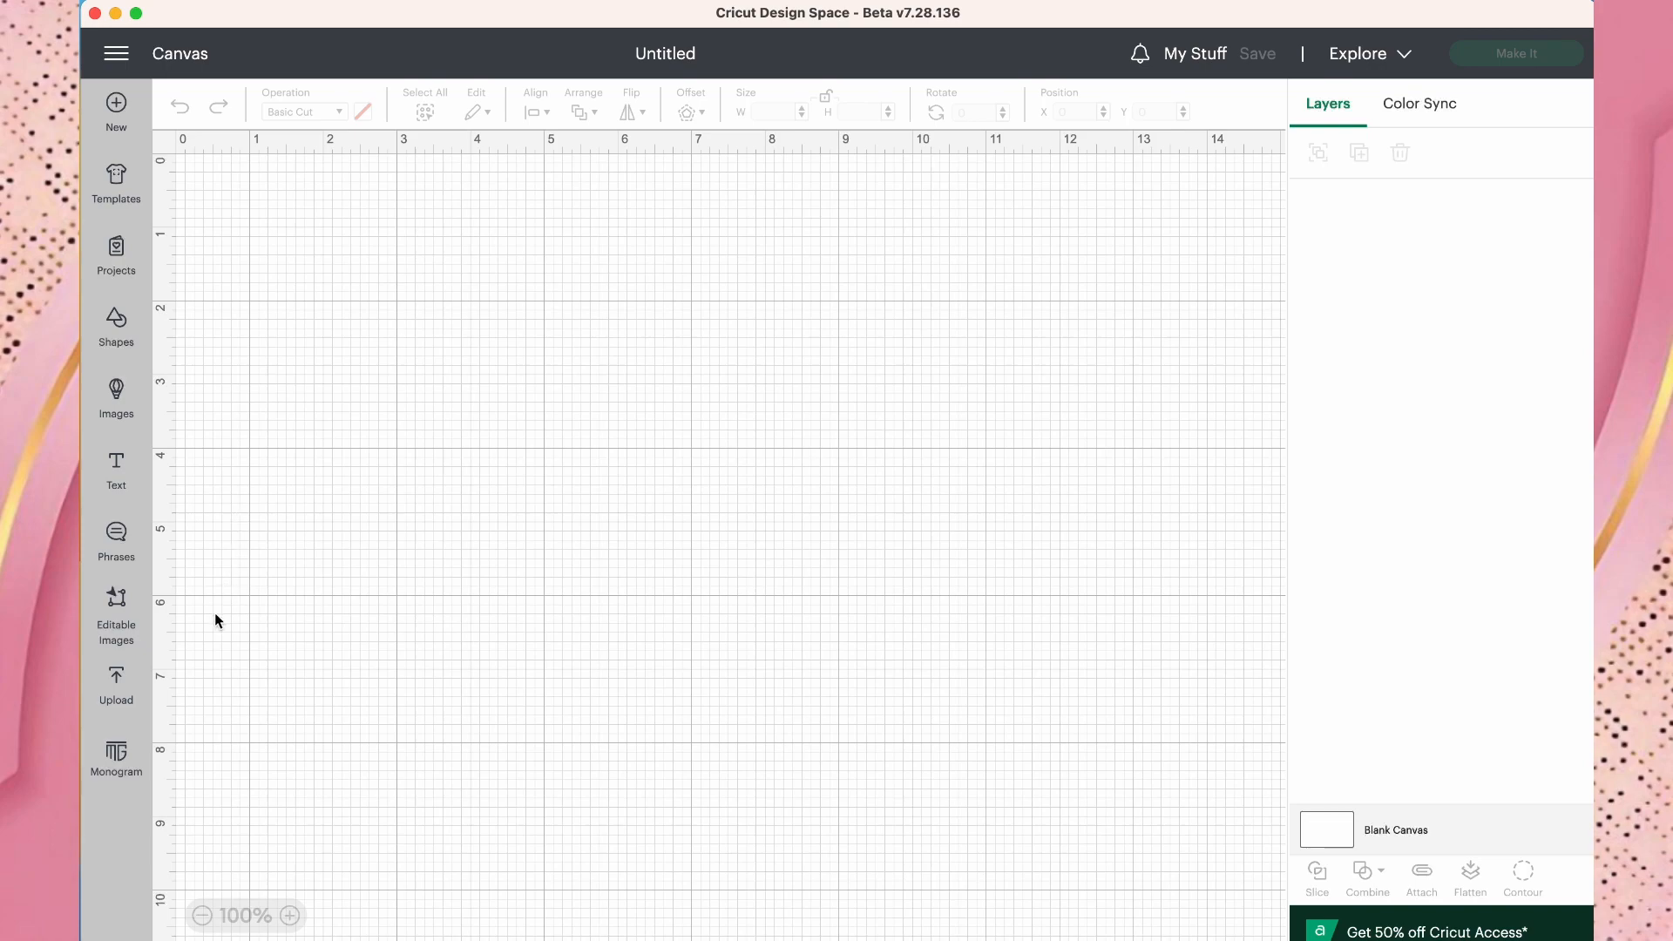
mouse_move(108, 638)
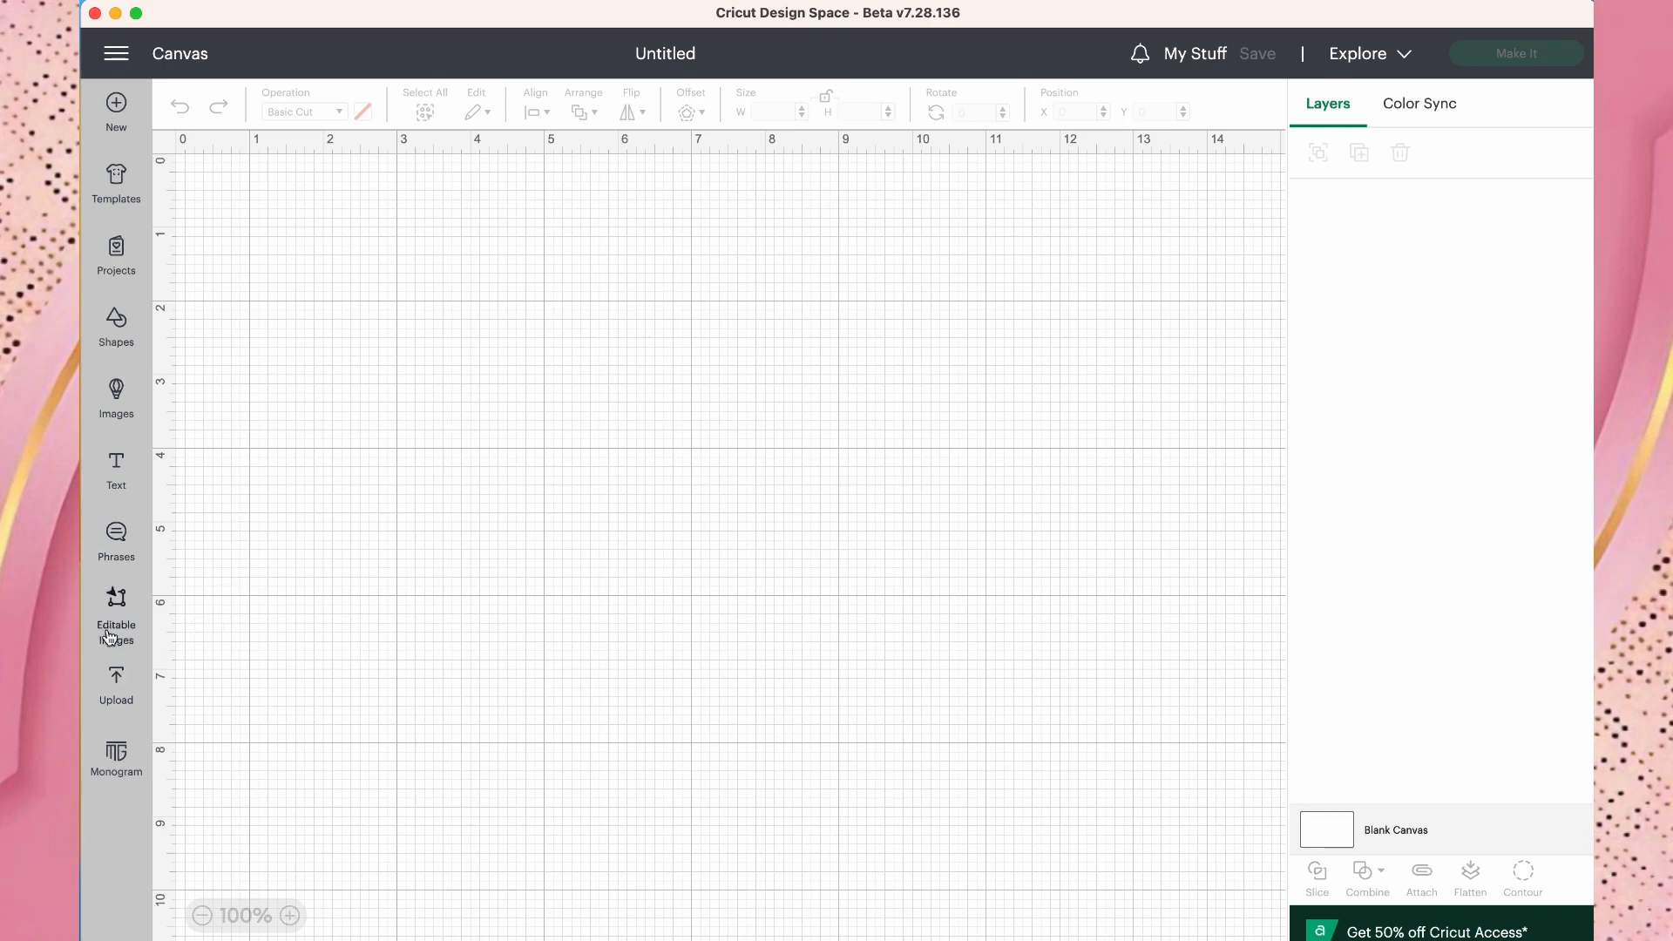
Go to Upload and start a new image upload to reach the file drop area.
left_click(115, 683)
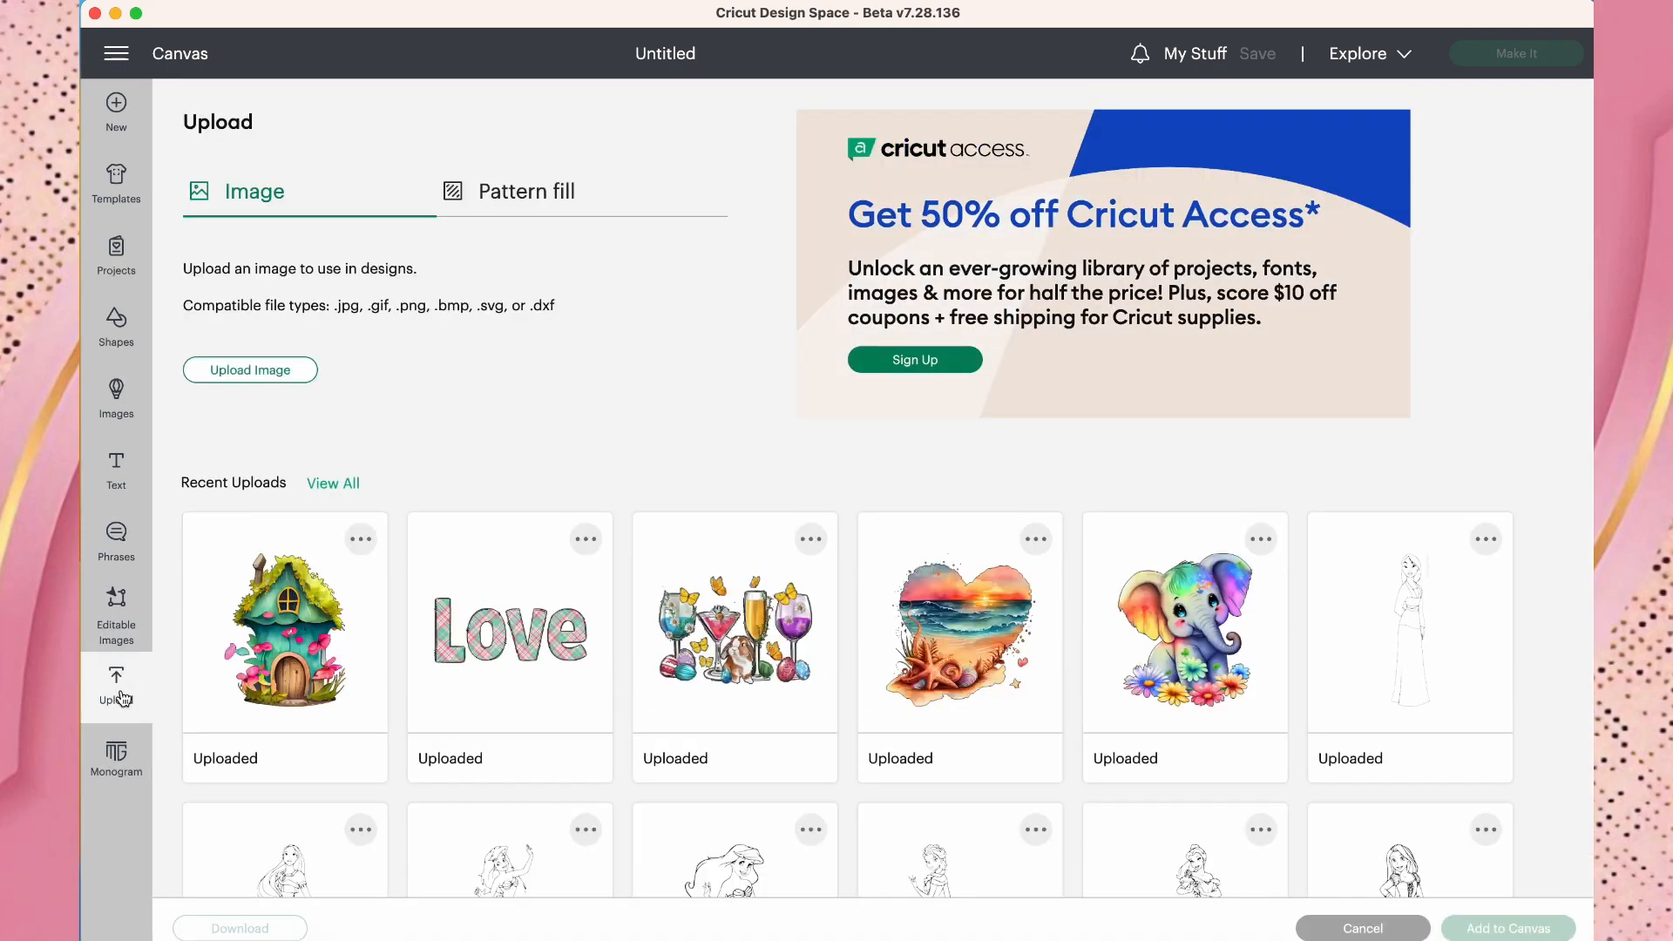
mouse_move(876, 664)
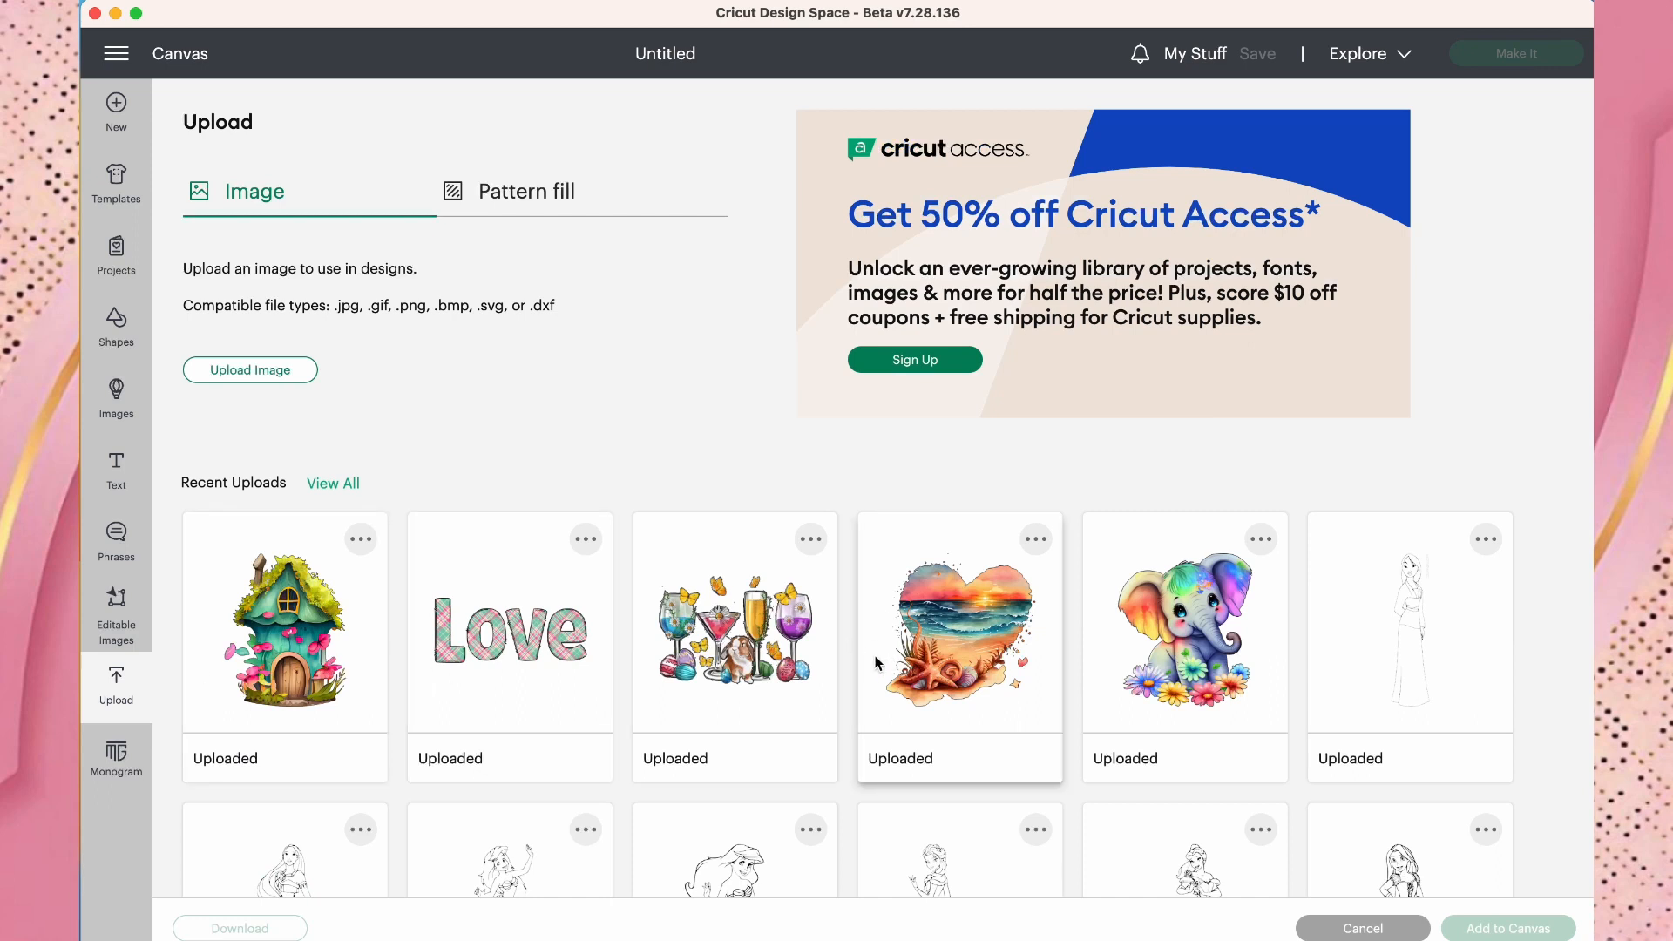
mouse_move(281, 399)
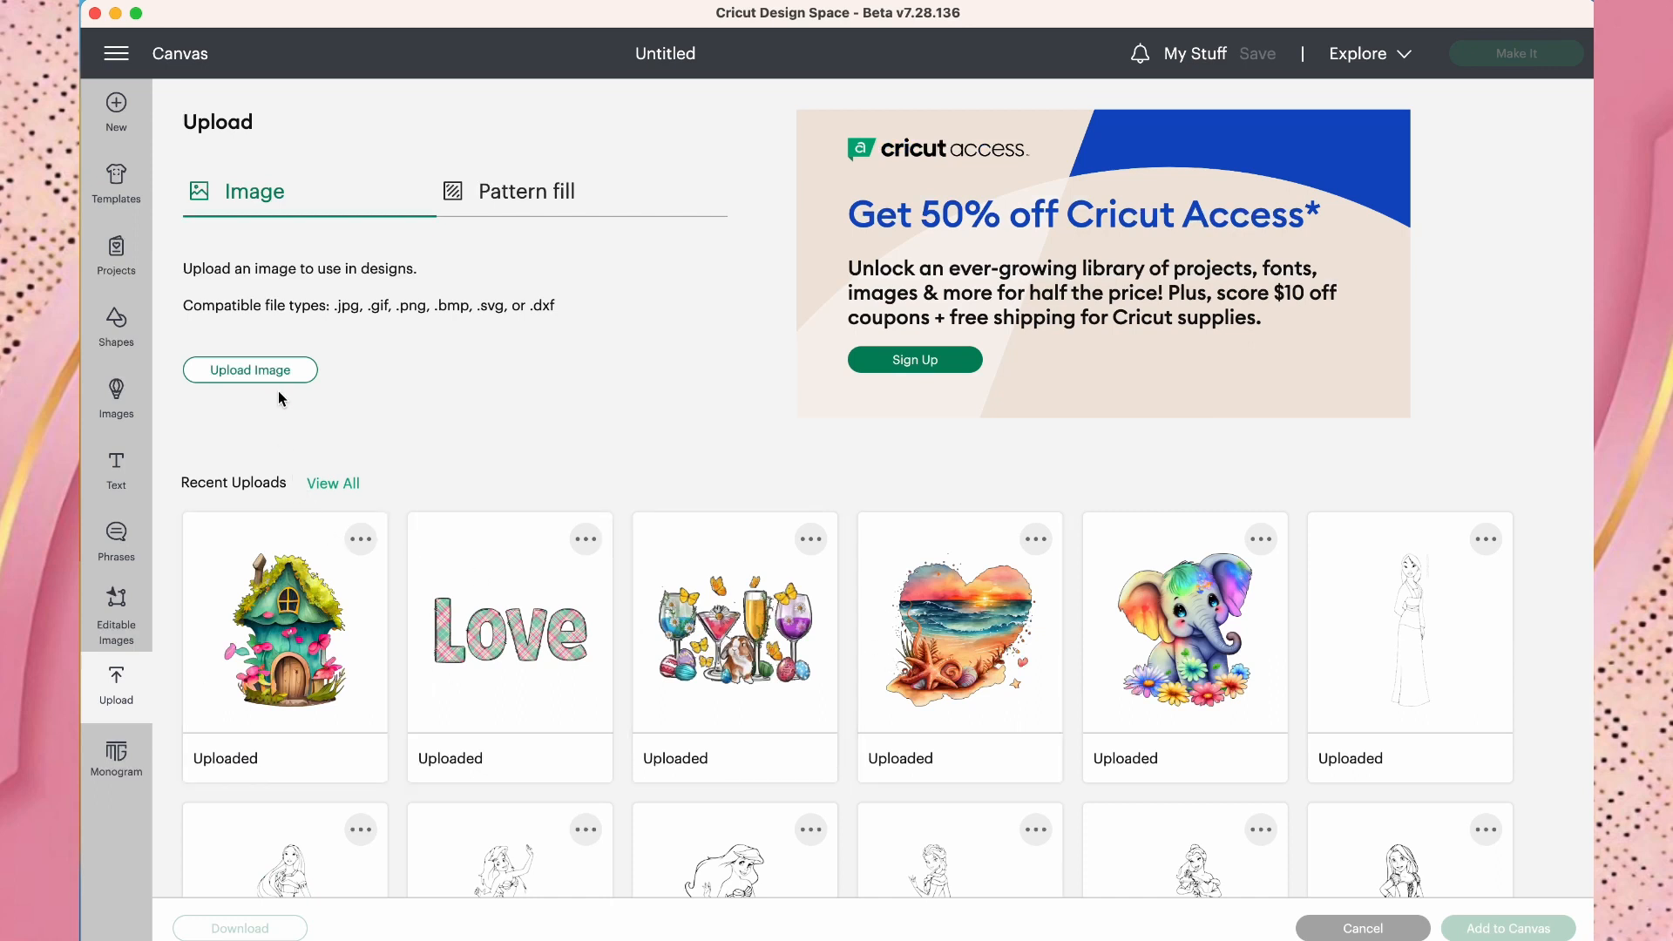
left_click(249, 370)
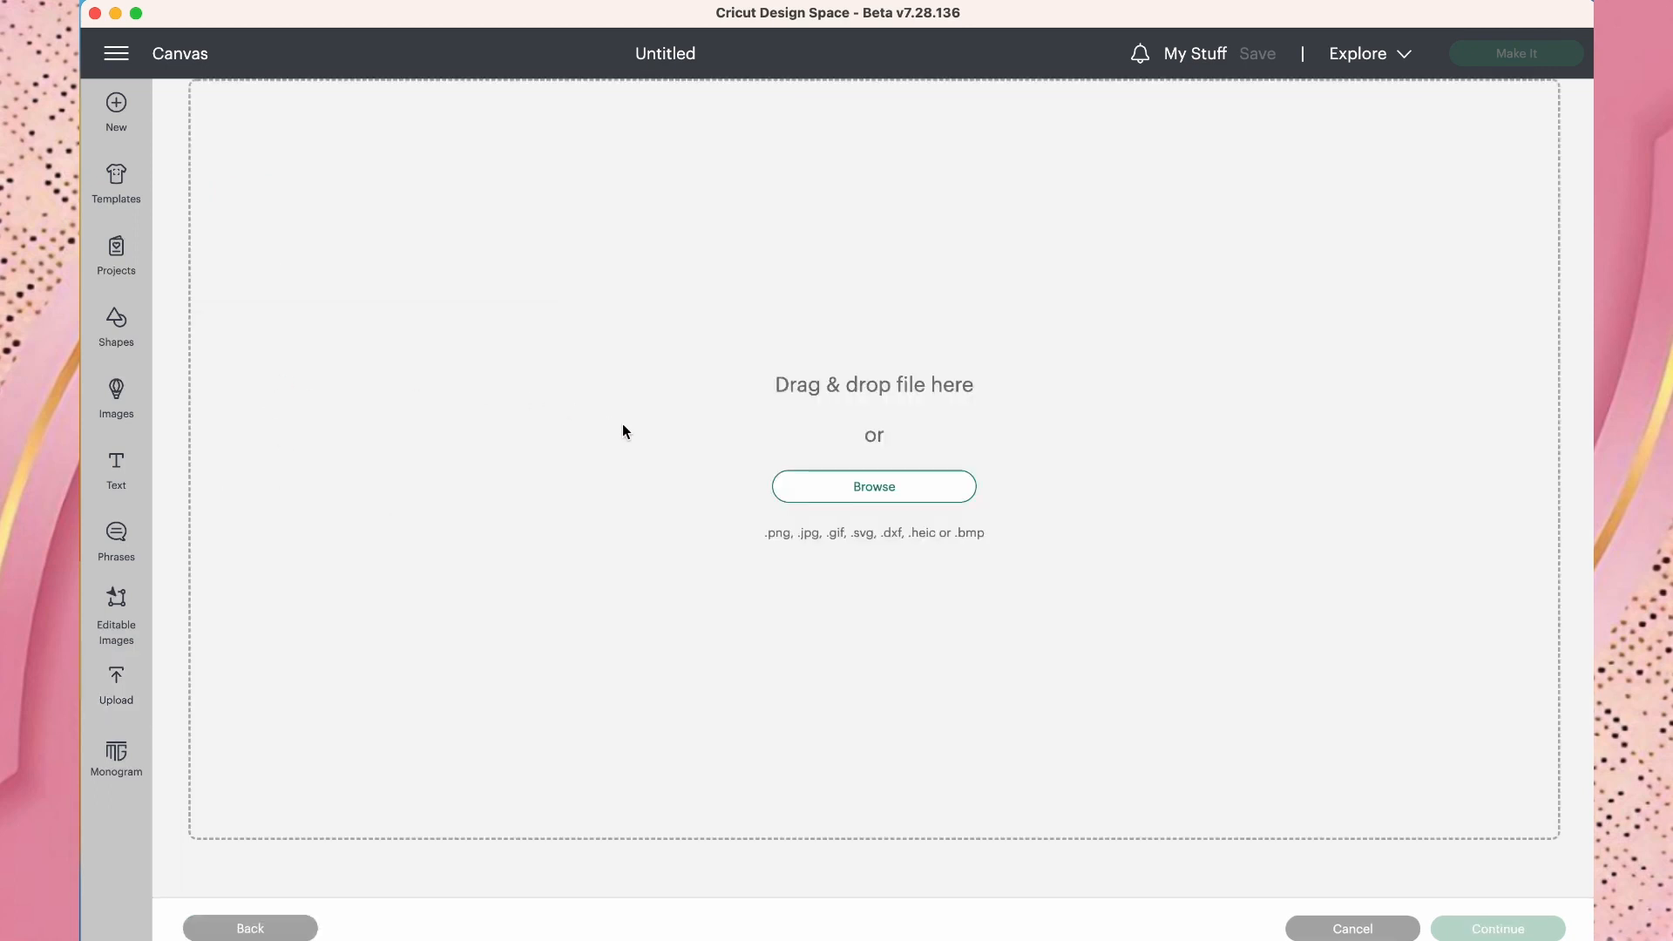
Browse the computer and choose Egg_All_Pieces.svg in the Egg_SVGs folder.
left_click(873, 486)
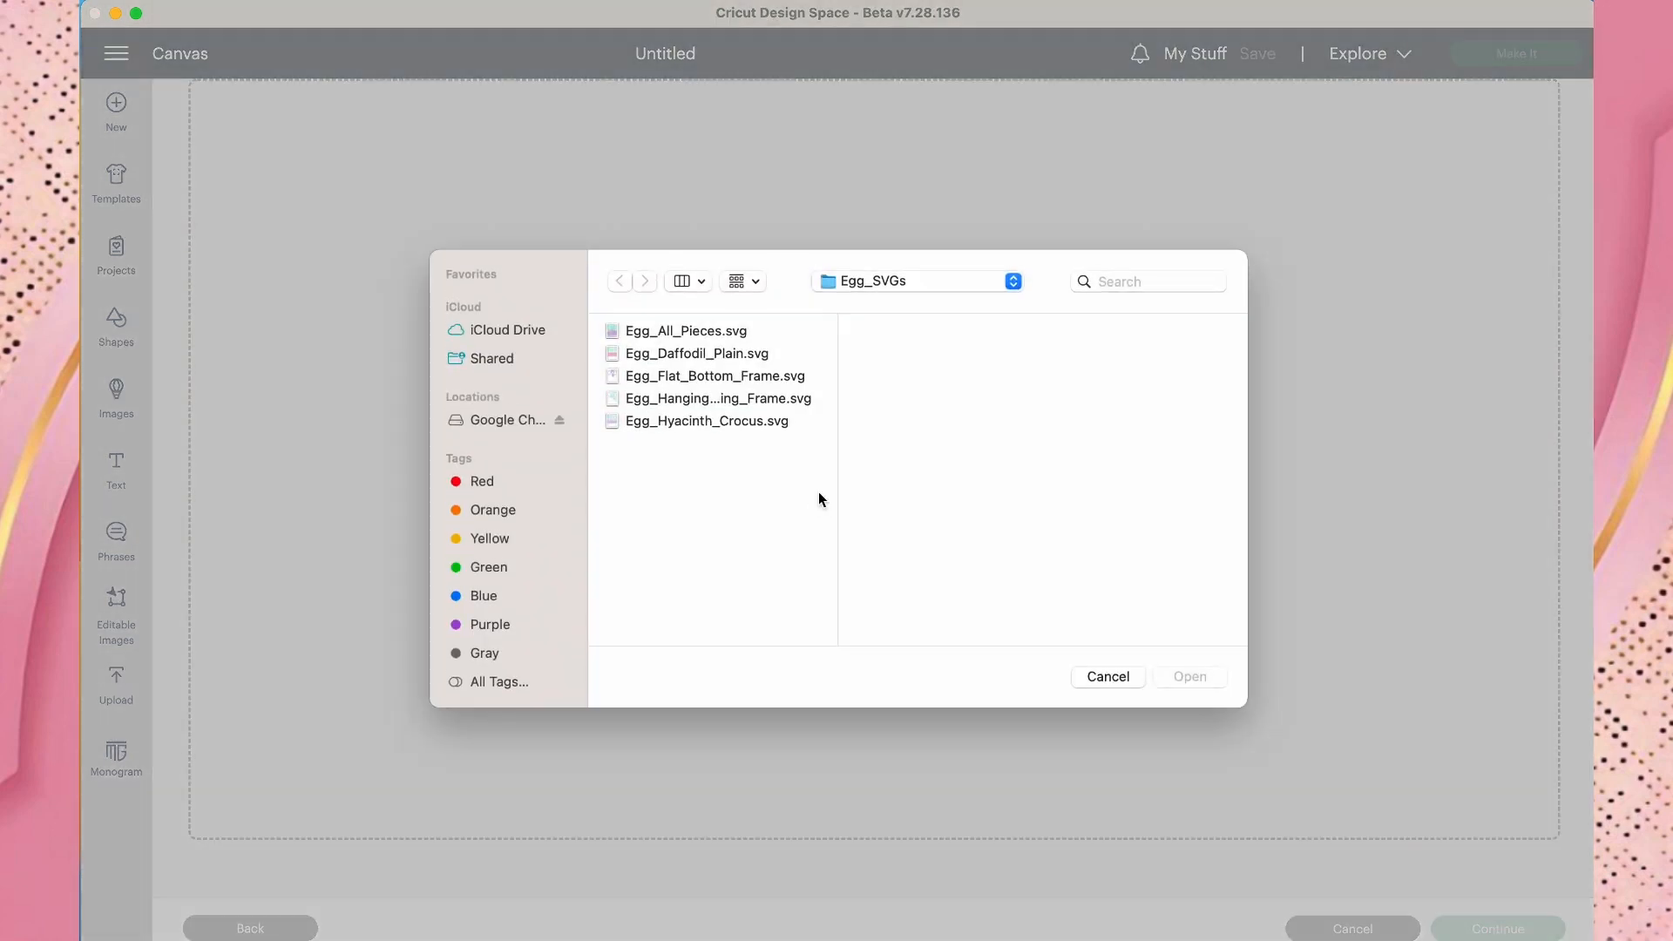
mouse_move(700, 340)
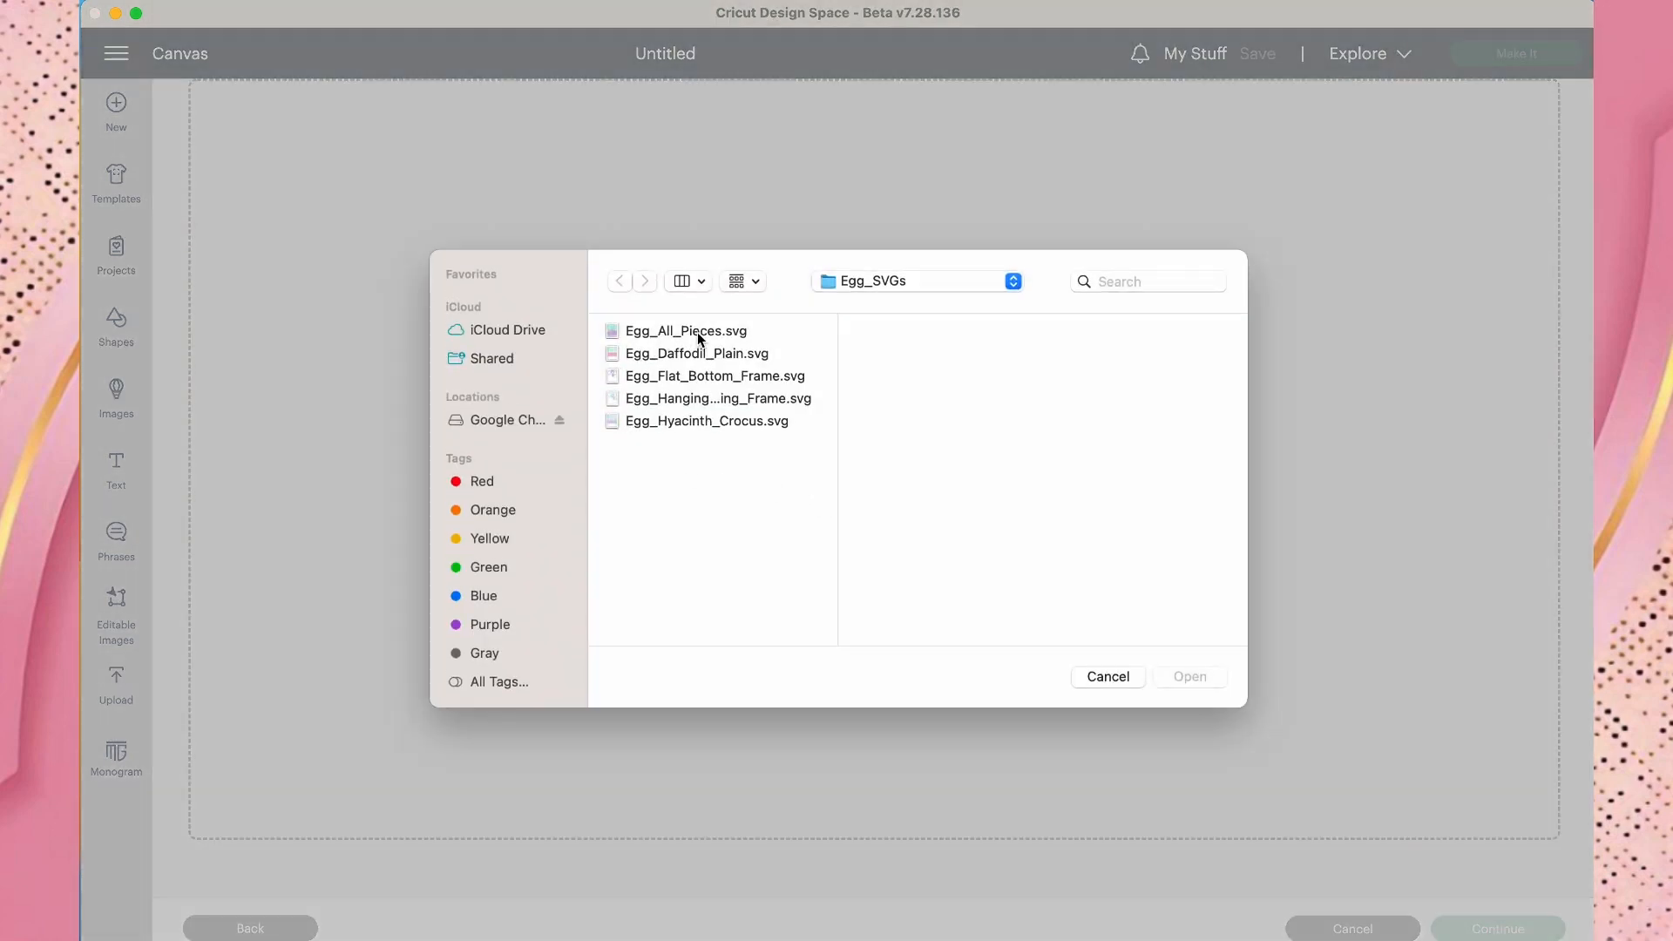
mouse_move(762, 337)
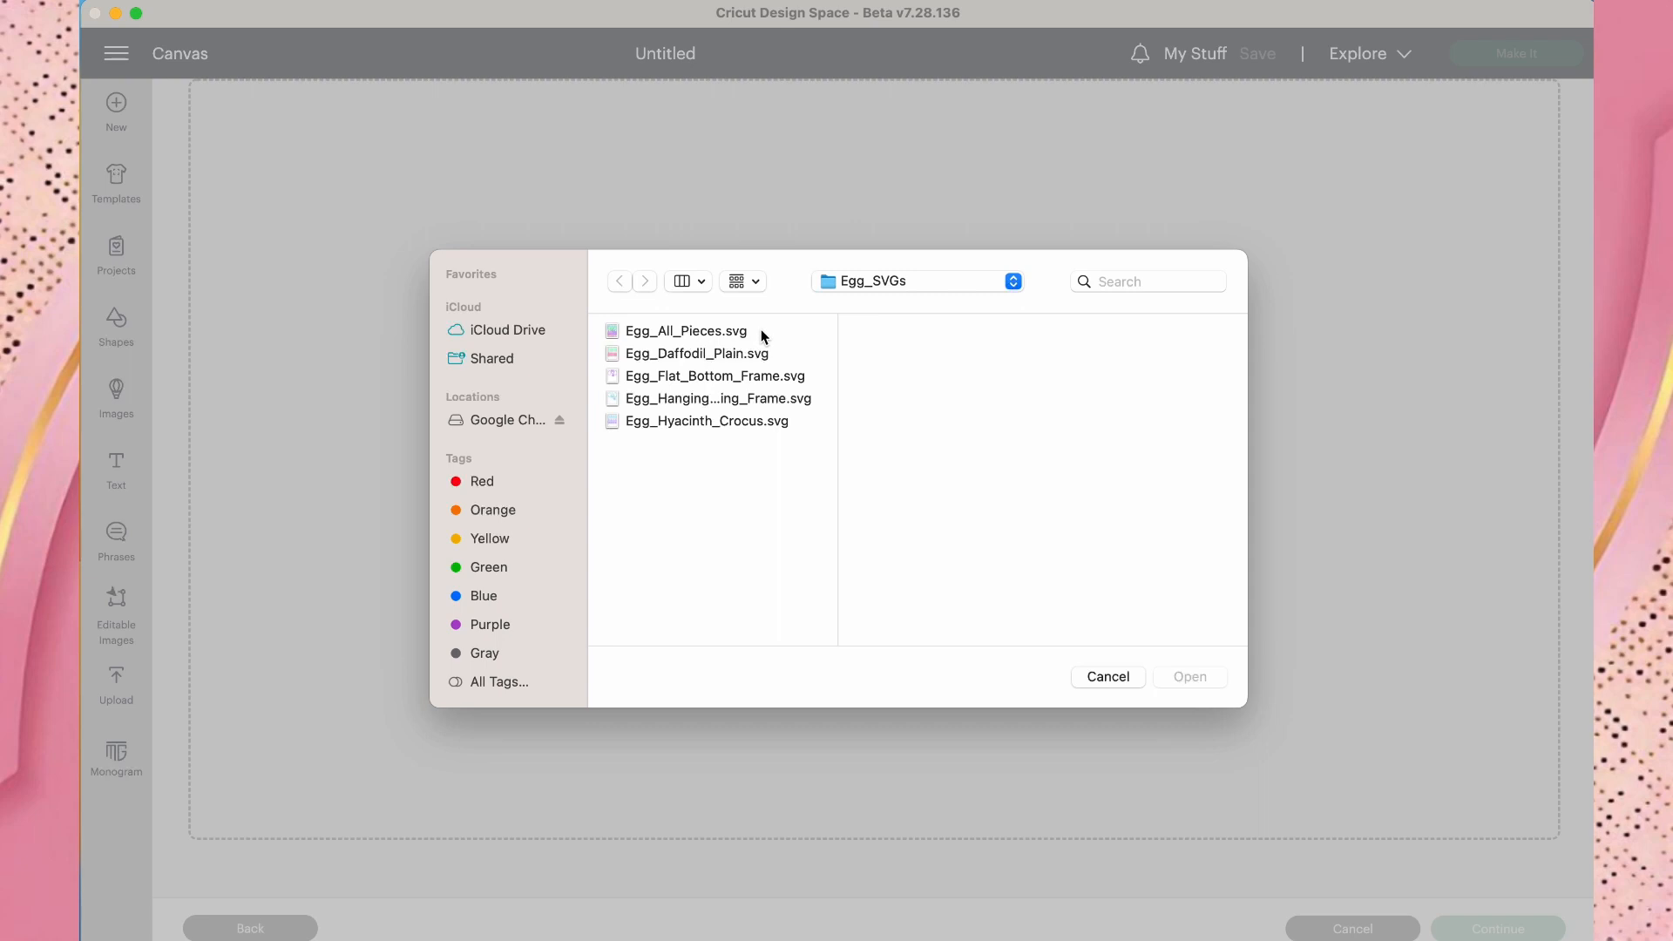
mouse_move(724, 340)
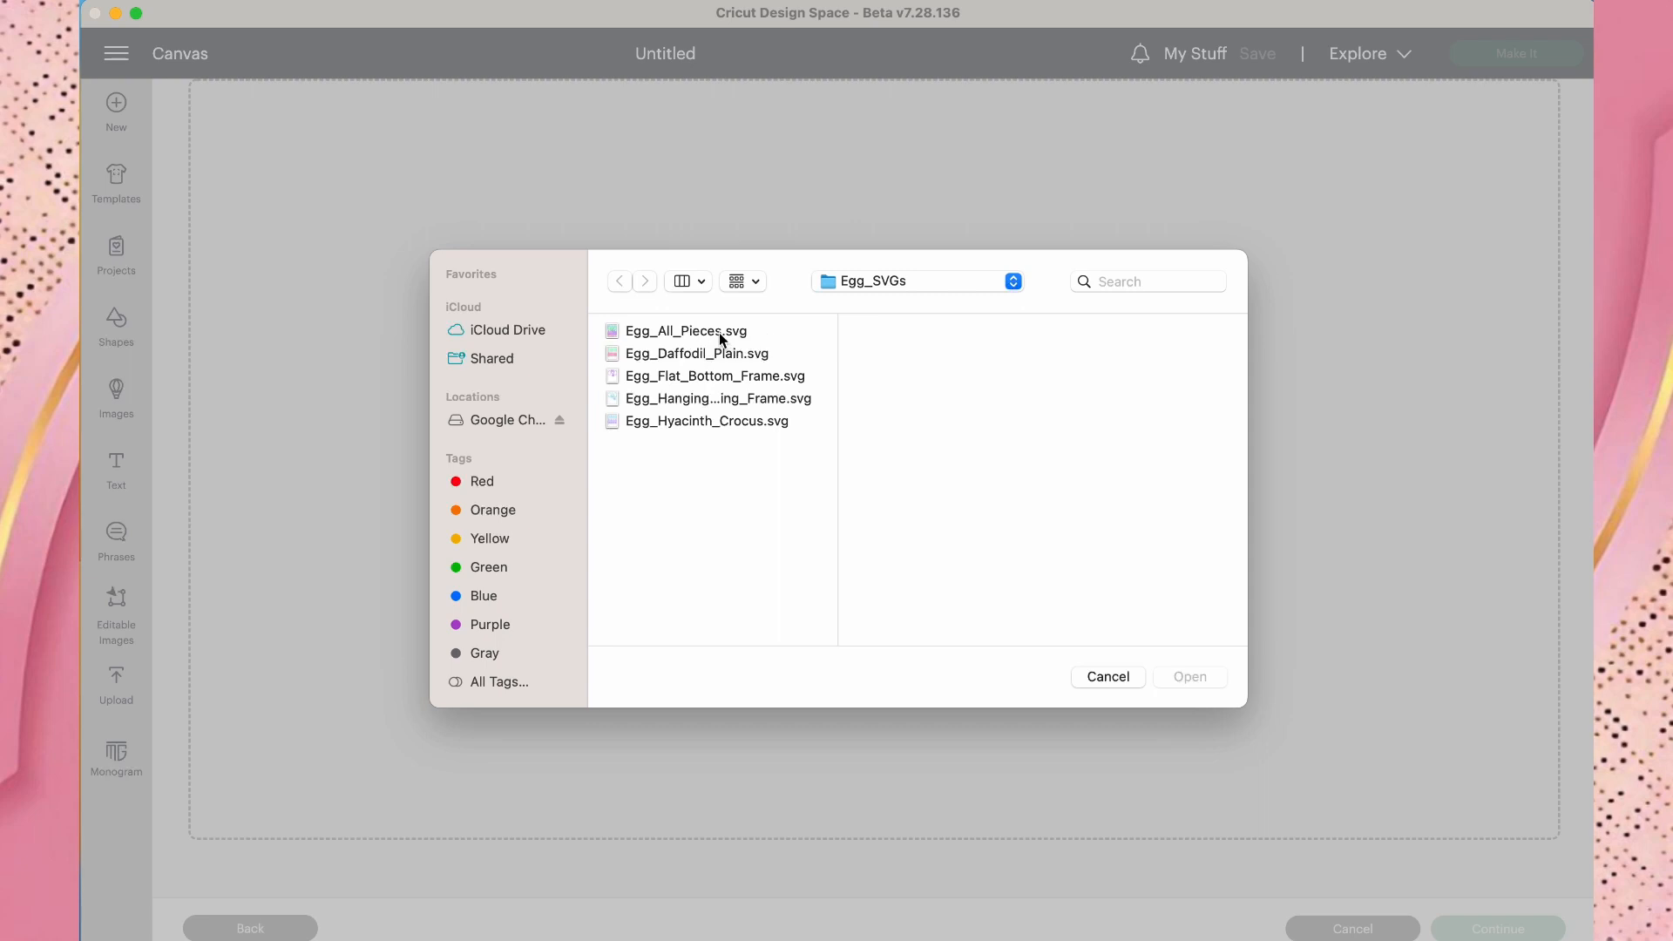
left_click(687, 331)
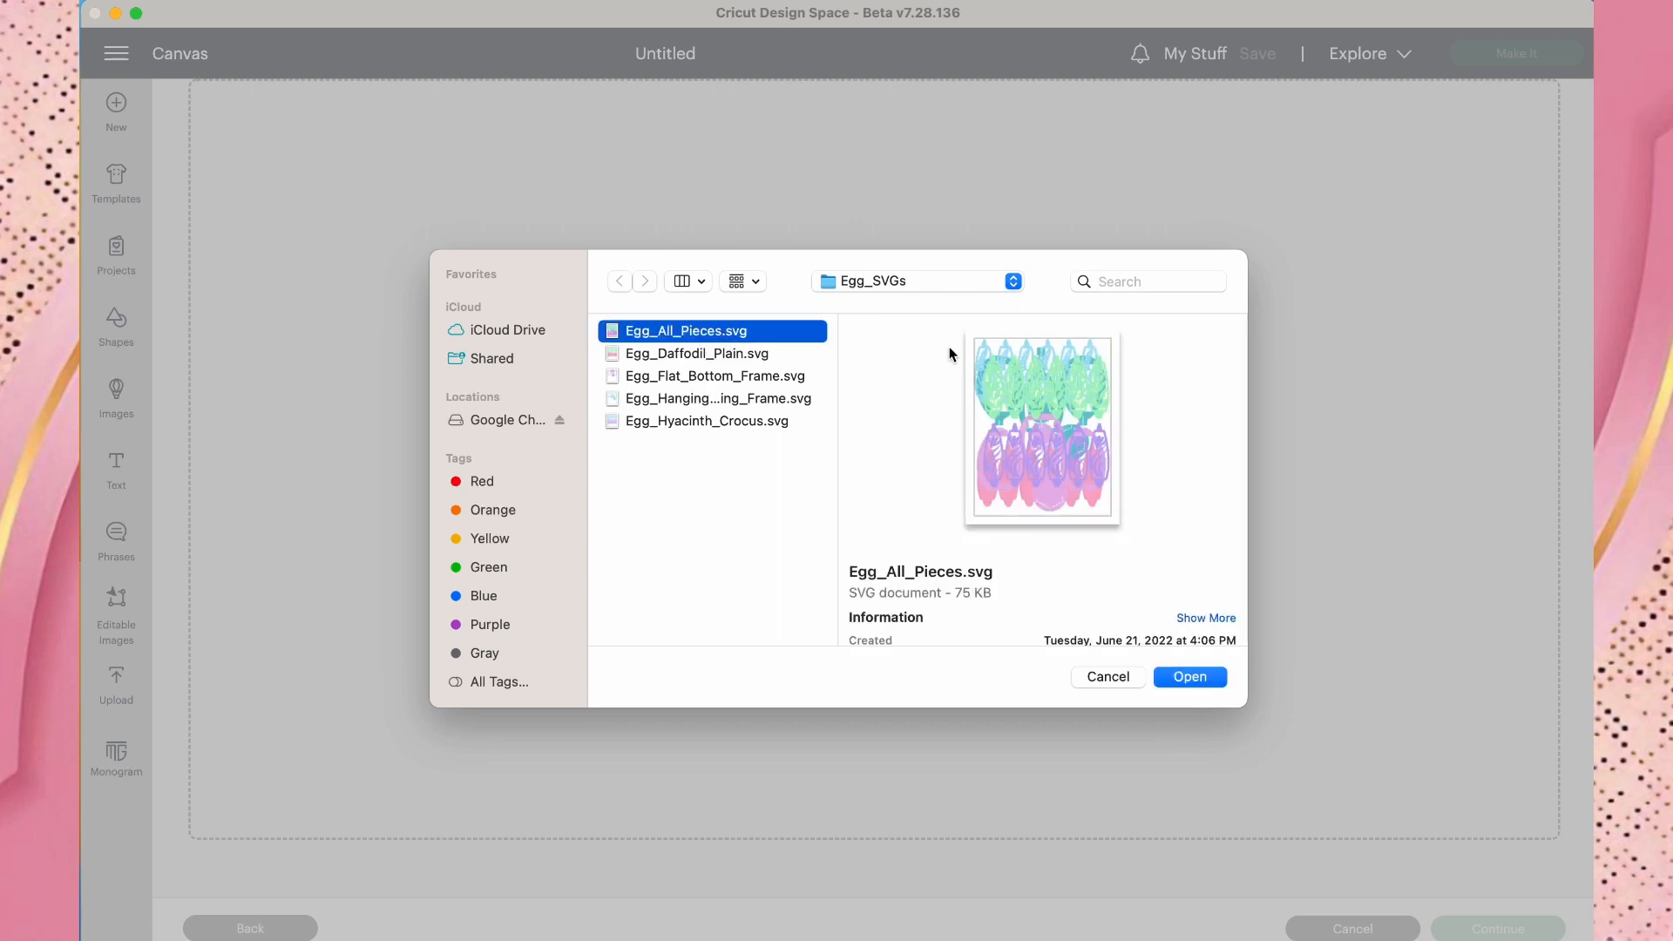
mouse_move(916, 485)
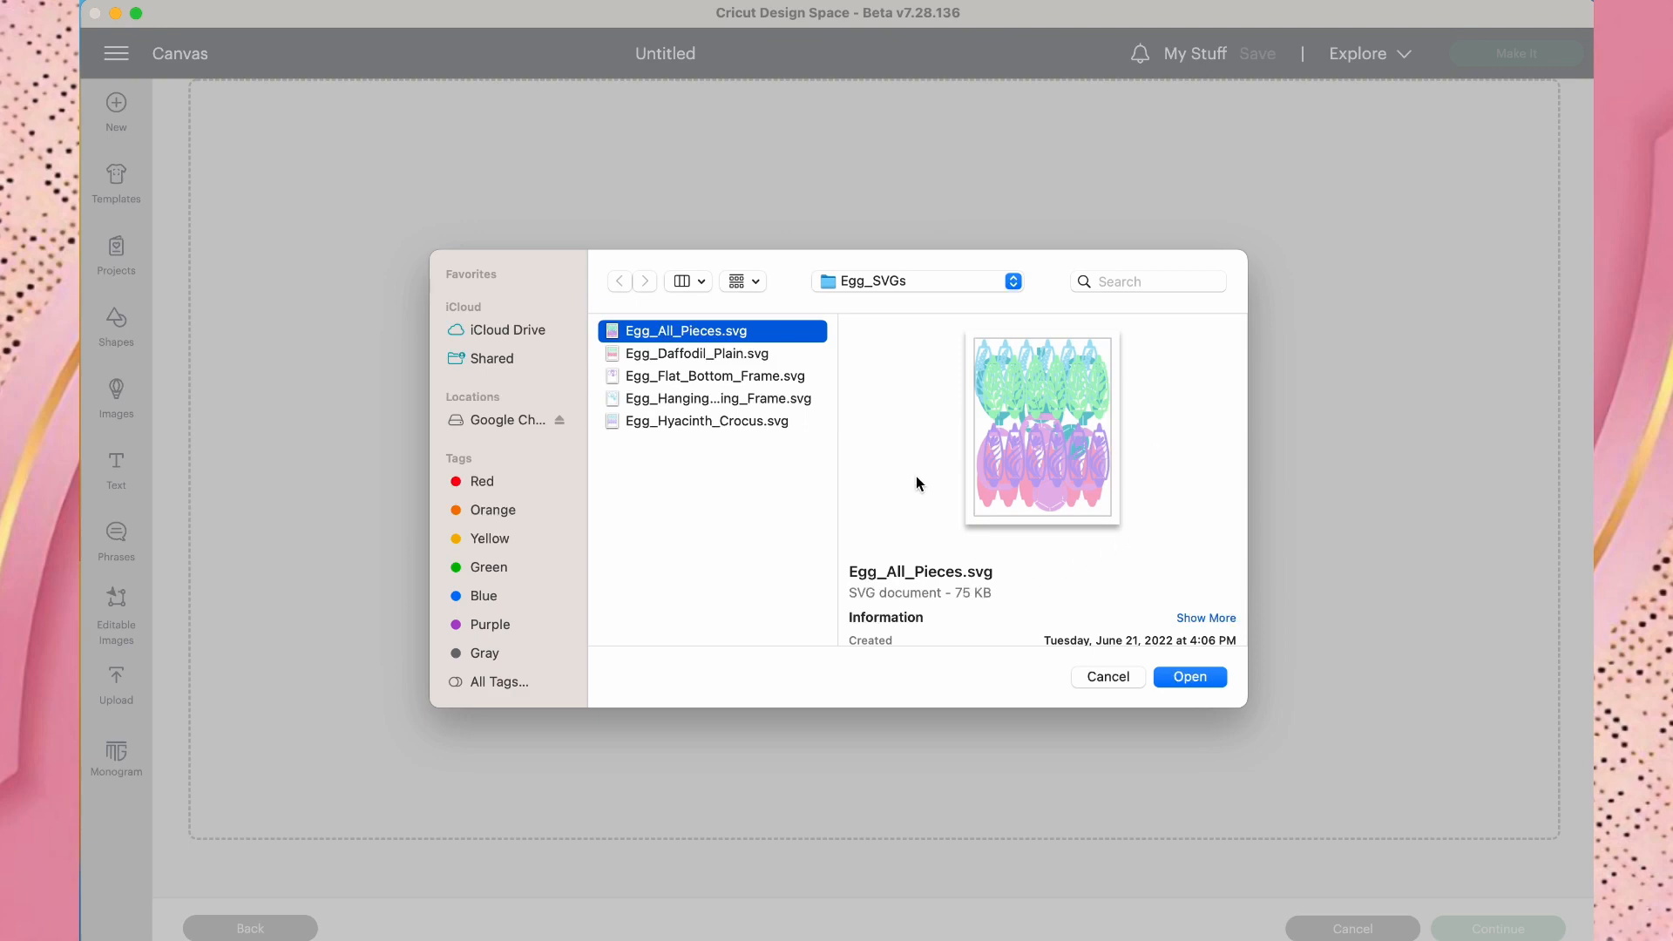
left_click(1189, 676)
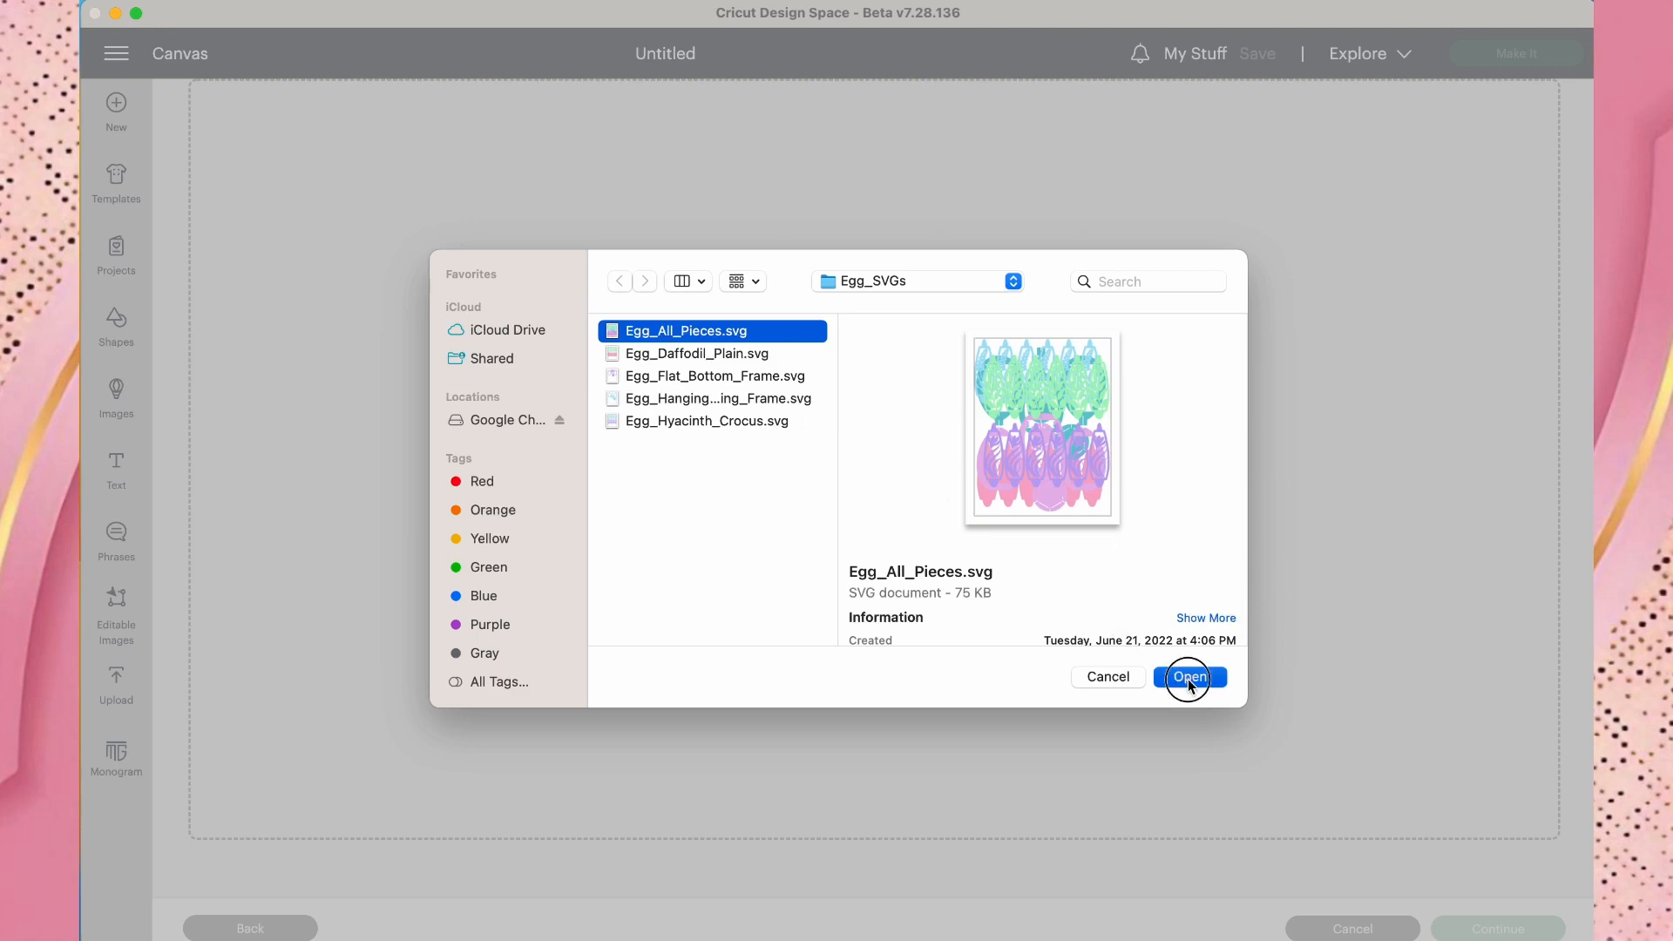
Upload Egg_All_Pieces as a cut image and select its new thumbnail in Recent Uploads.
left_click(1189, 676)
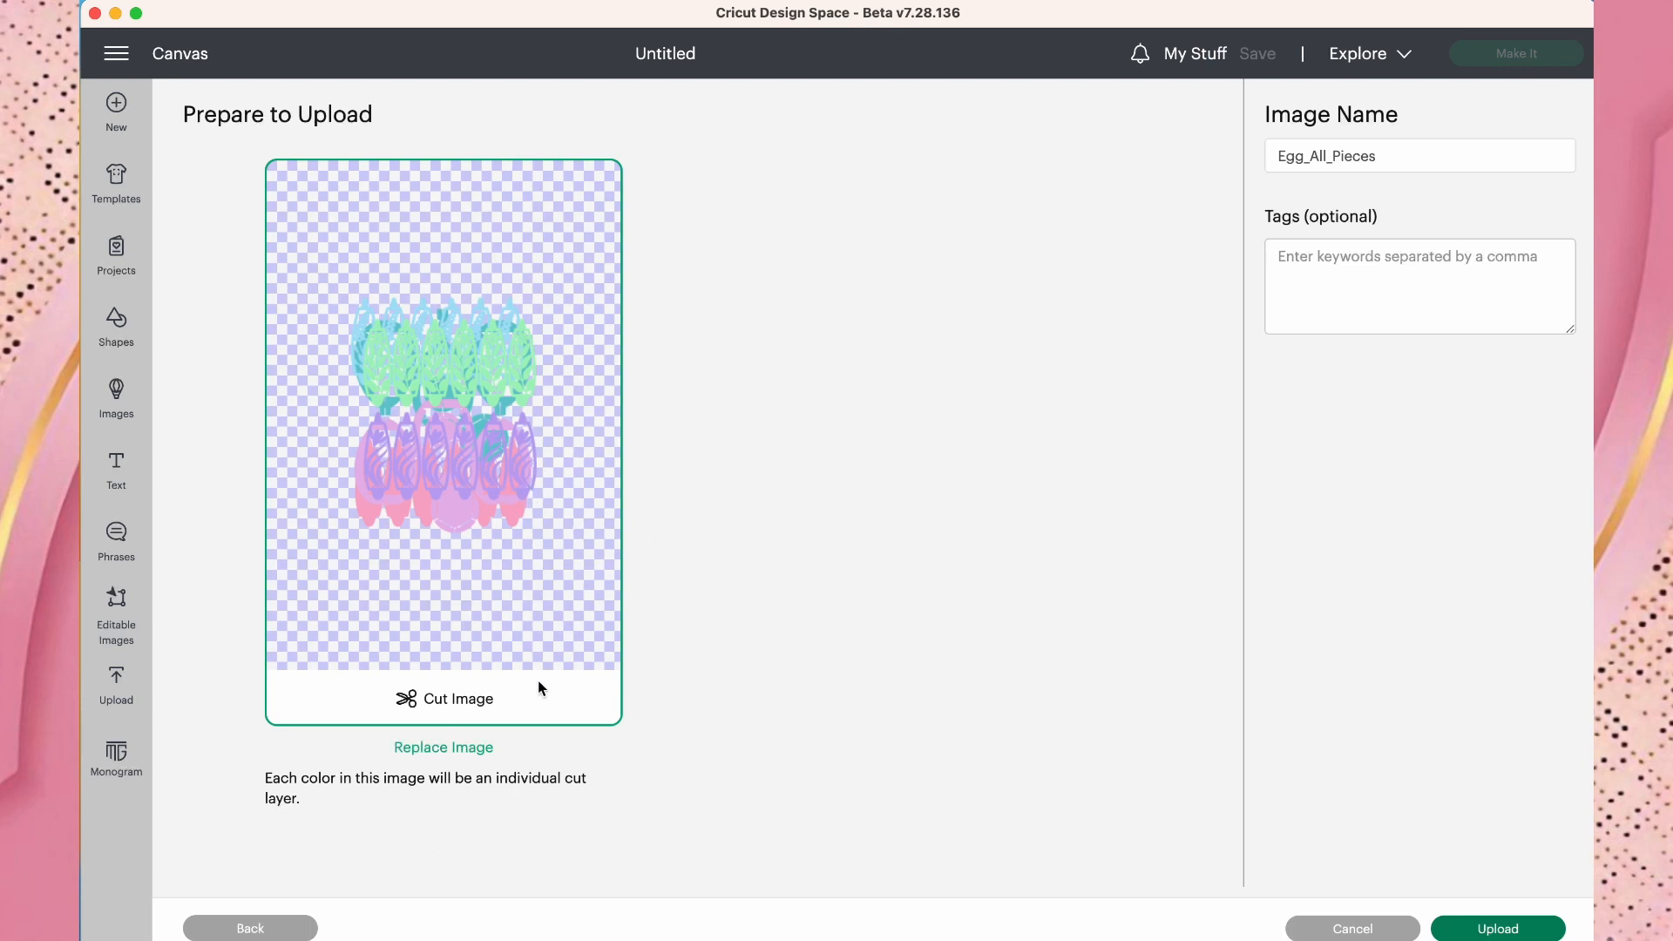
mouse_move(1372, 859)
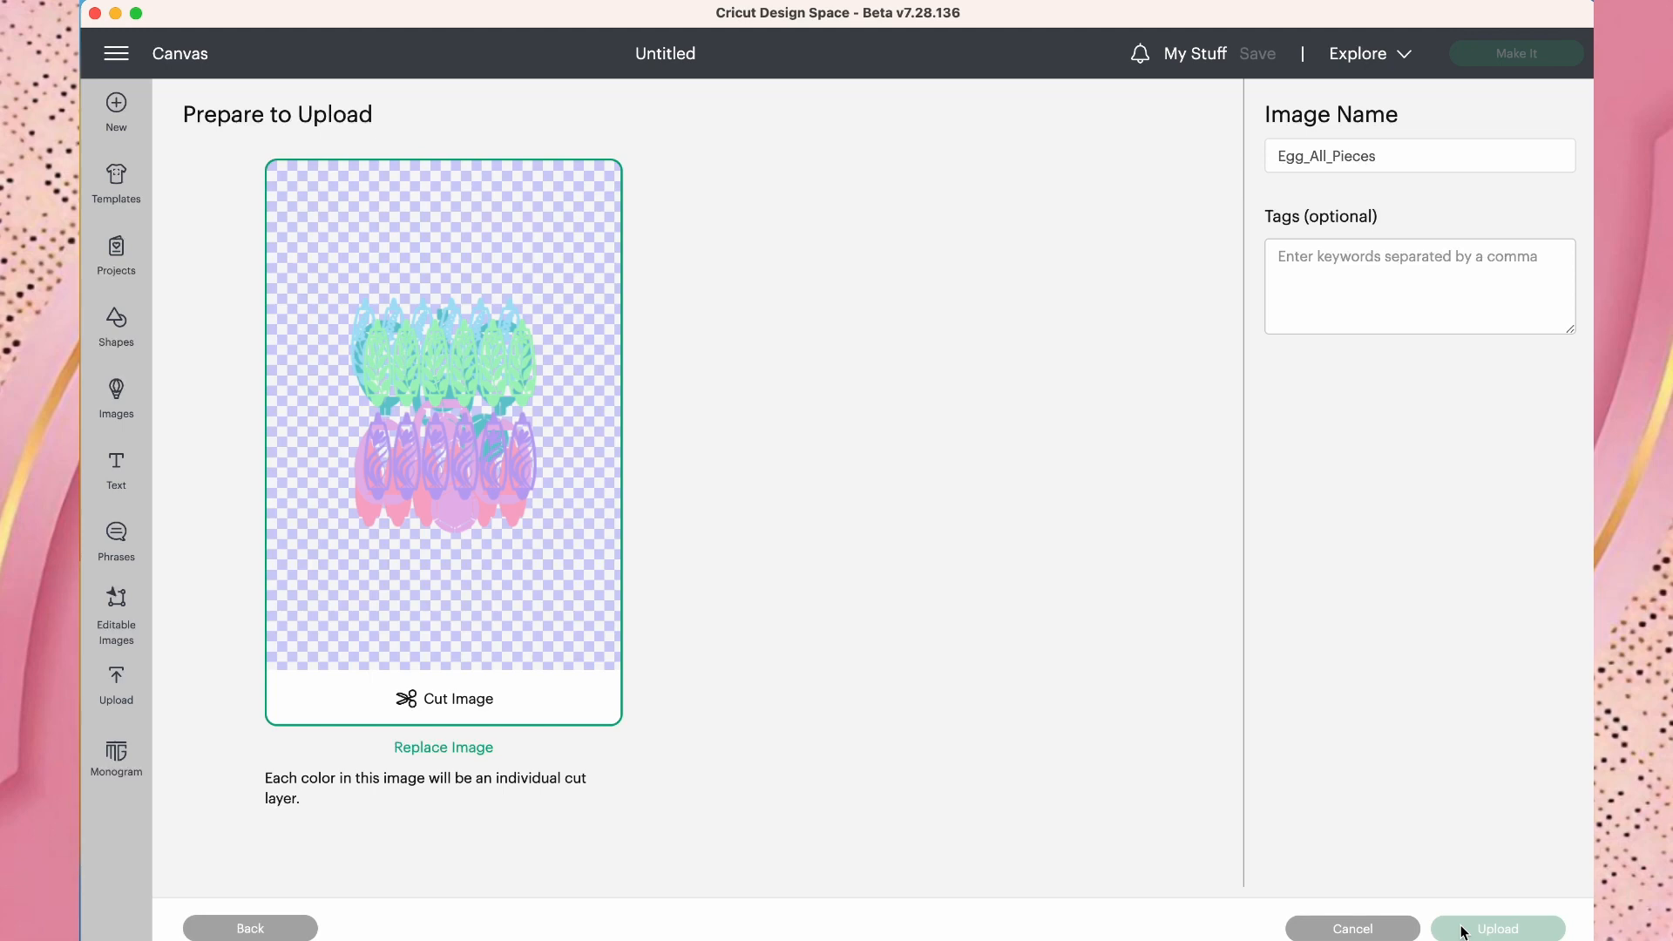
left_click(1497, 929)
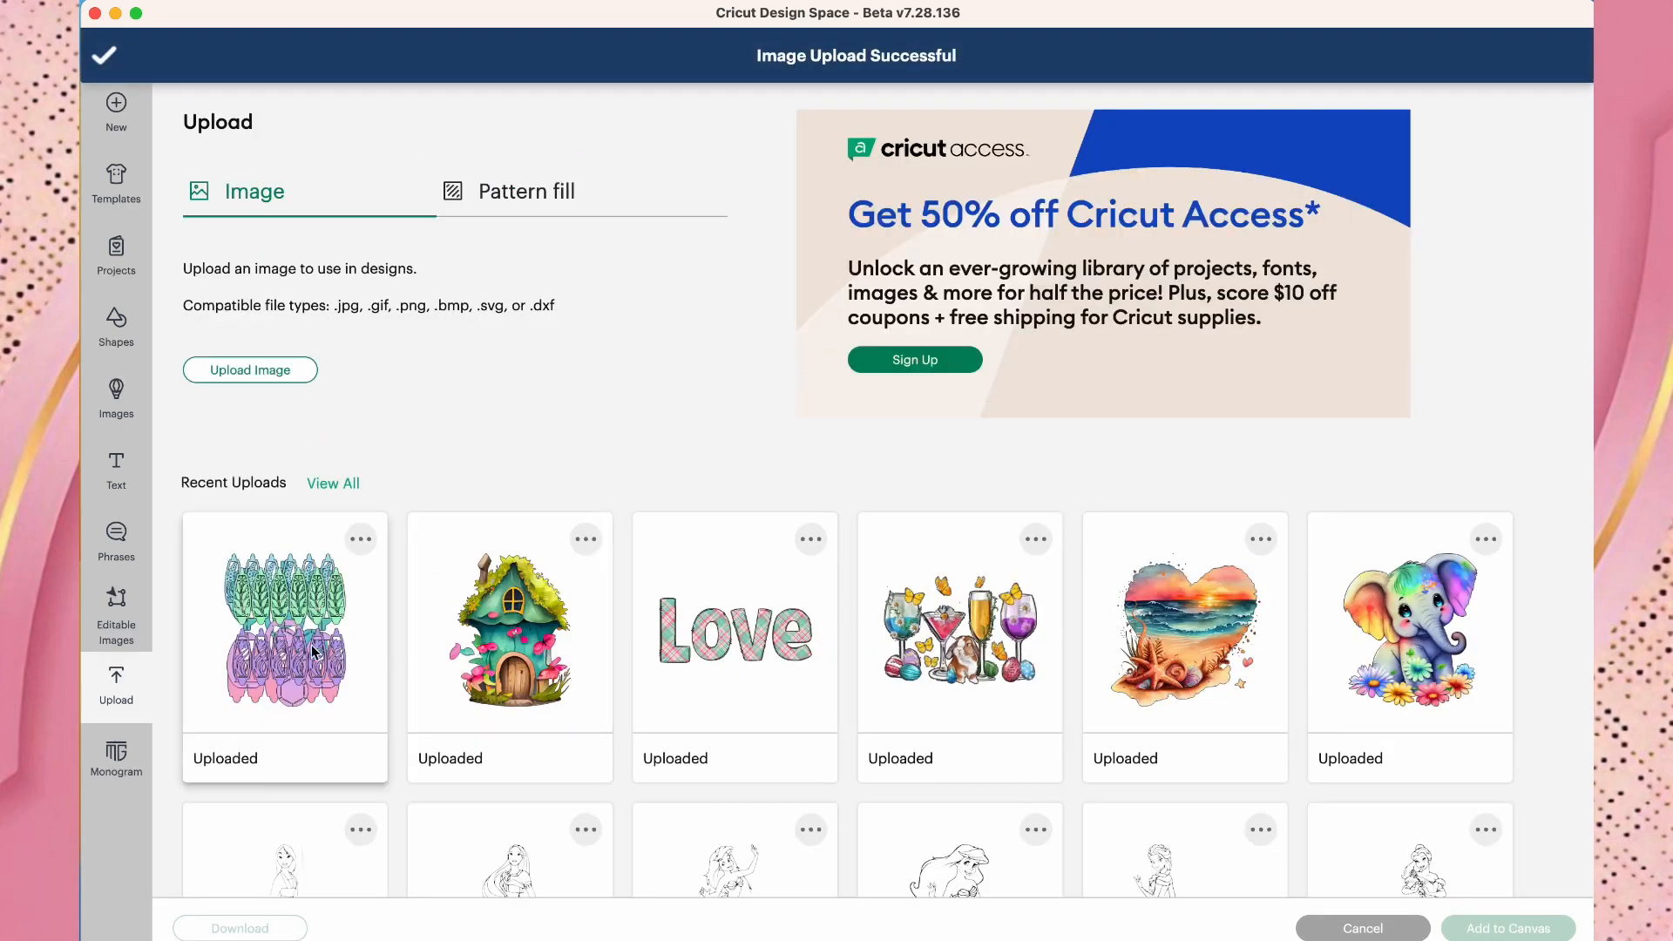
left_click(284, 622)
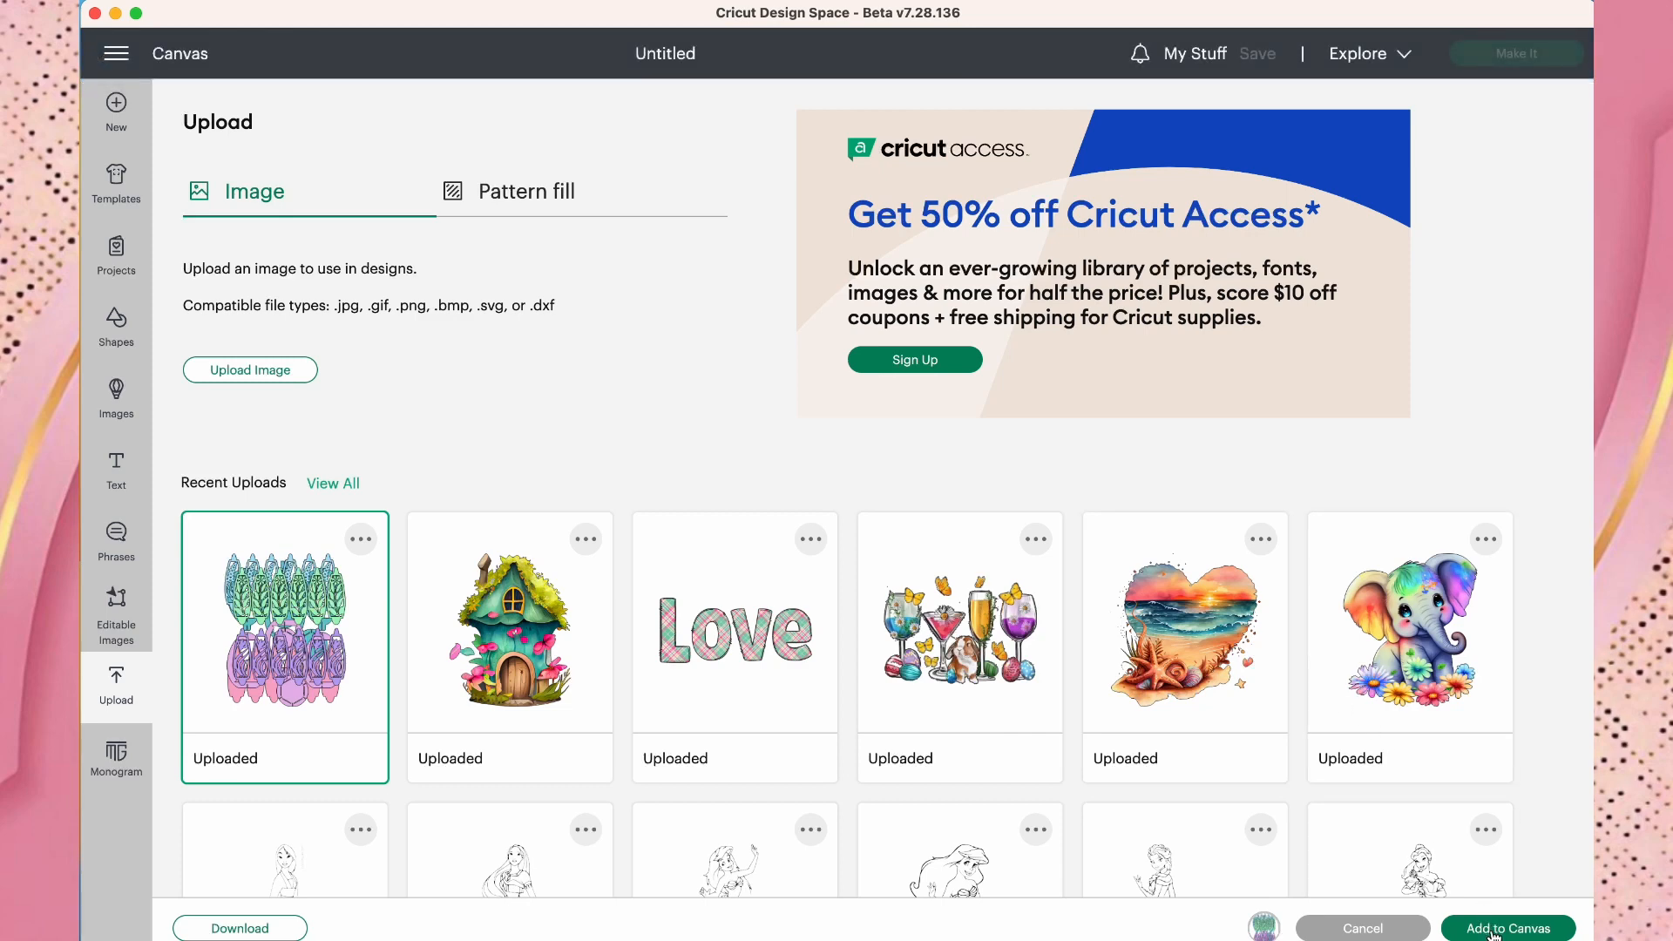
Add the egg design to the canvas and ungroup it into separate Egg_all_pieces layers.
left_click(1508, 929)
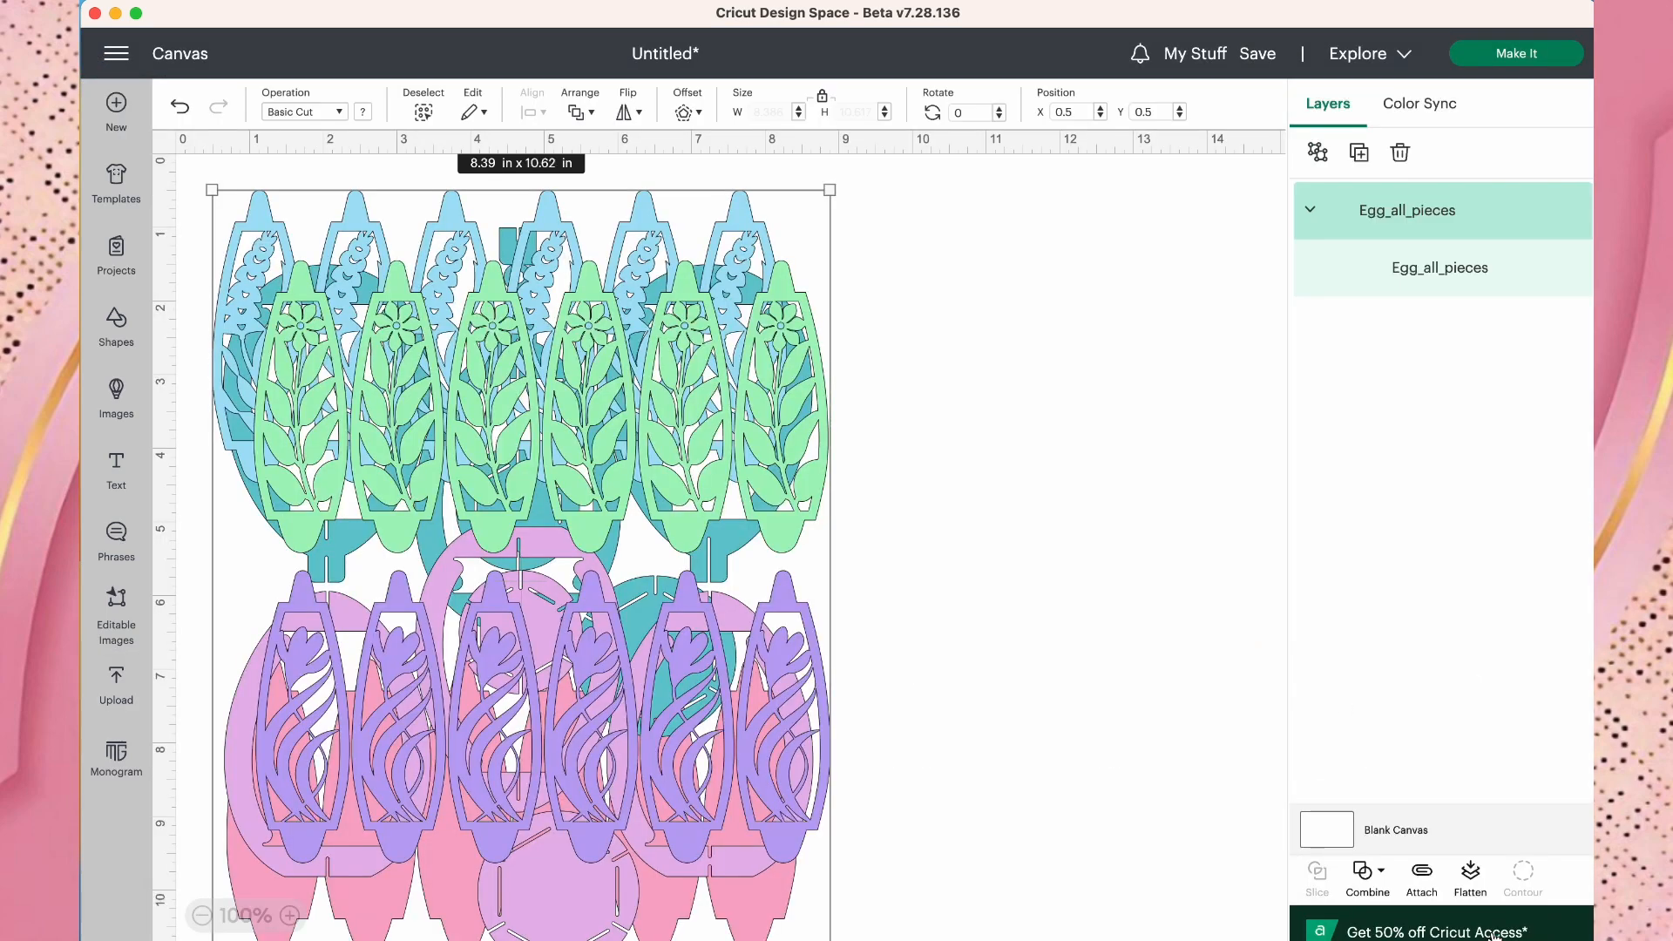
left_click(1311, 209)
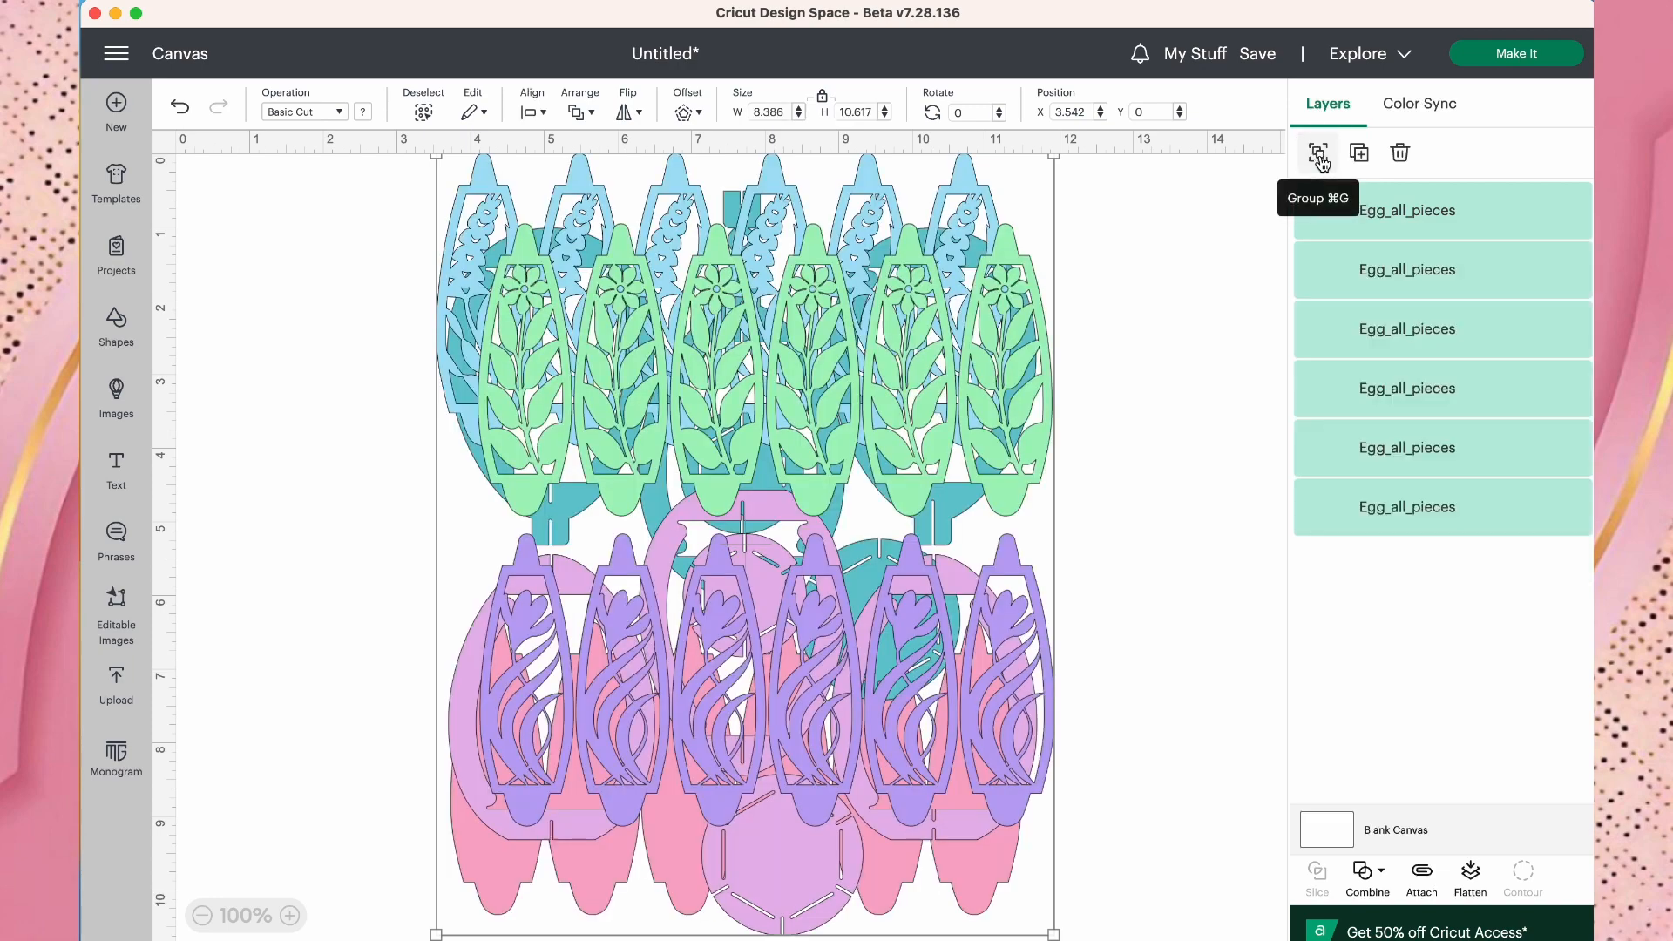
mouse_move(1182, 310)
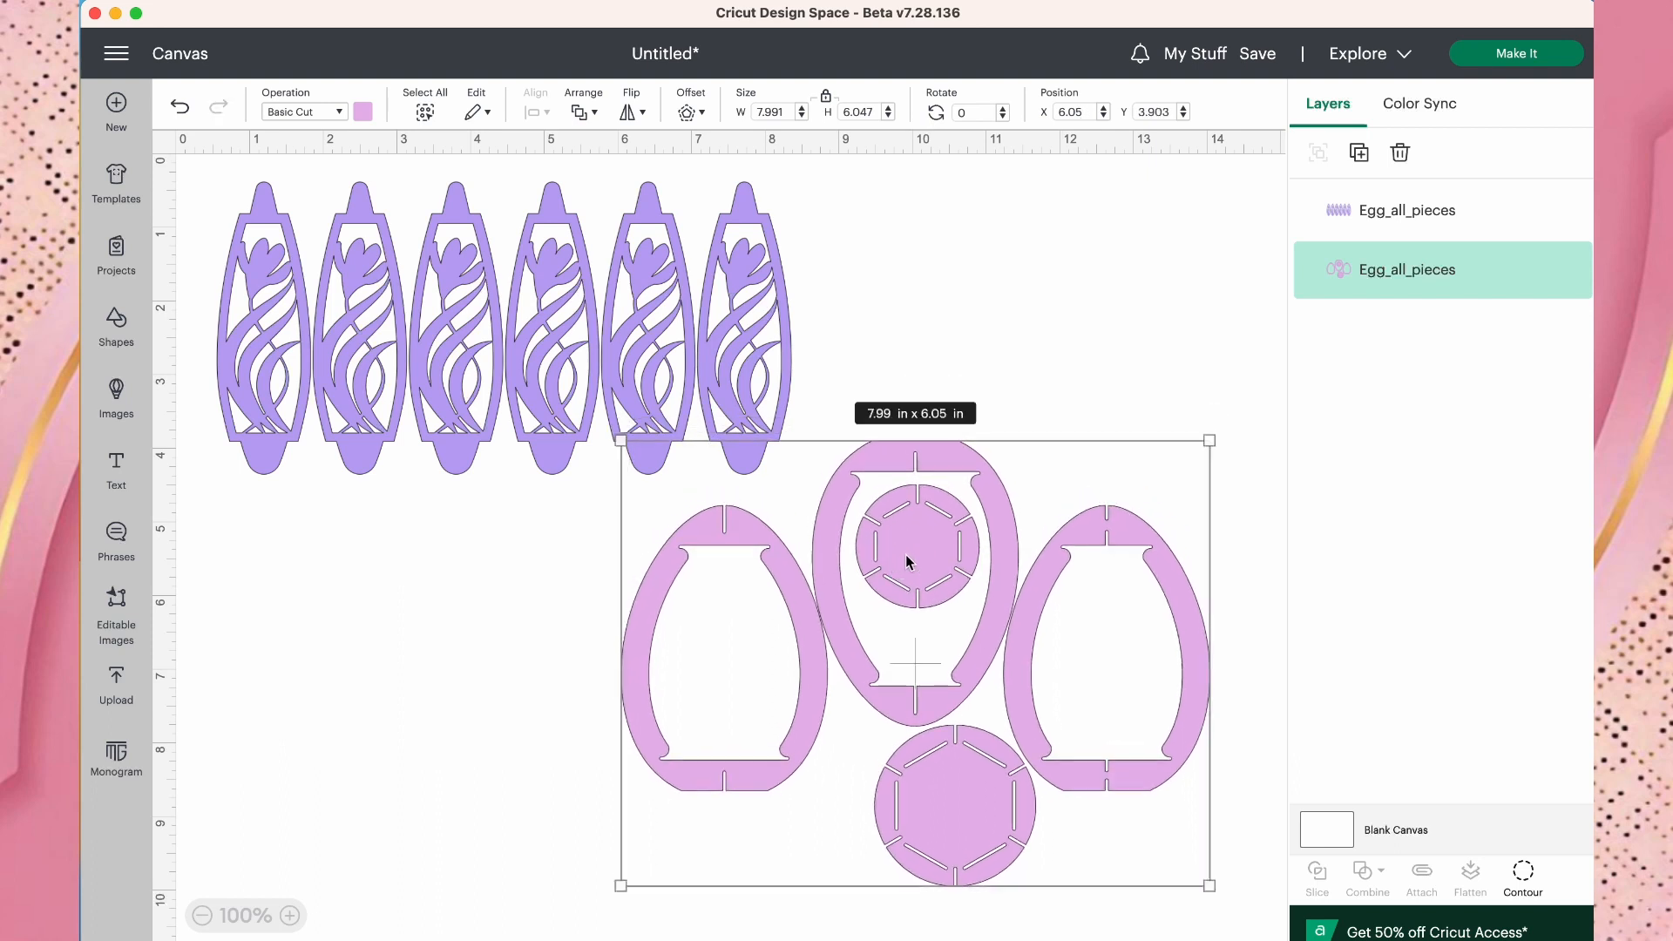
mouse_move(1331, 356)
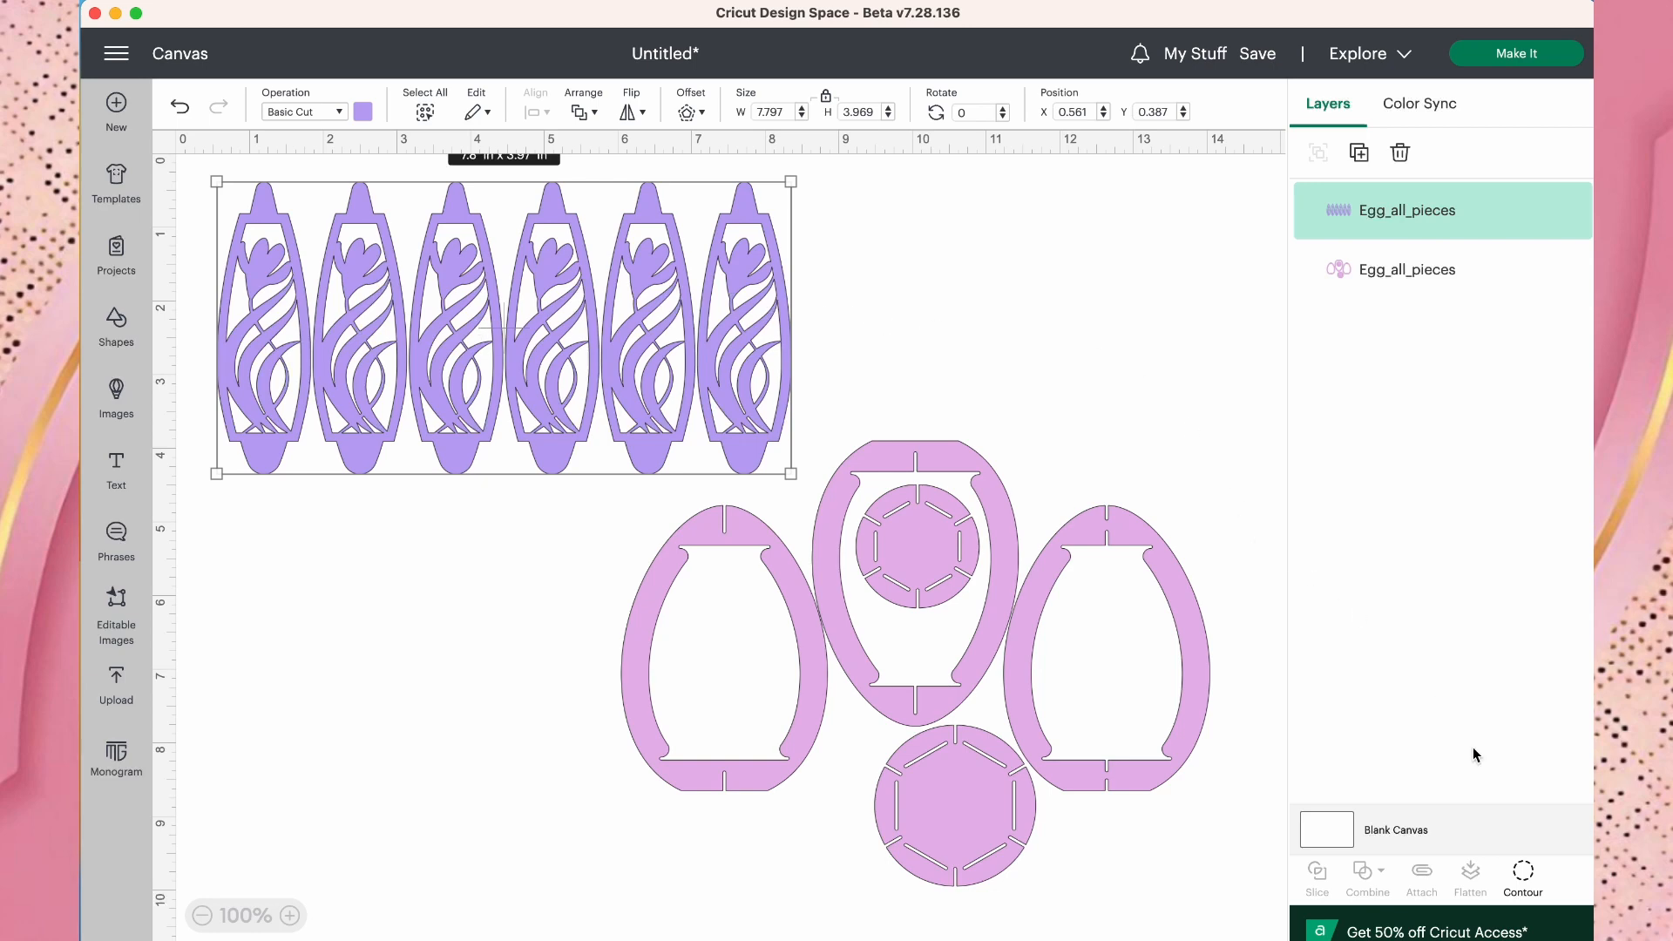
mouse_move(1524, 875)
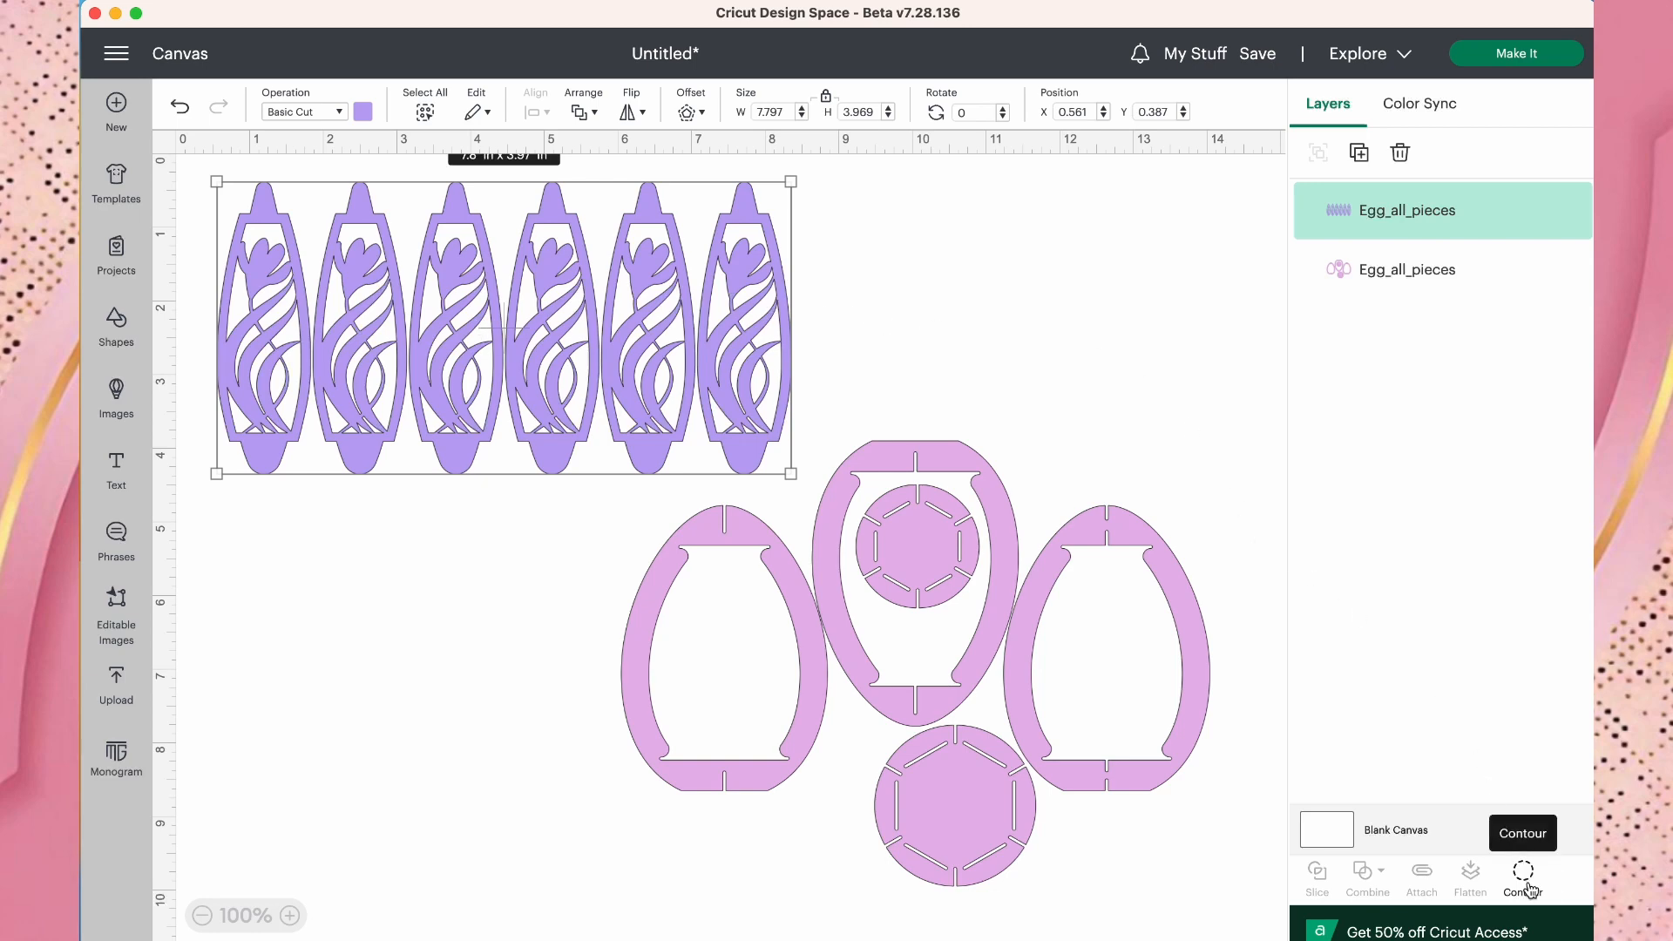
Bring up the Hide Contour window for the six purple egg panels.
left_click(1524, 875)
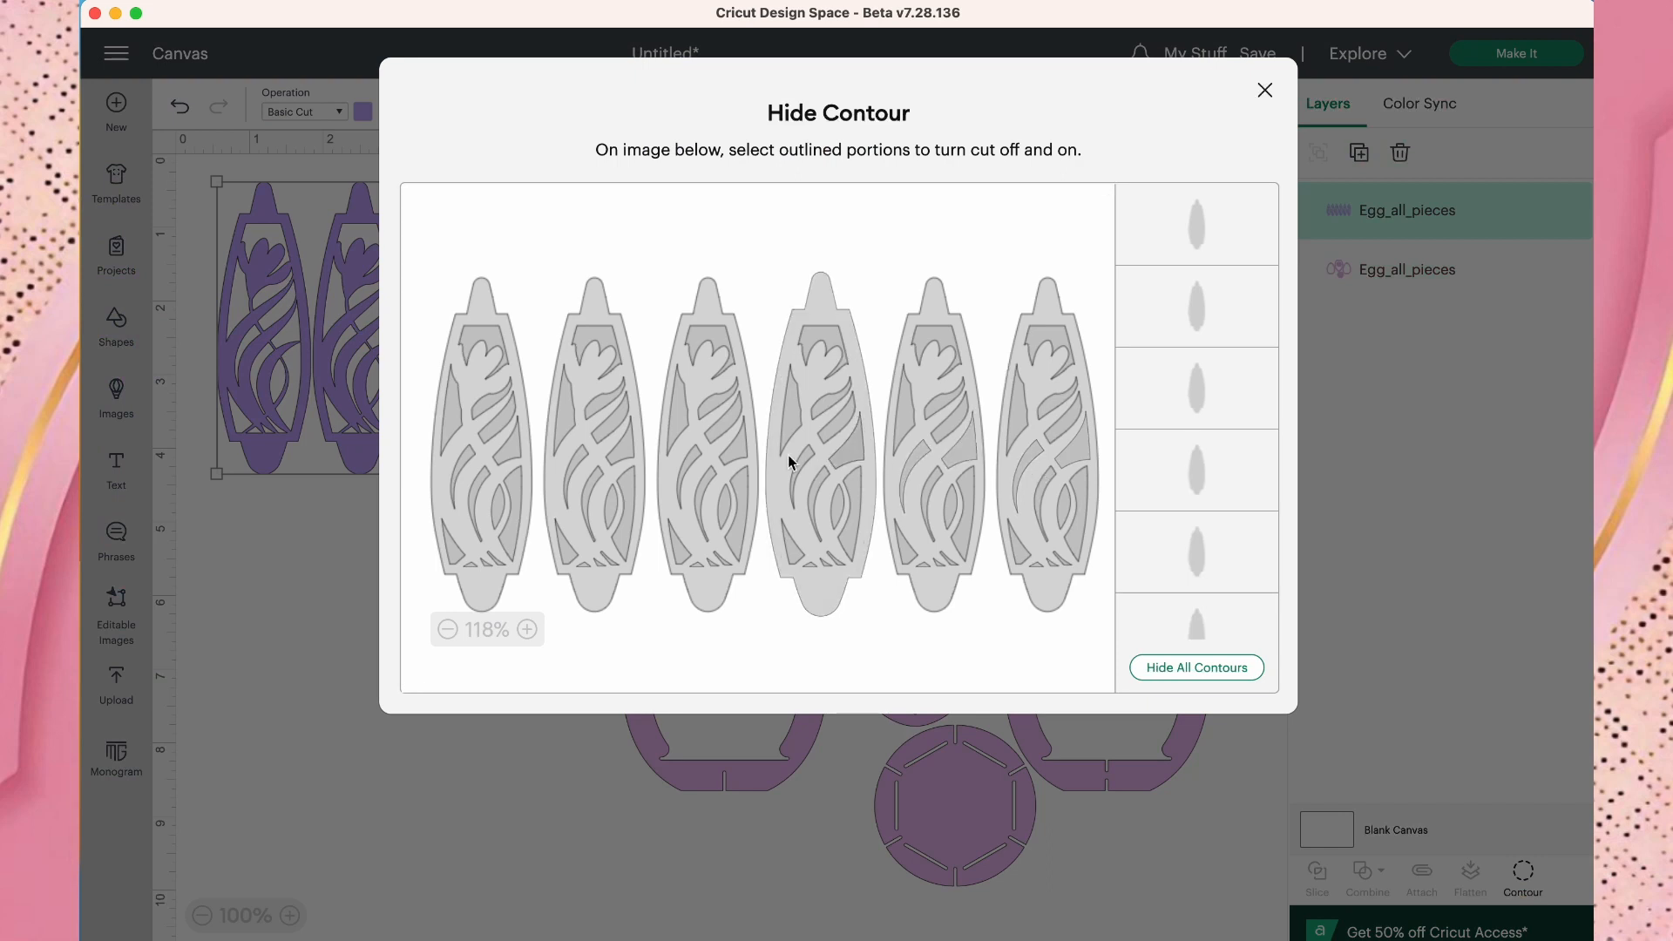
left_click(1196, 667)
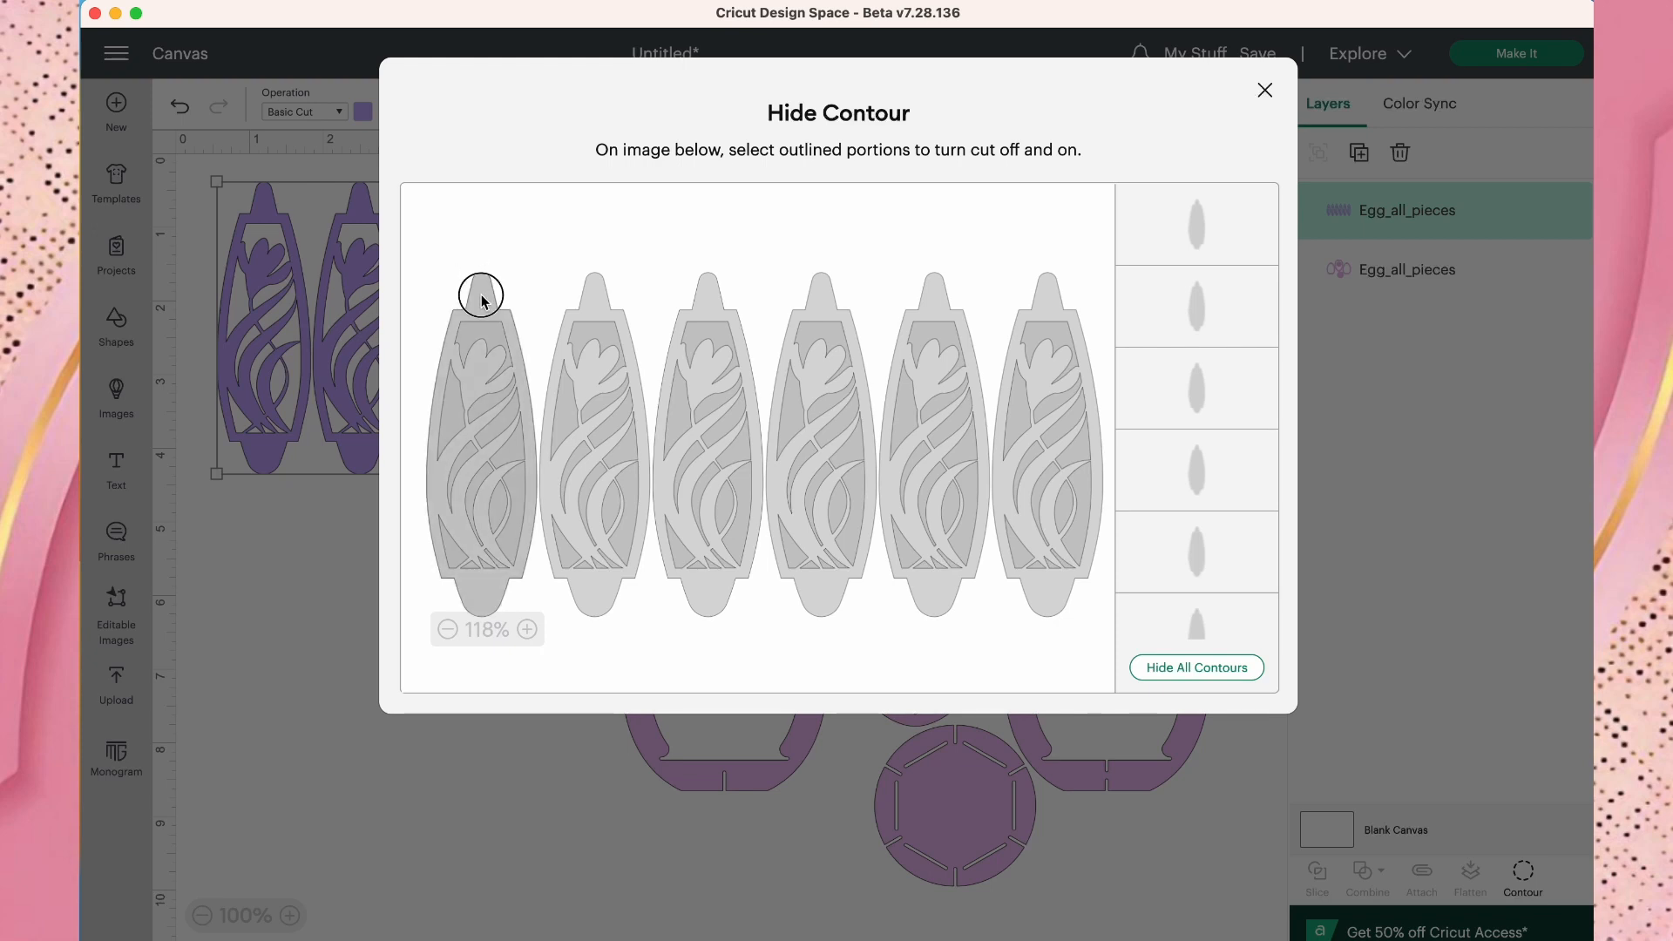
left_click(481, 298)
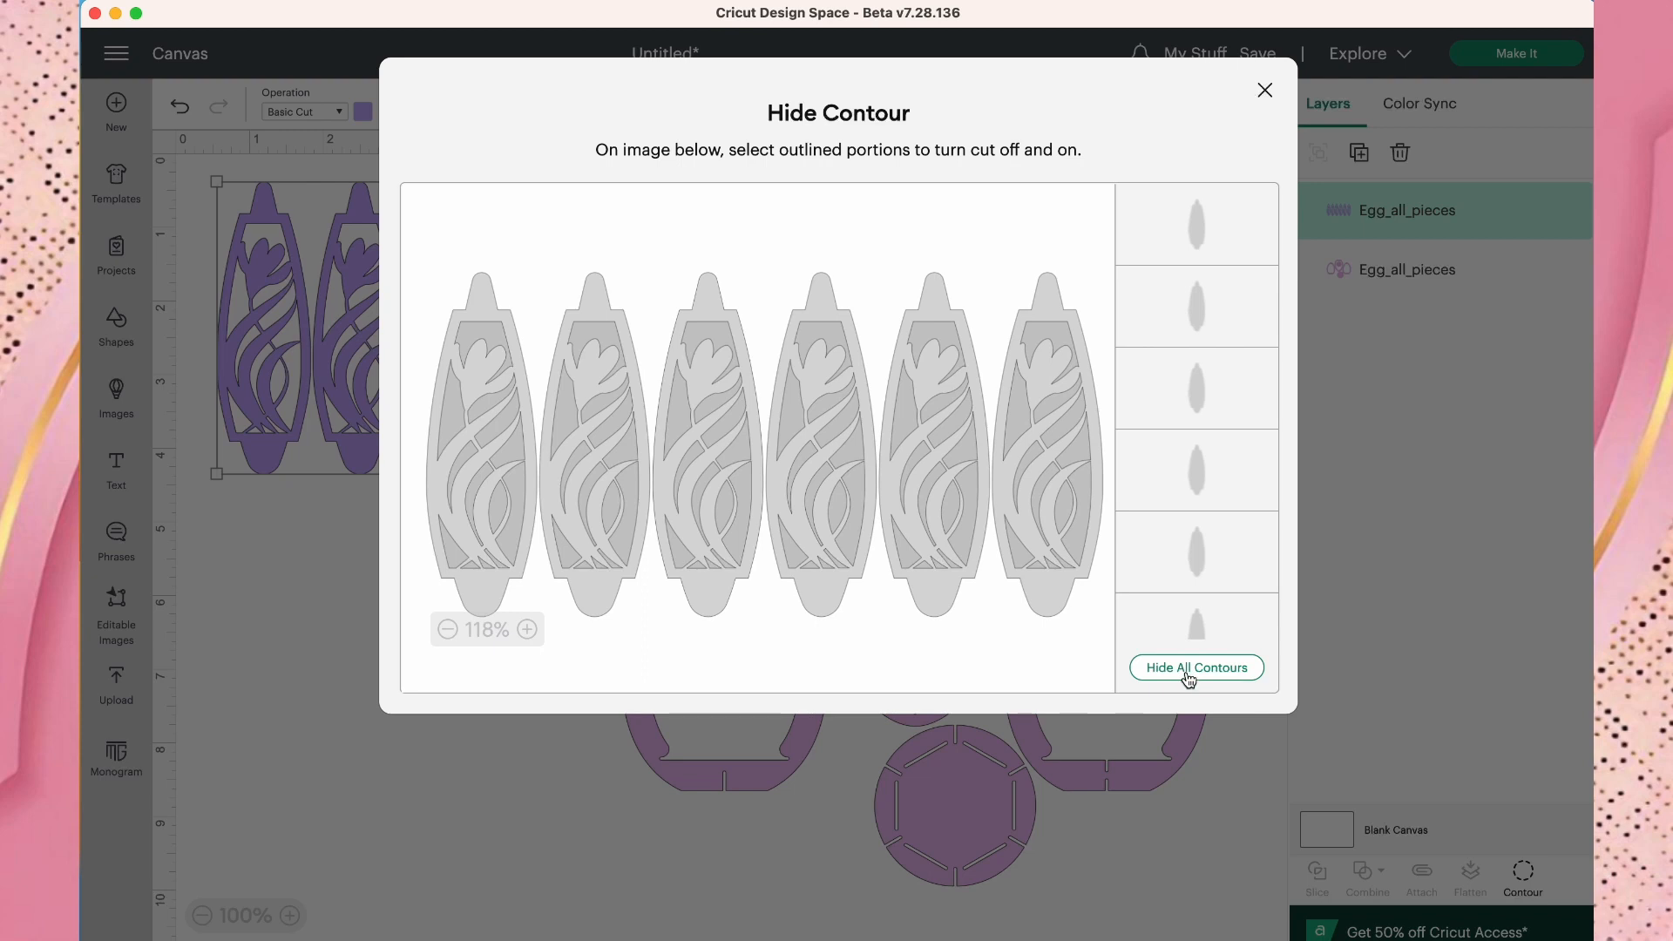
left_click(1196, 668)
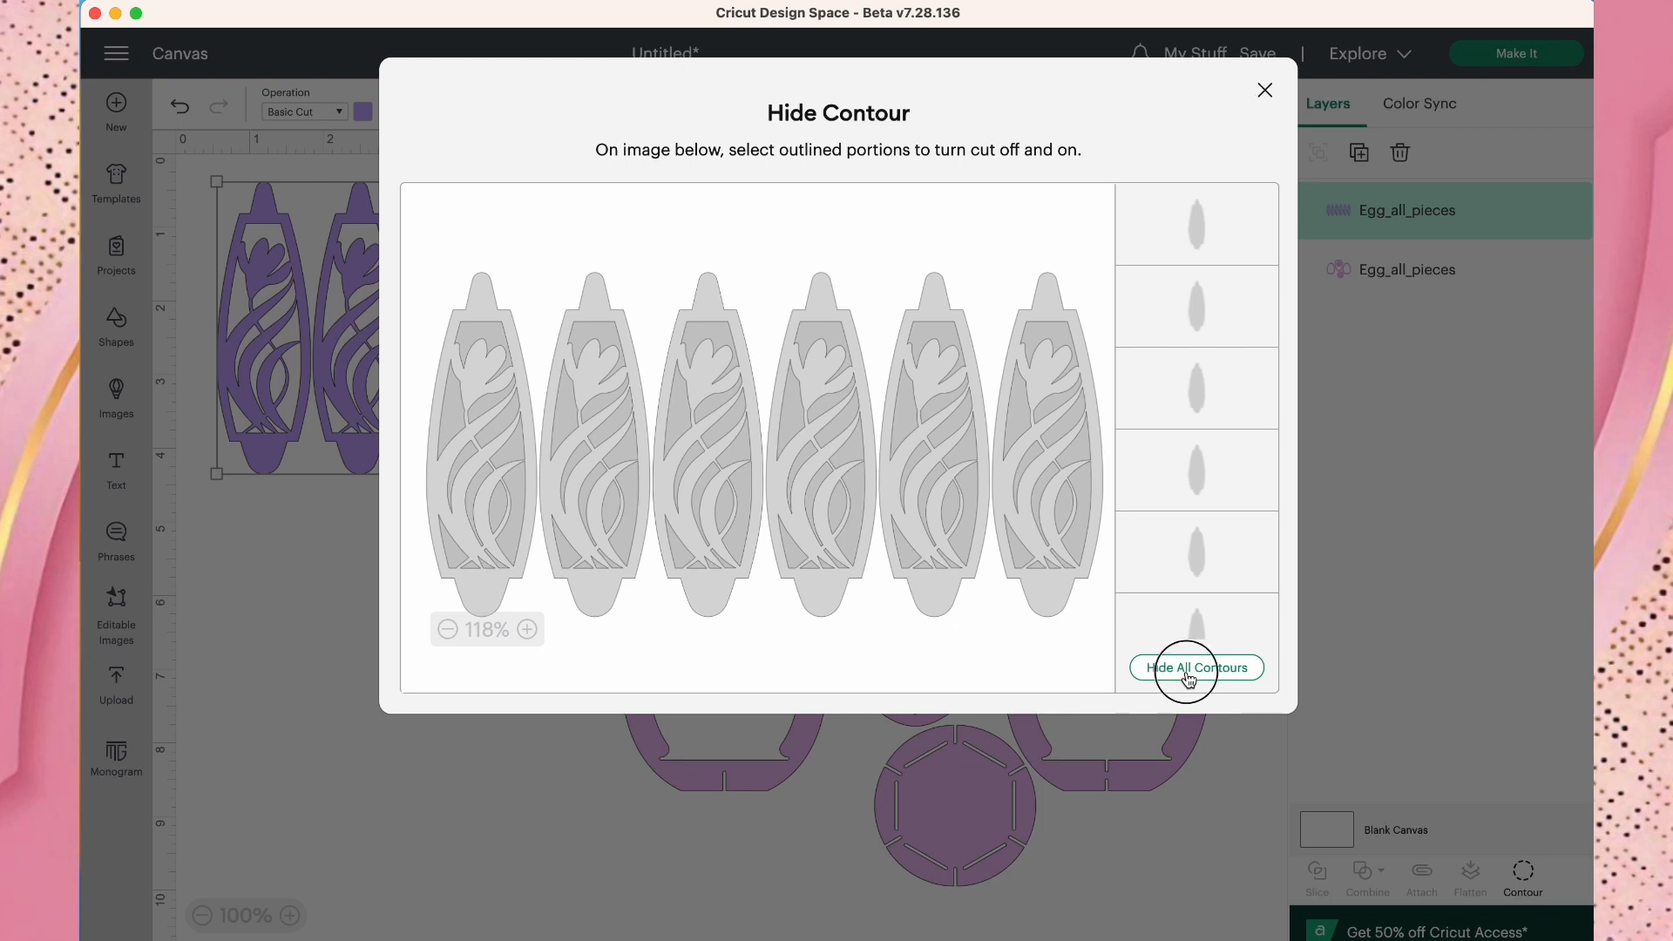
Hide all contours, then restore the first panel's outline and its inner cutouts.
left_click(1196, 667)
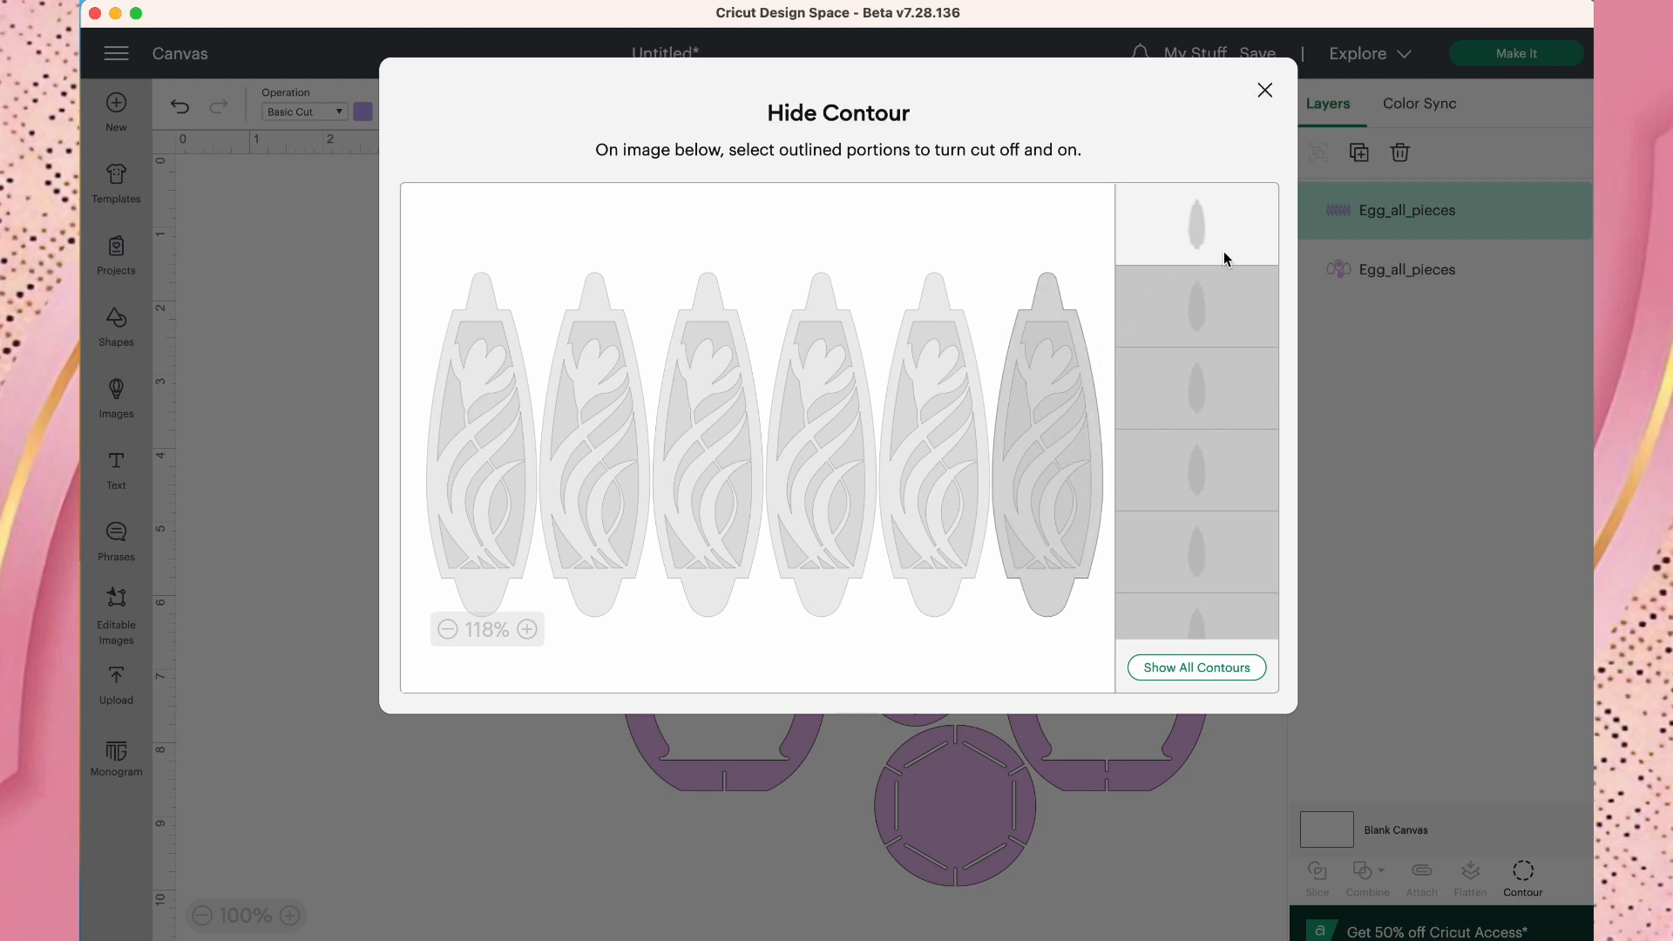
mouse_move(1201, 244)
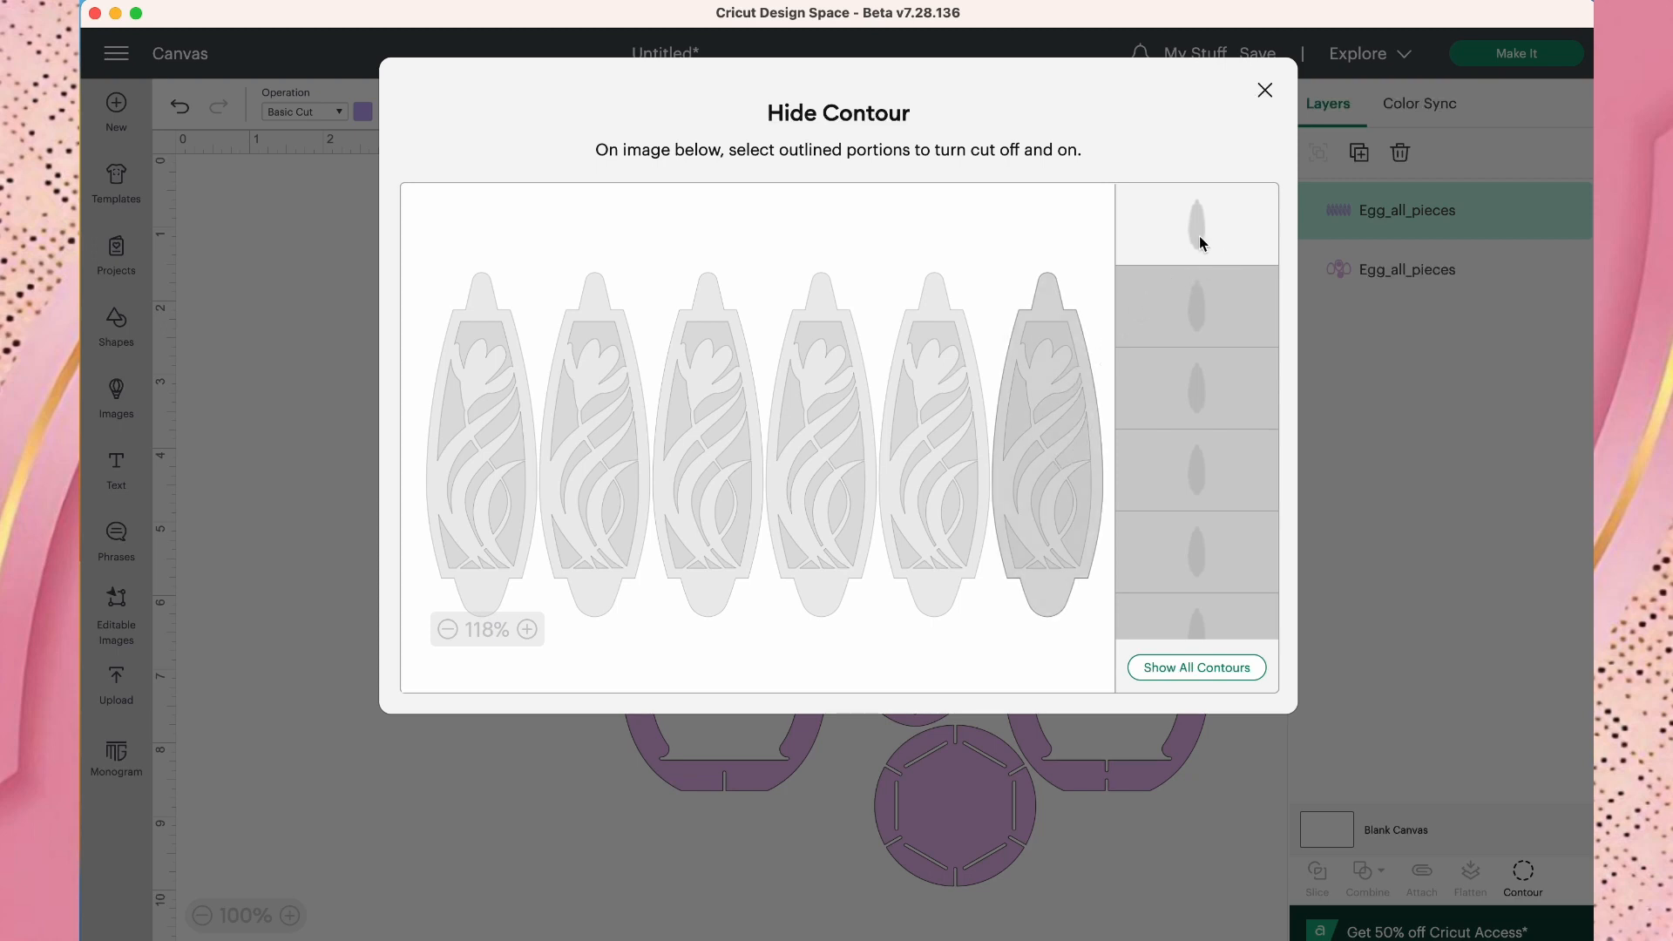
mouse_move(1210, 326)
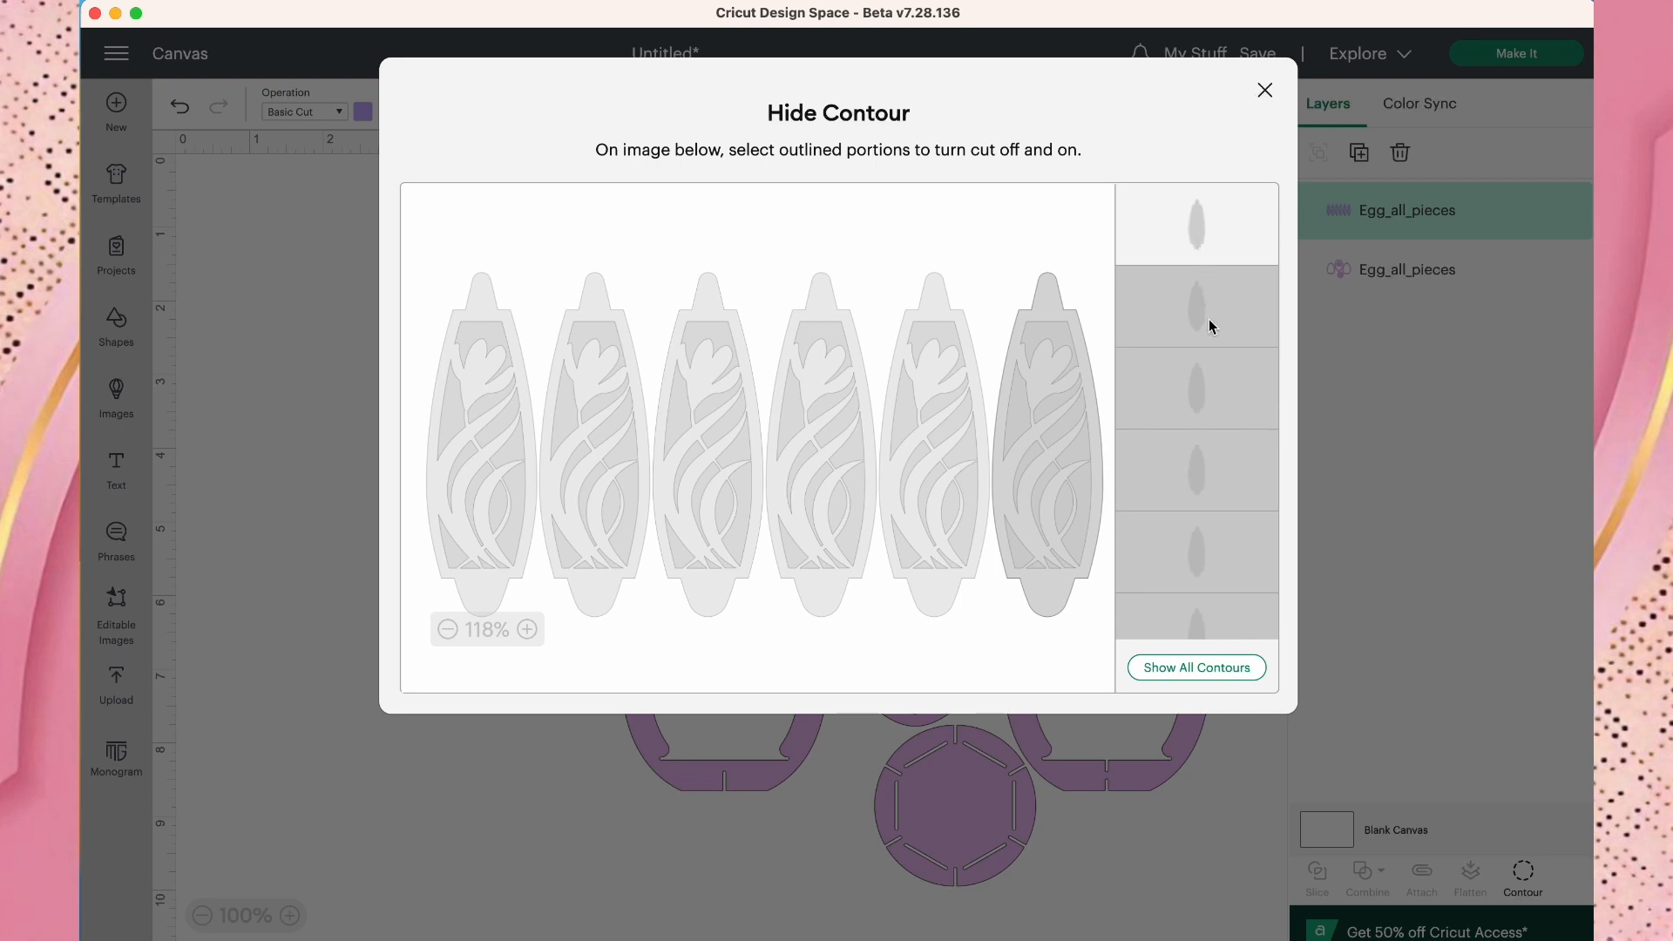
left_click(1195, 667)
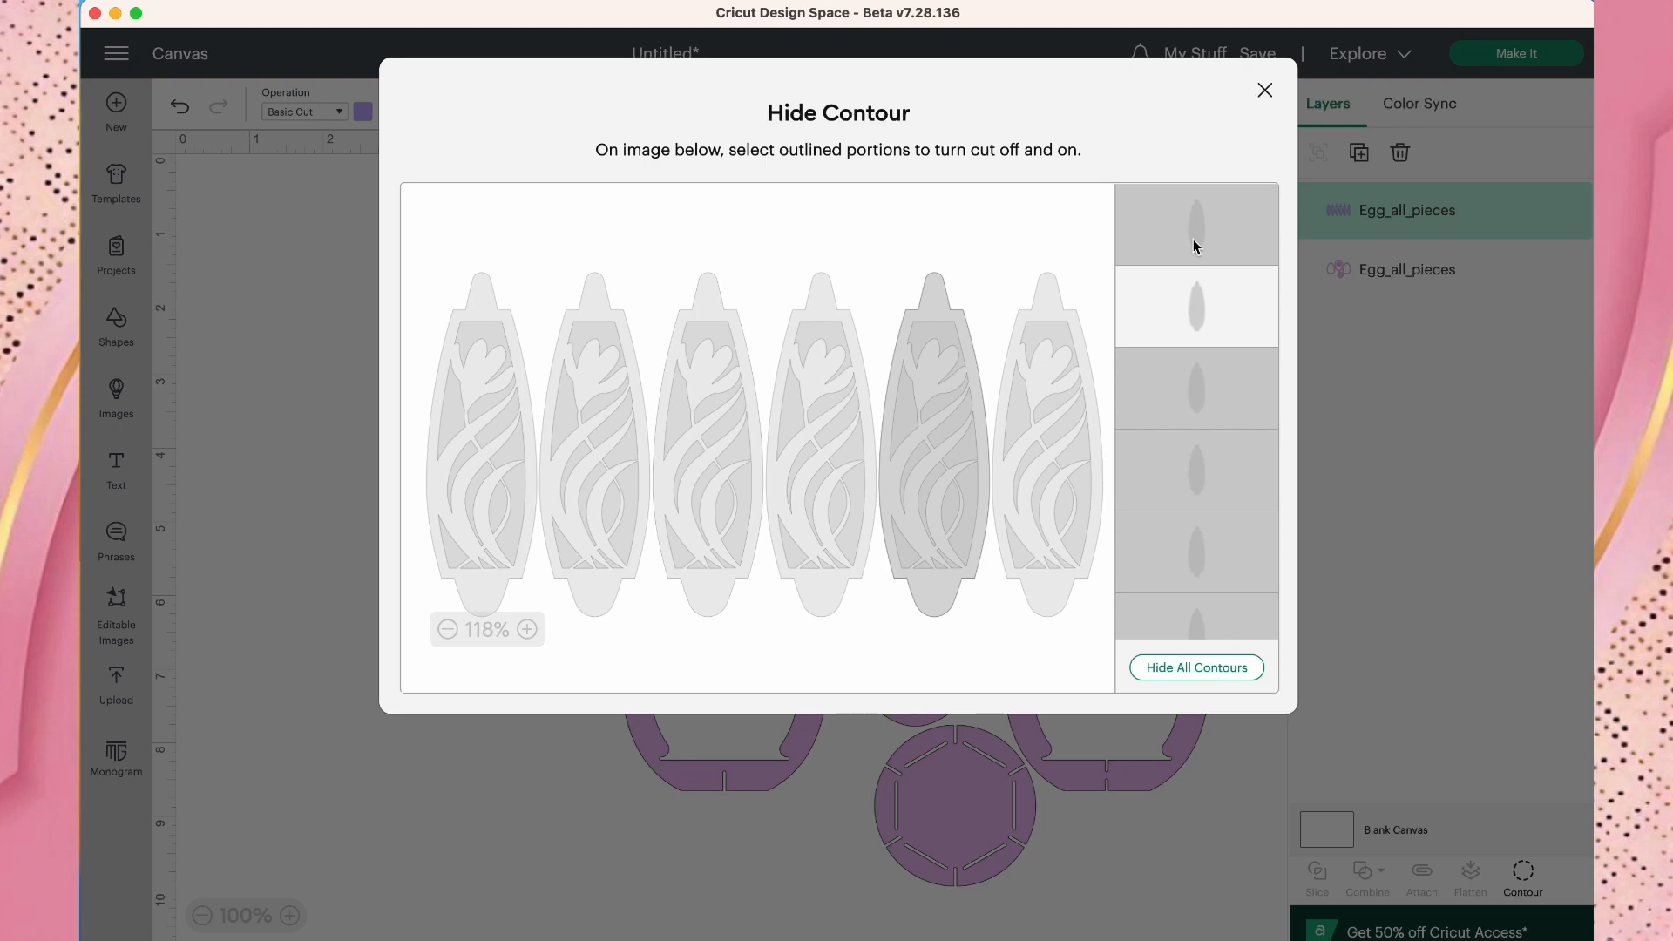
left_click(1196, 667)
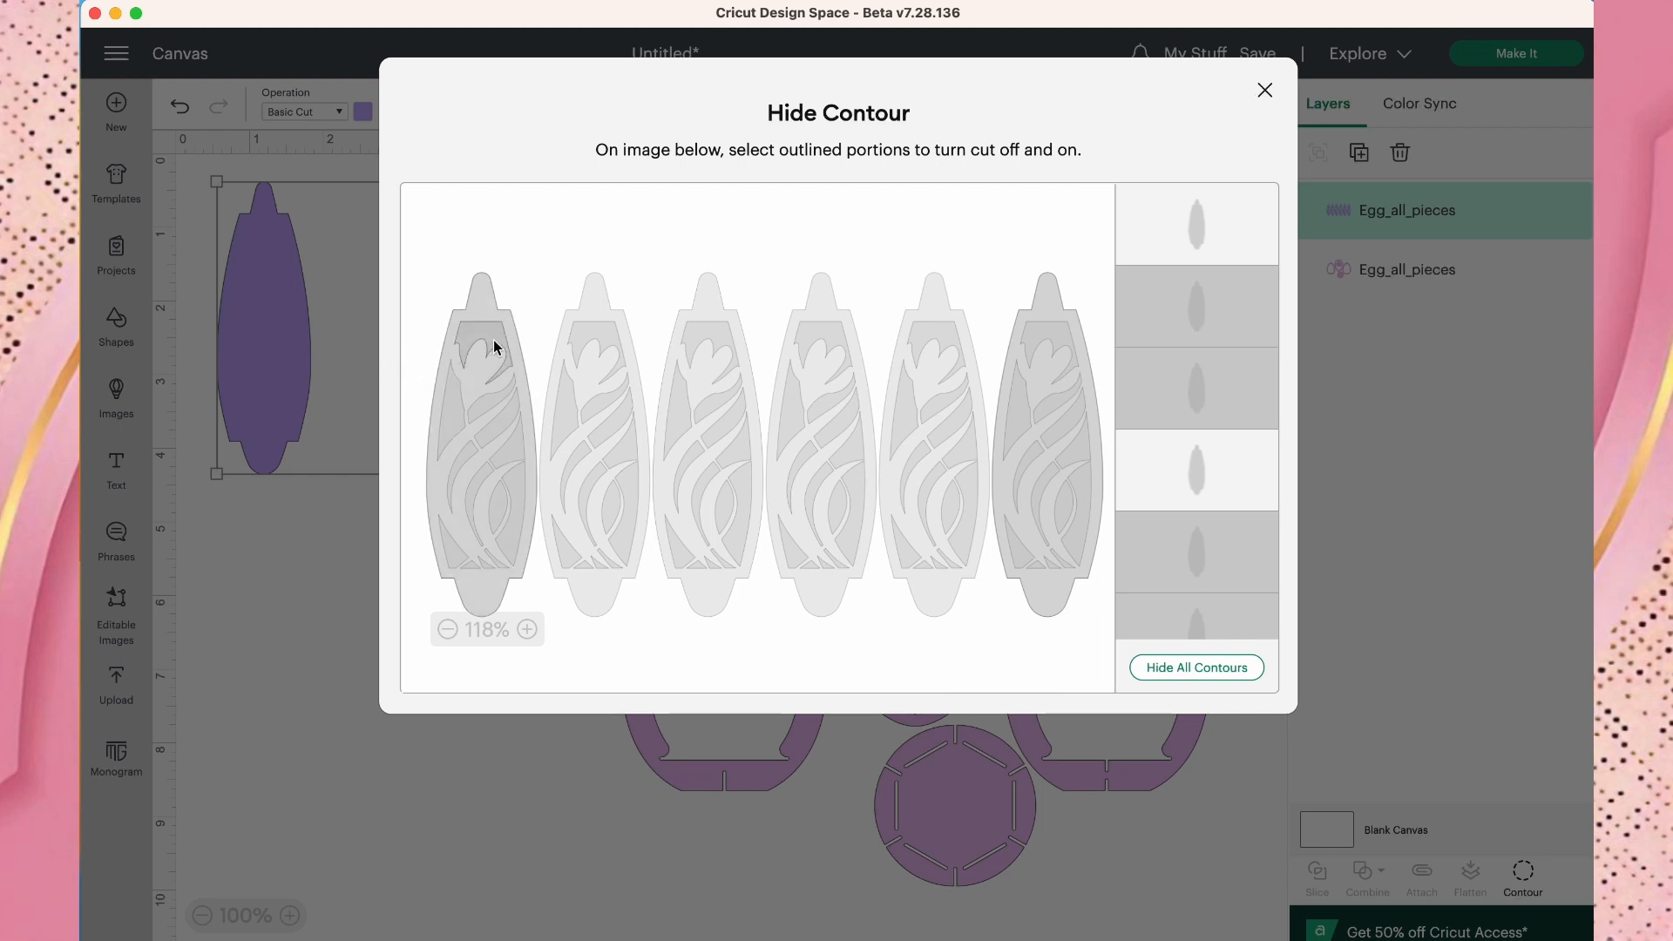
left_click(486, 357)
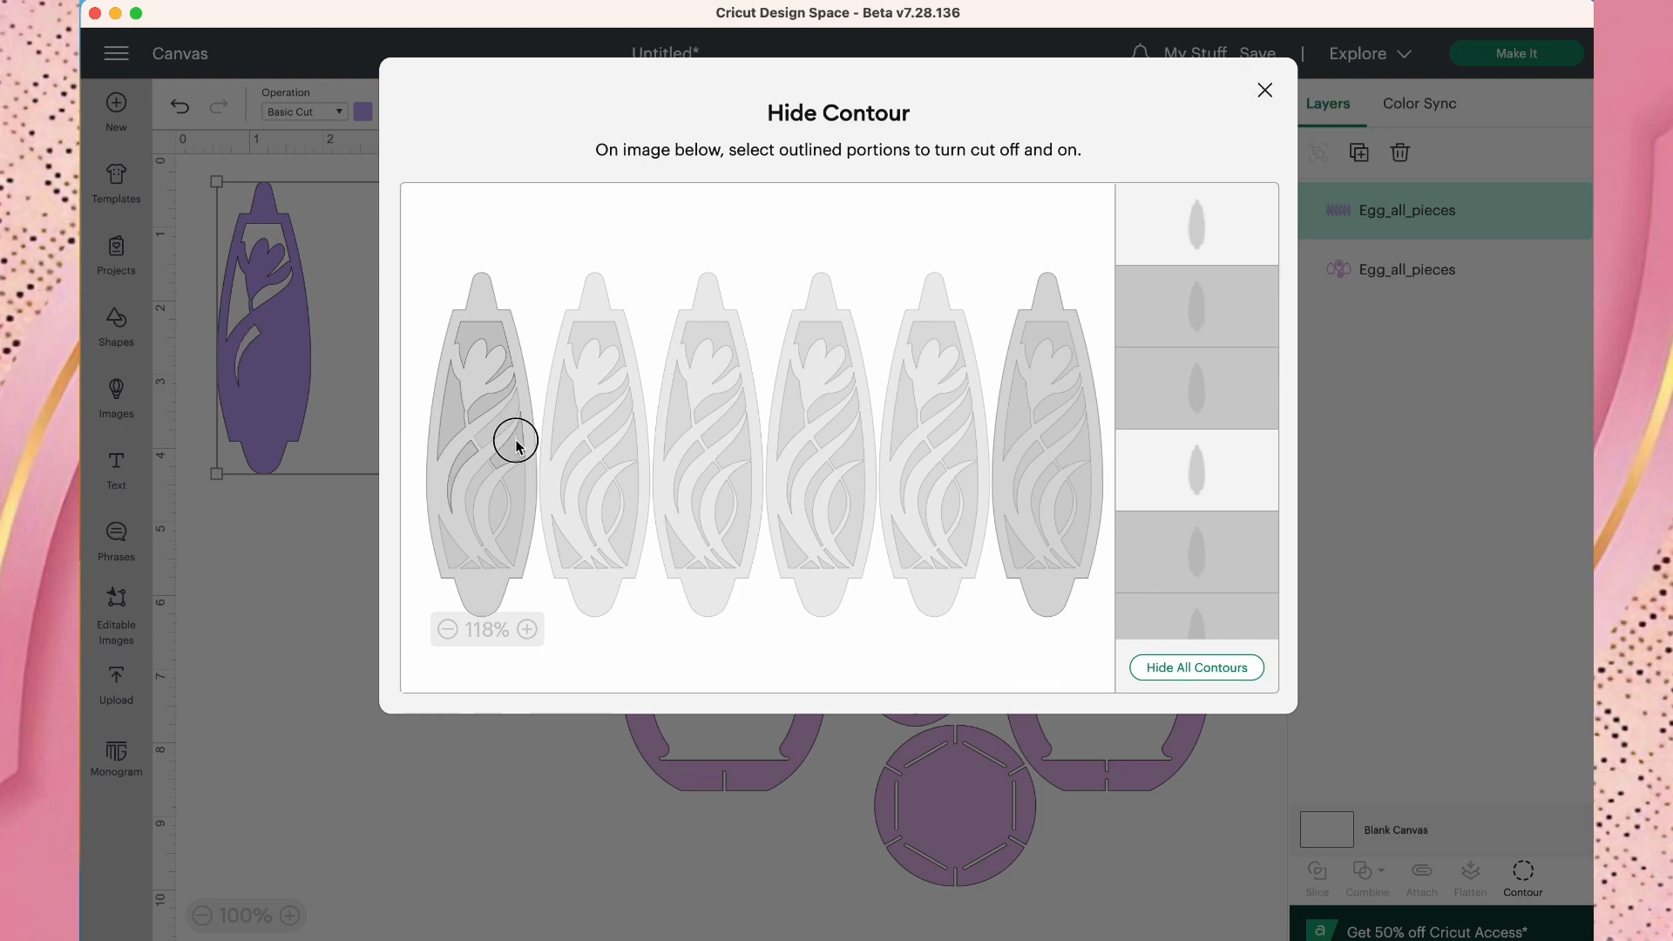
left_click(511, 443)
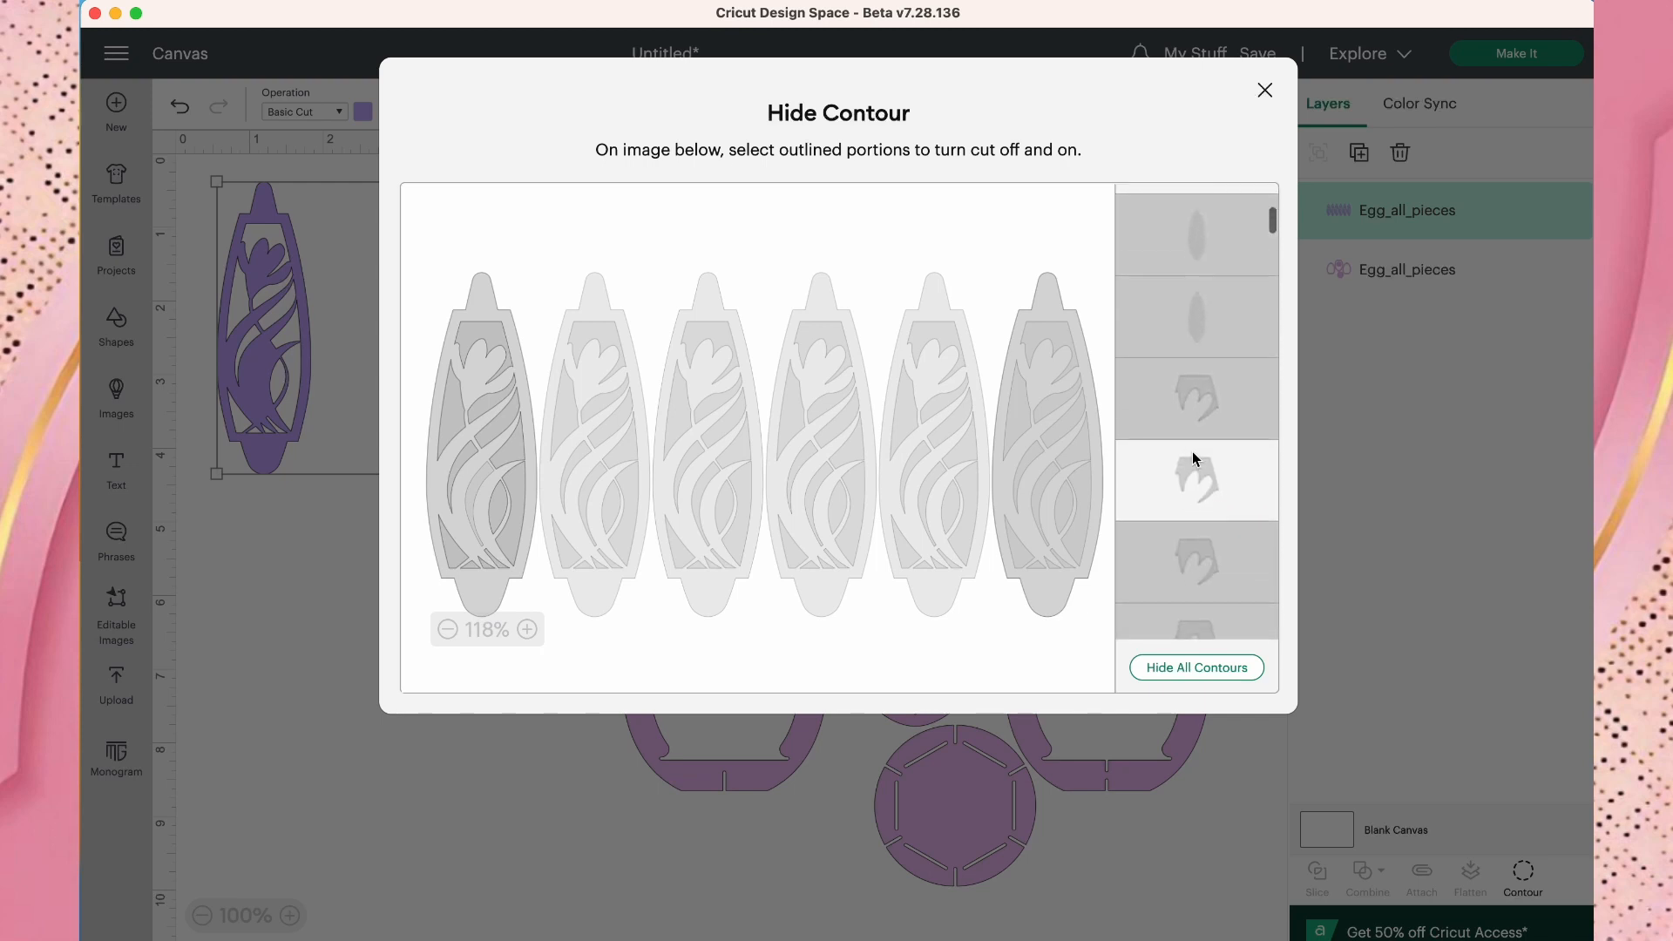
Restore the panel's remaining cut line and close the Hide Contour window.
scroll("down", 3)
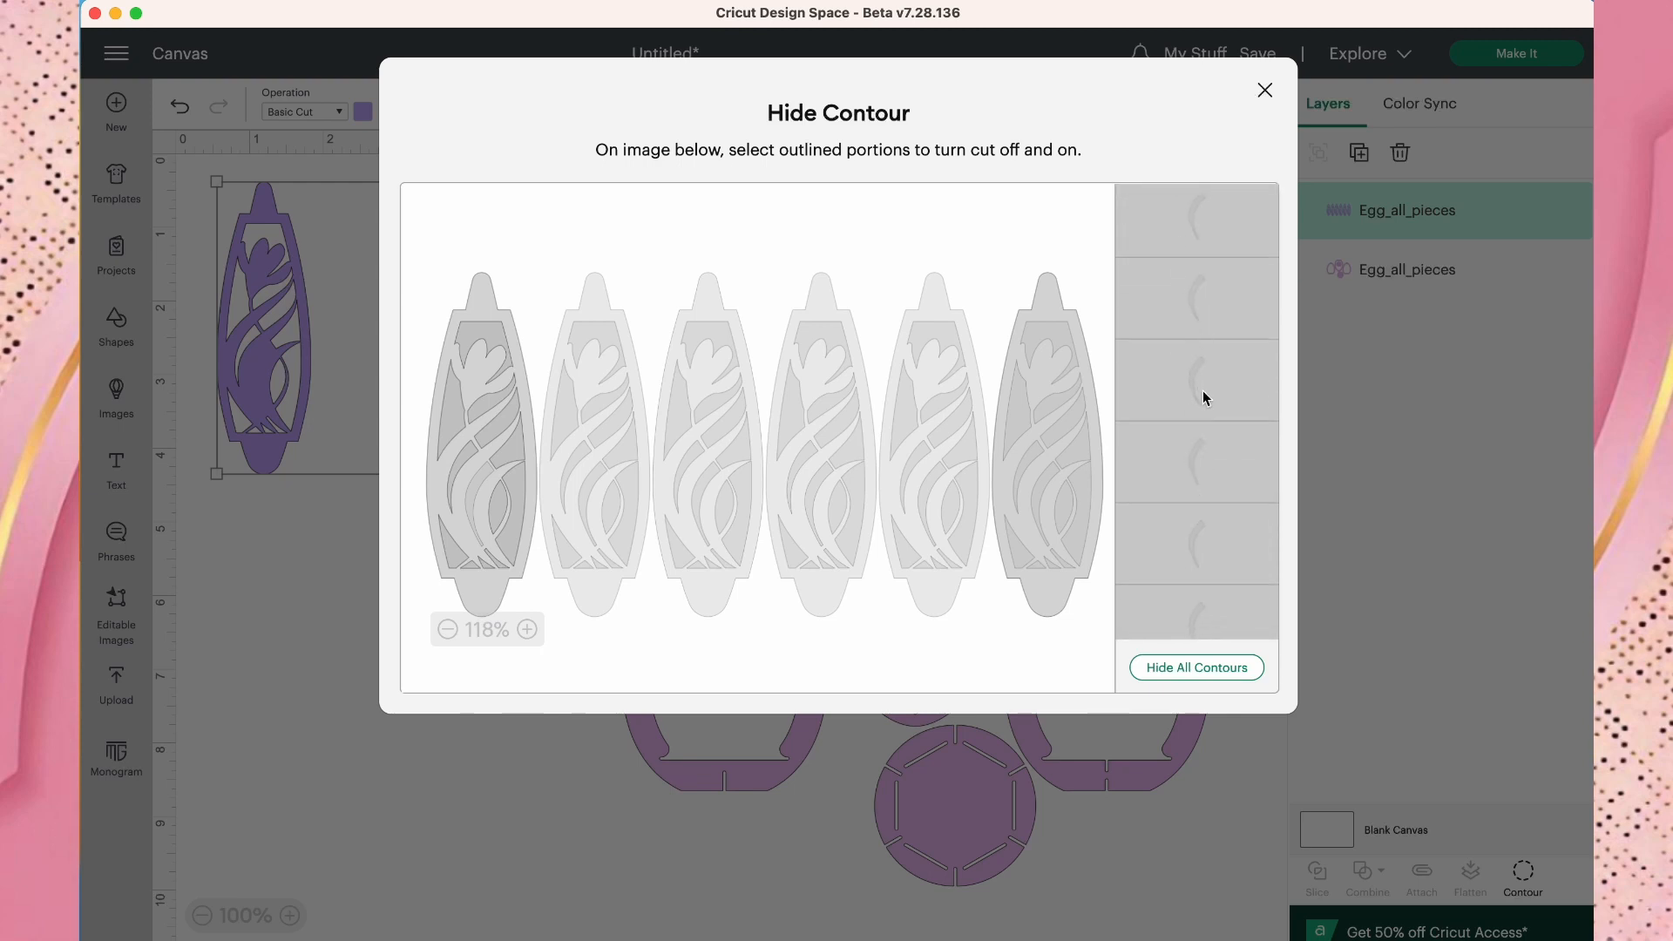
mouse_move(1205, 413)
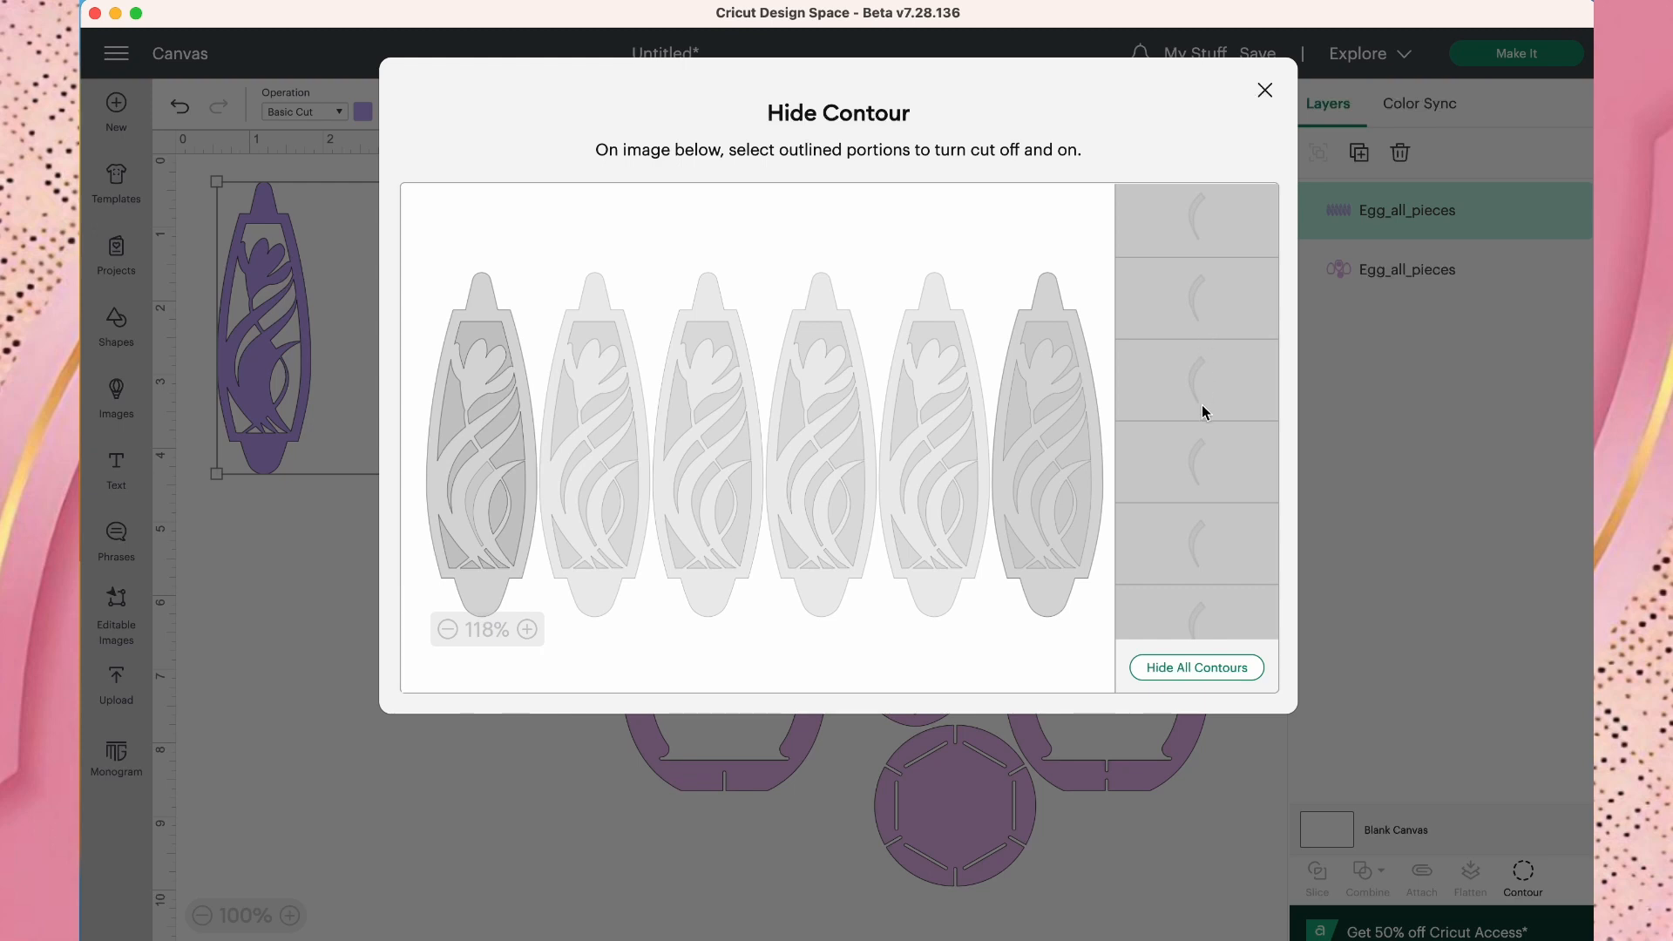
mouse_move(1196, 507)
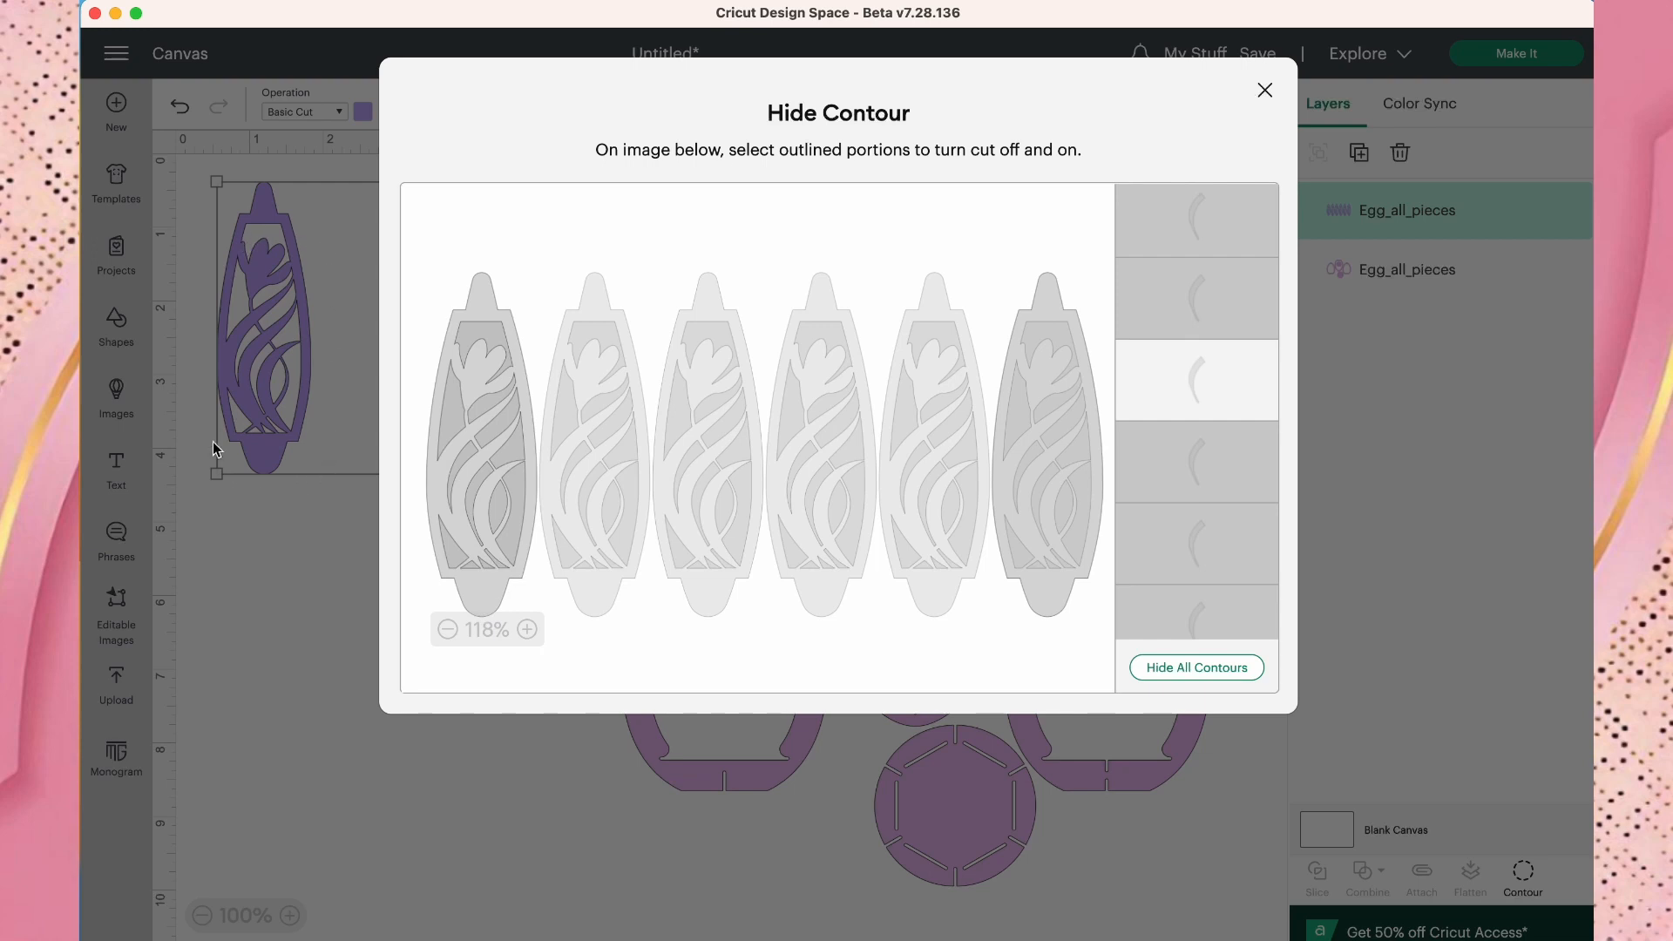
left_click(1051, 448)
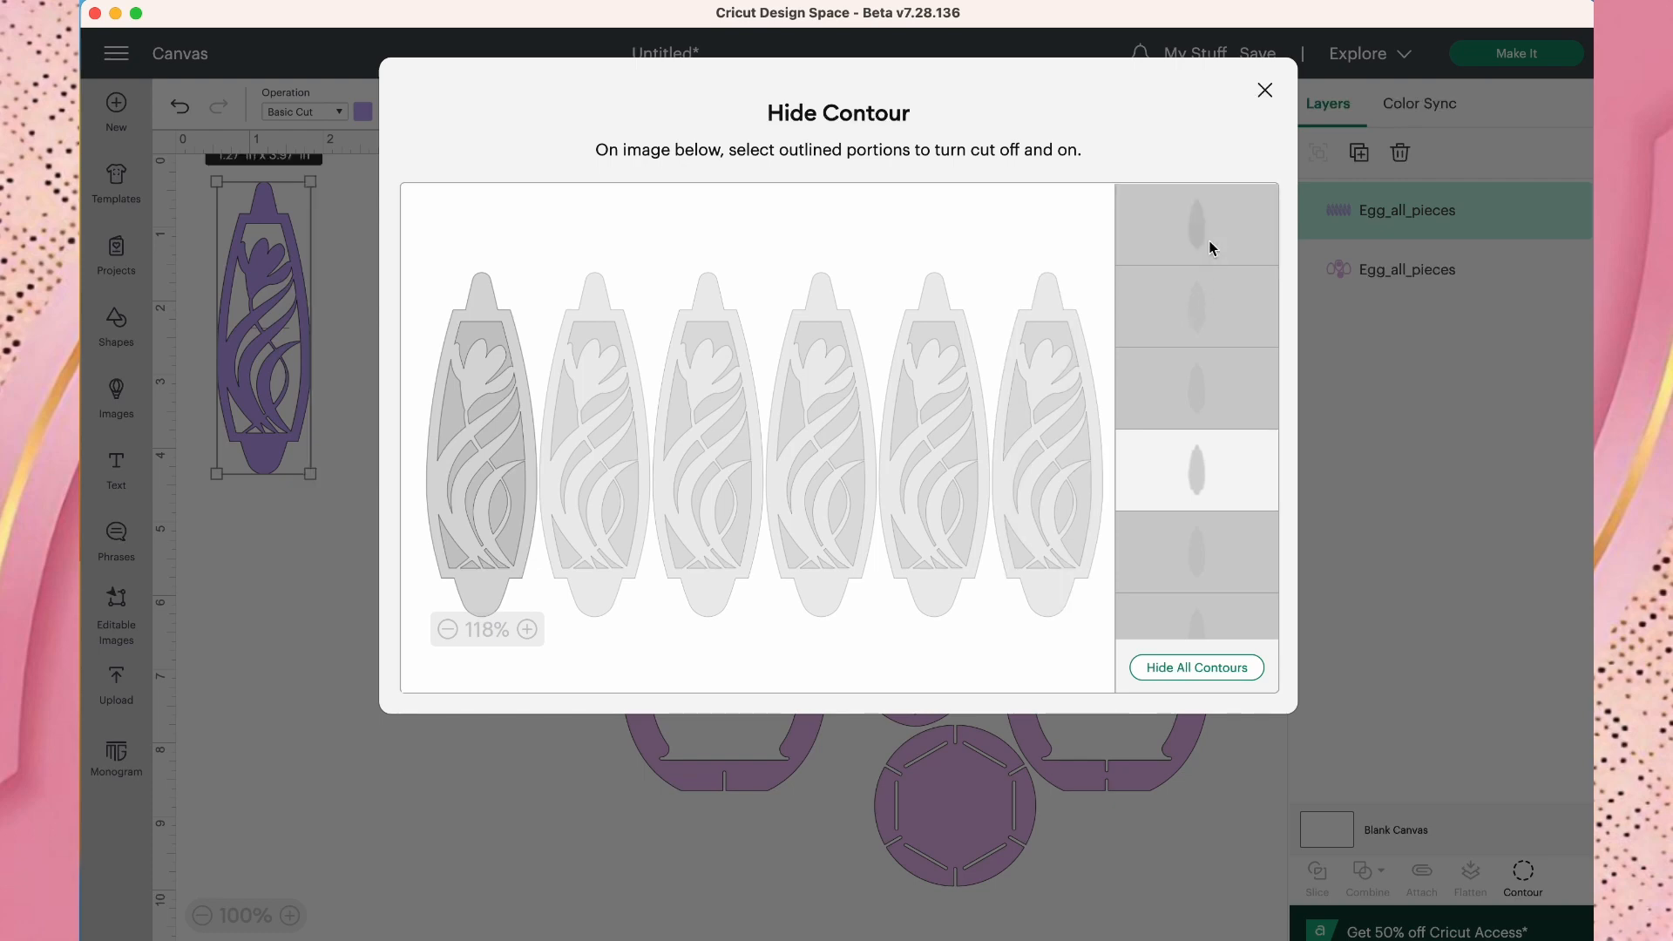
left_click(1265, 89)
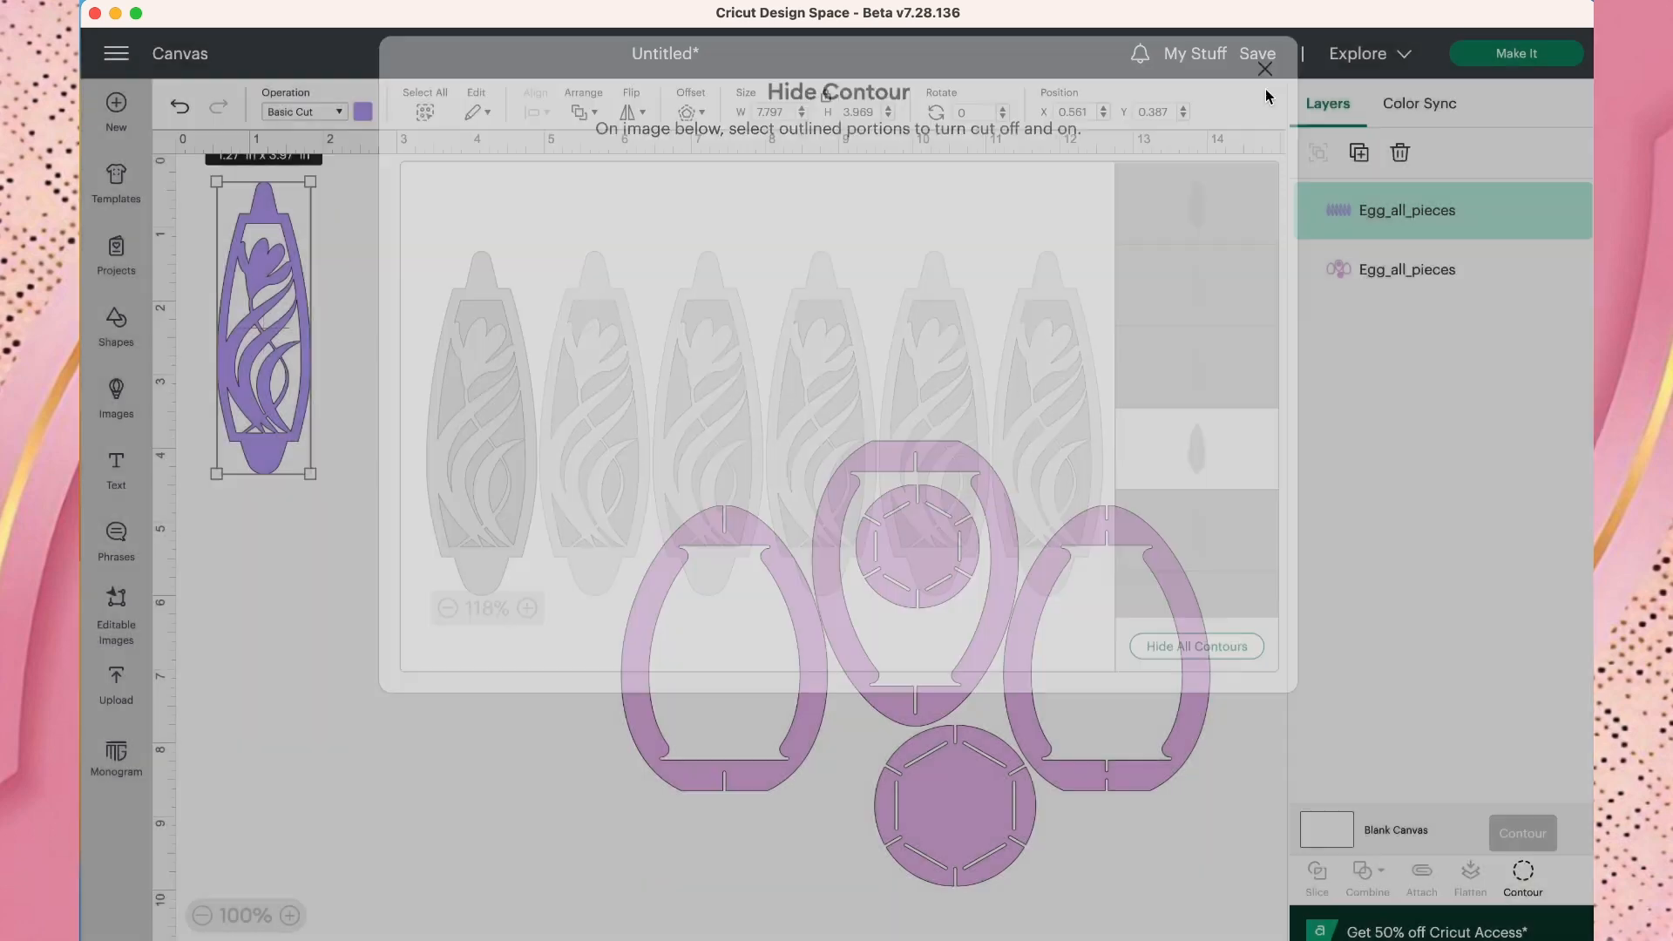
Nudge the egg panel into place and duplicate it to make six copies.
left_click(1265, 70)
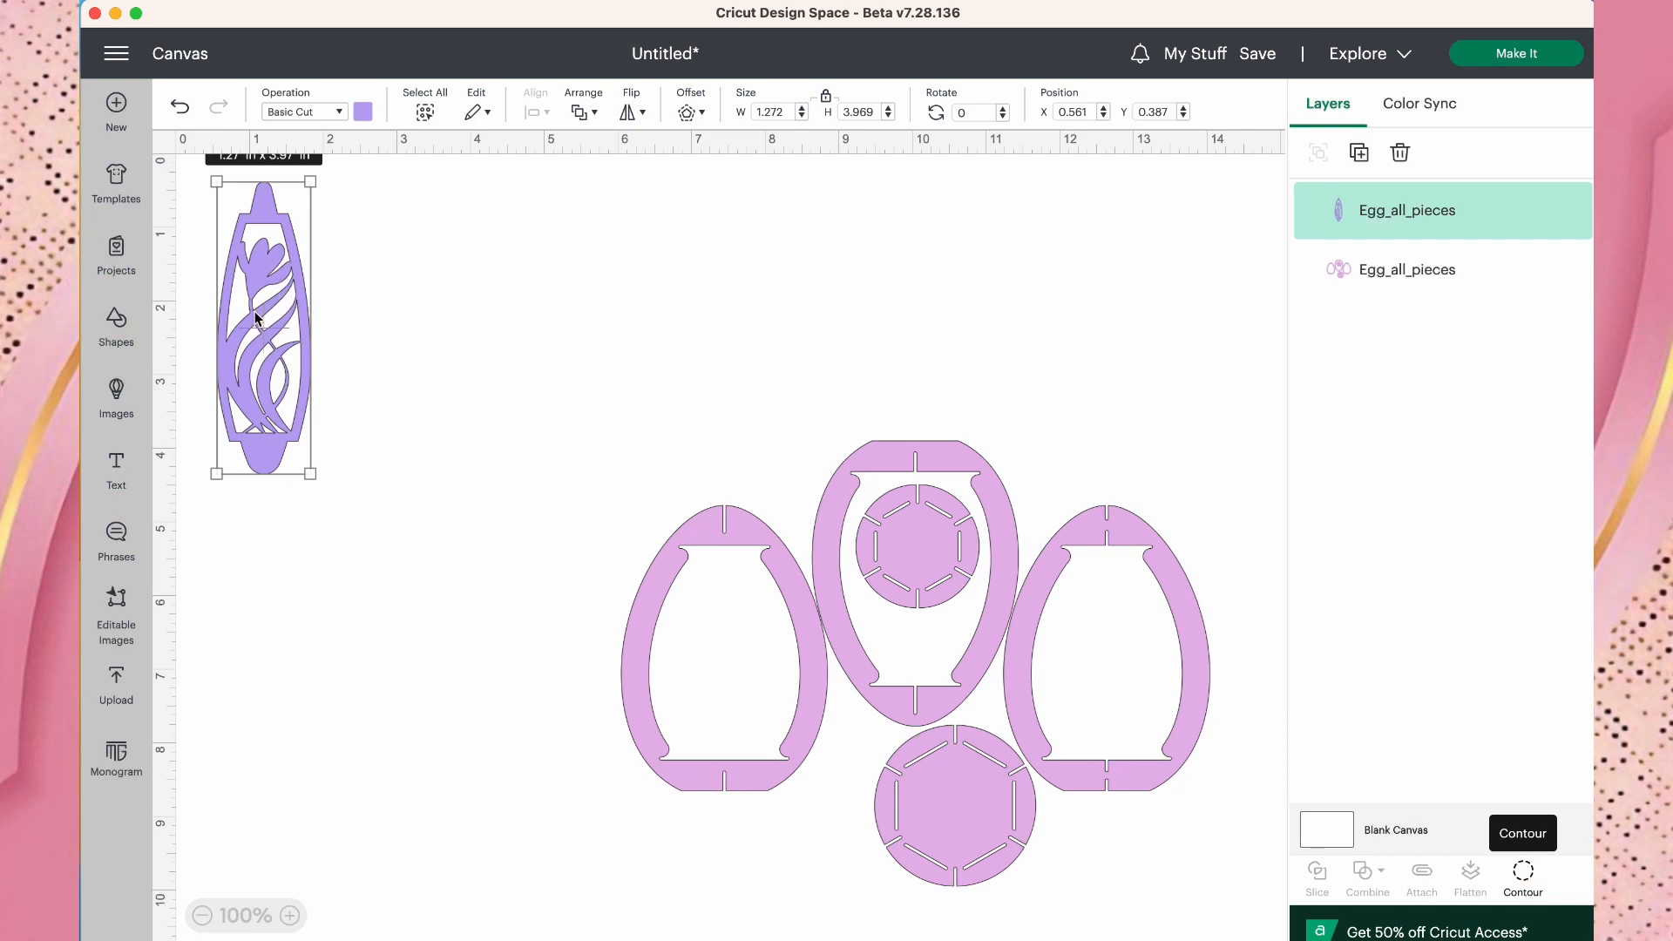
left_click_drag(256, 321, 279, 368)
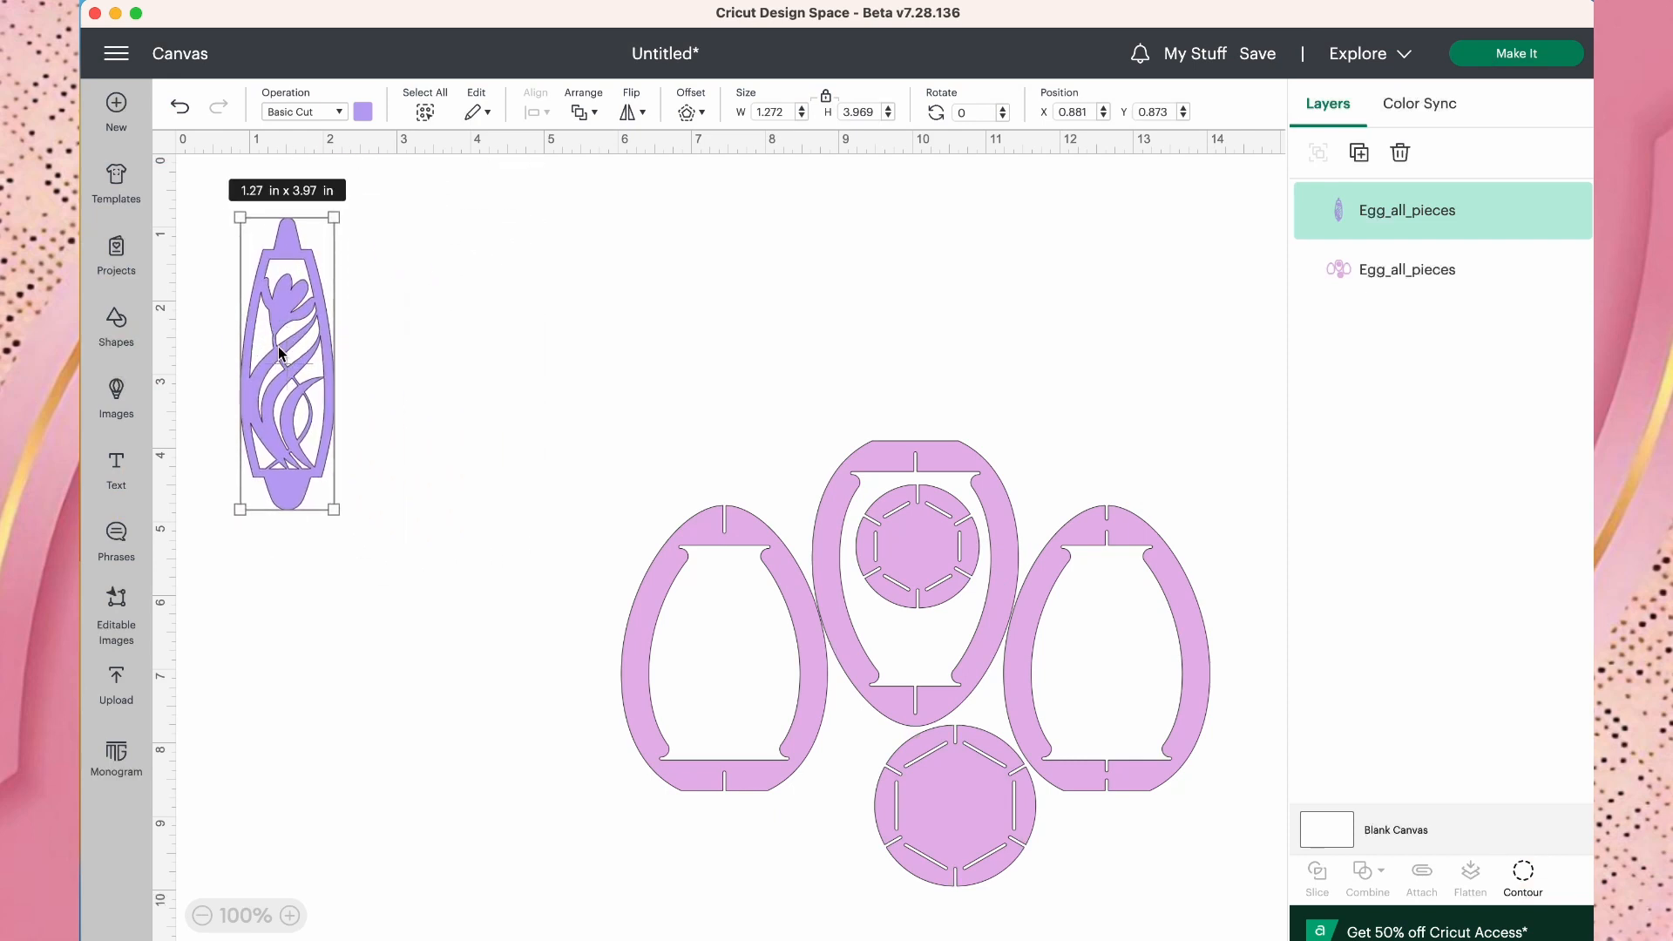
mouse_move(1203, 263)
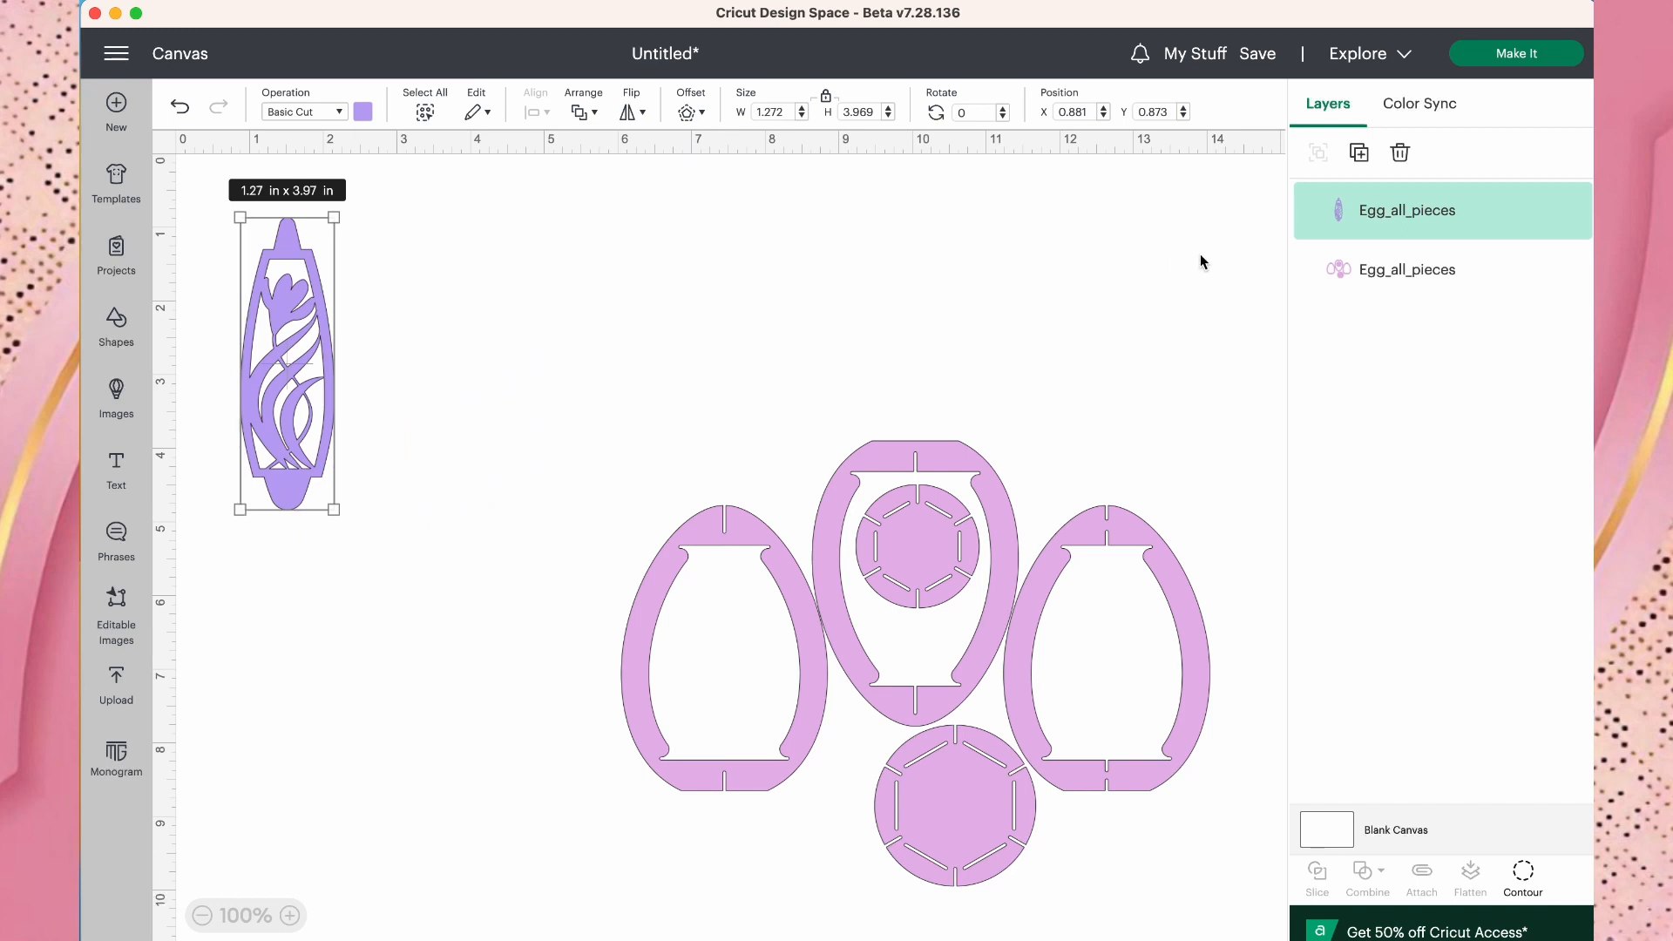
left_click(1360, 154)
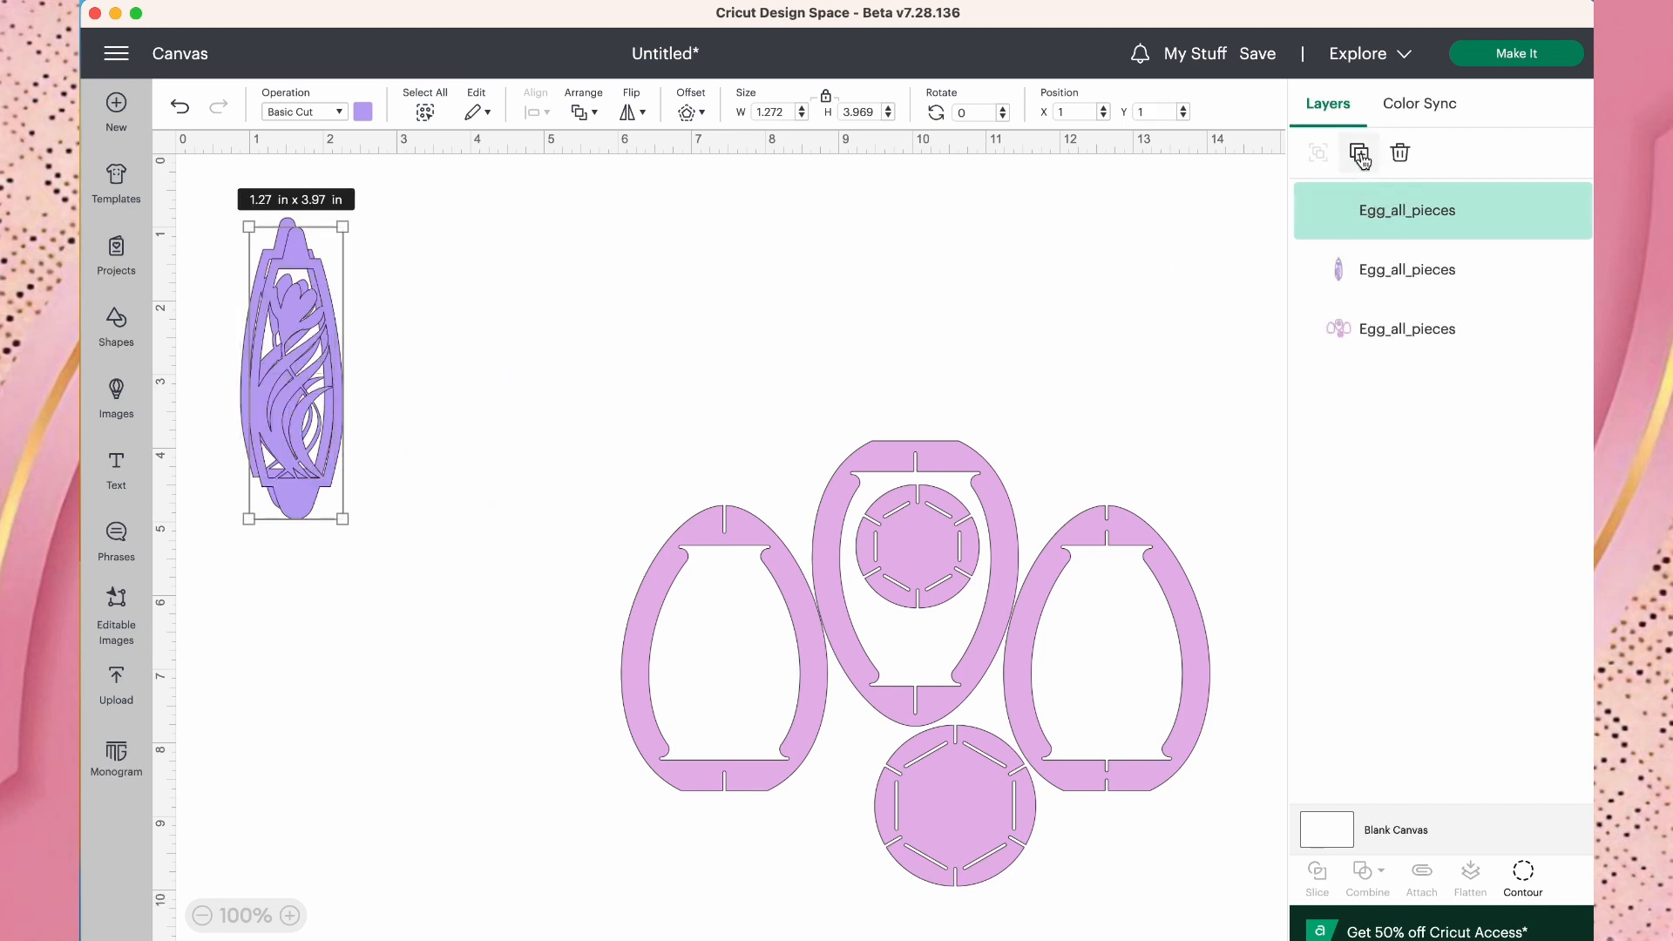
left_click(1361, 154)
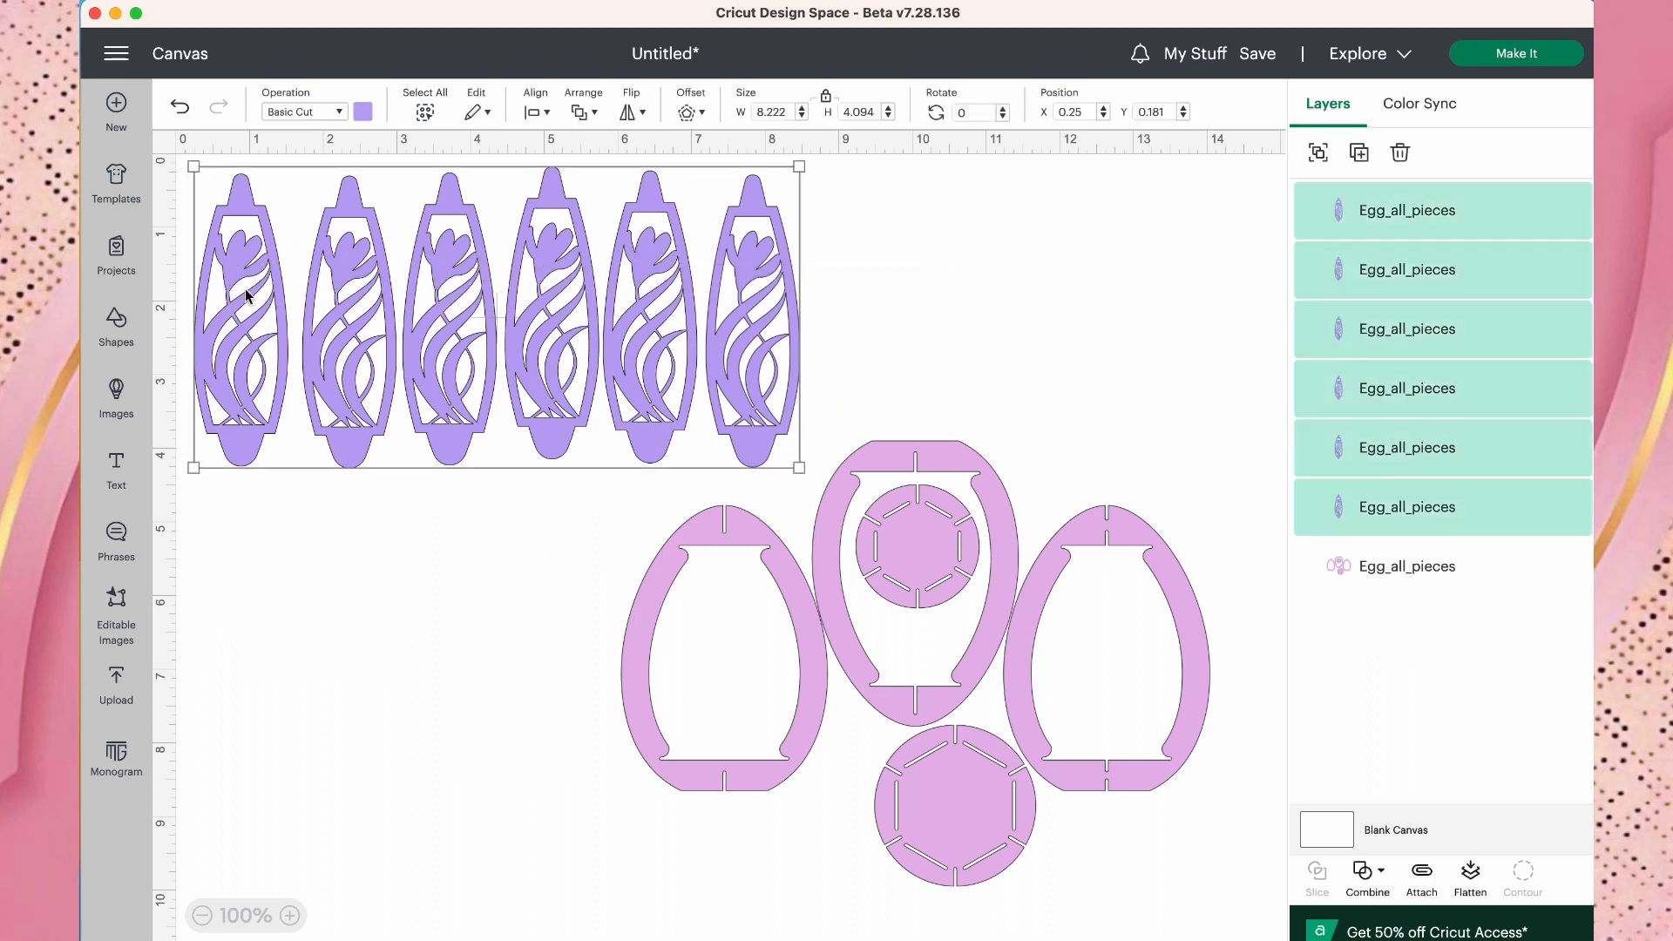
mouse_move(551, 150)
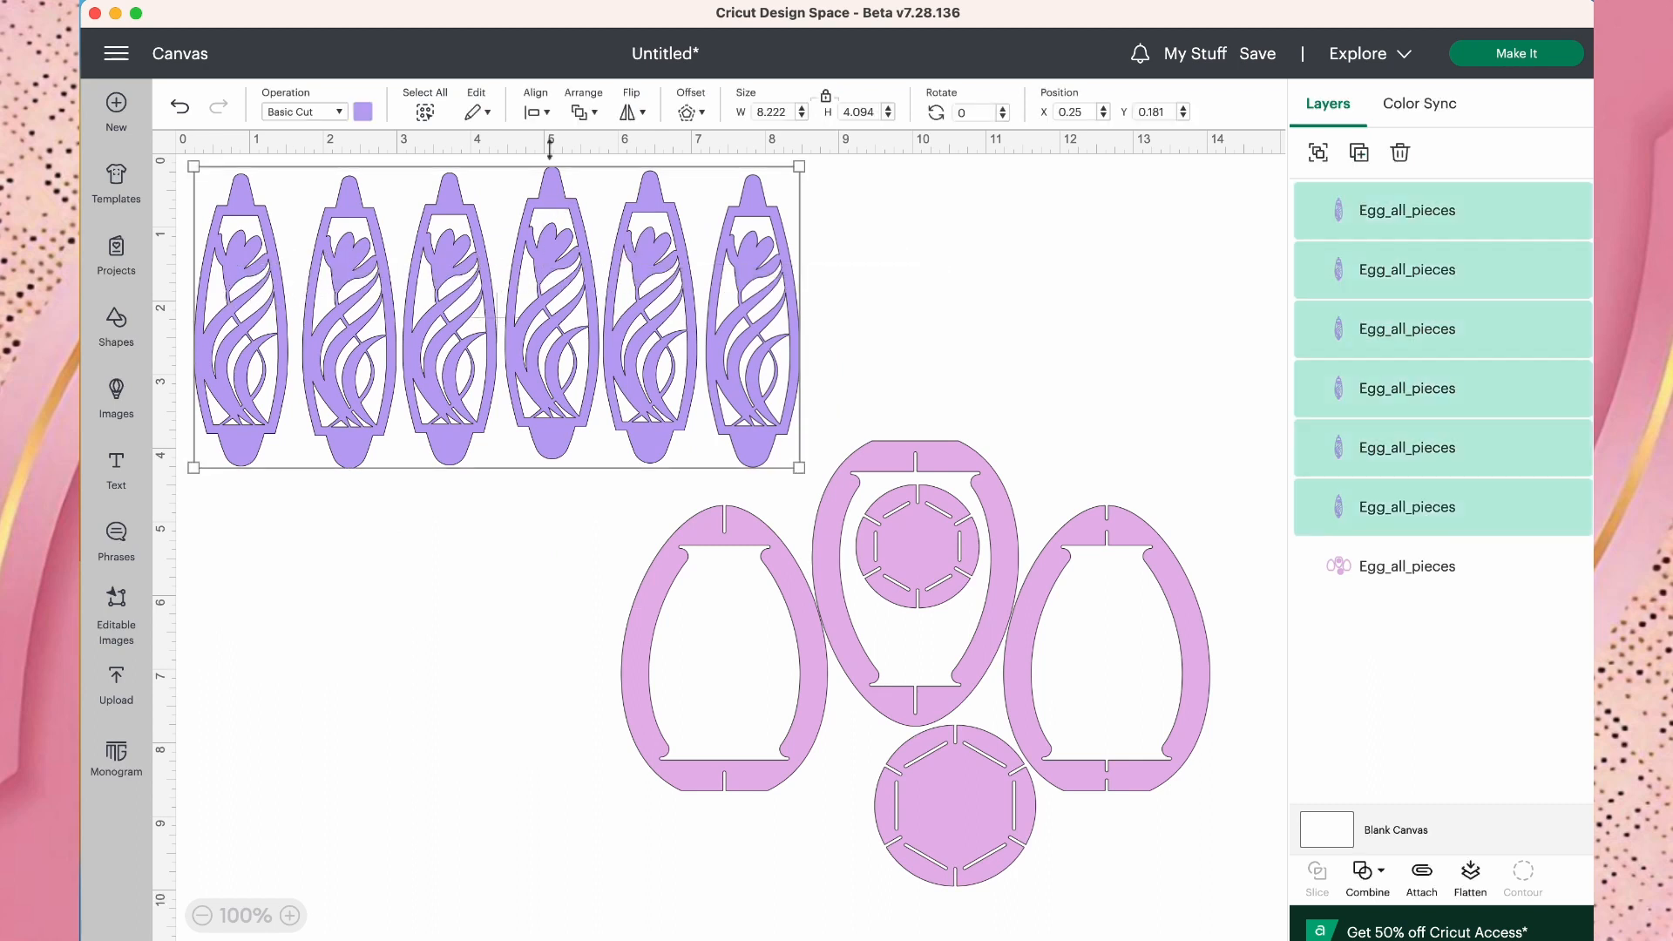
Align the six panels top and distribute them horizontally into one row, then deselect.
left_click(535, 112)
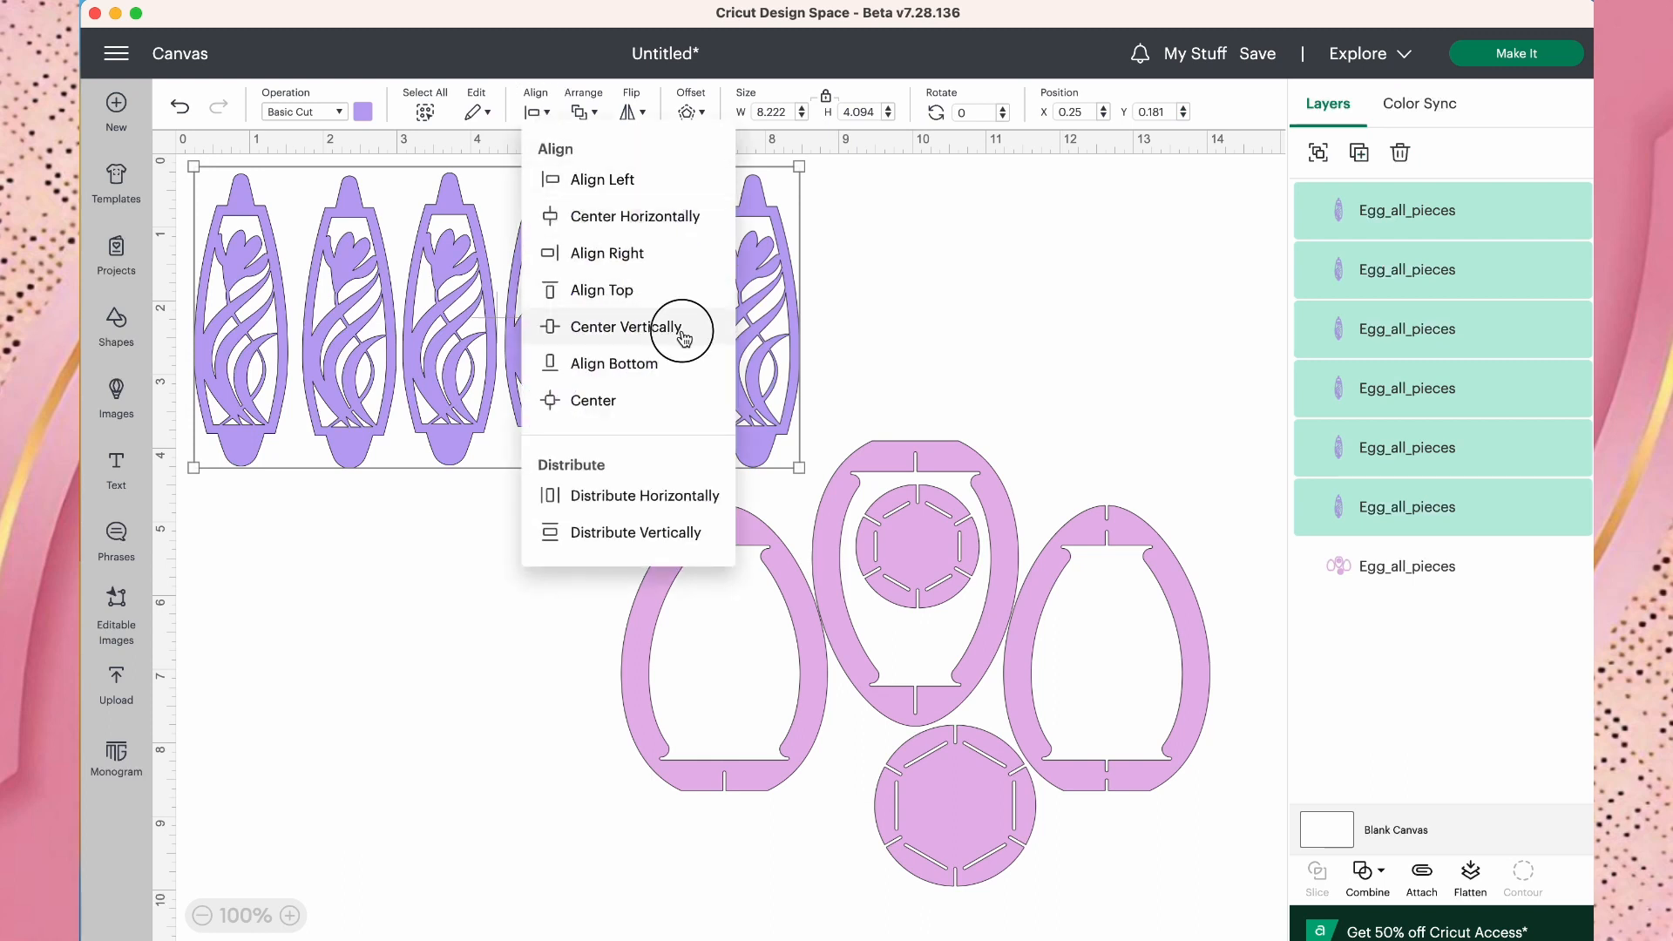
left_click(624, 326)
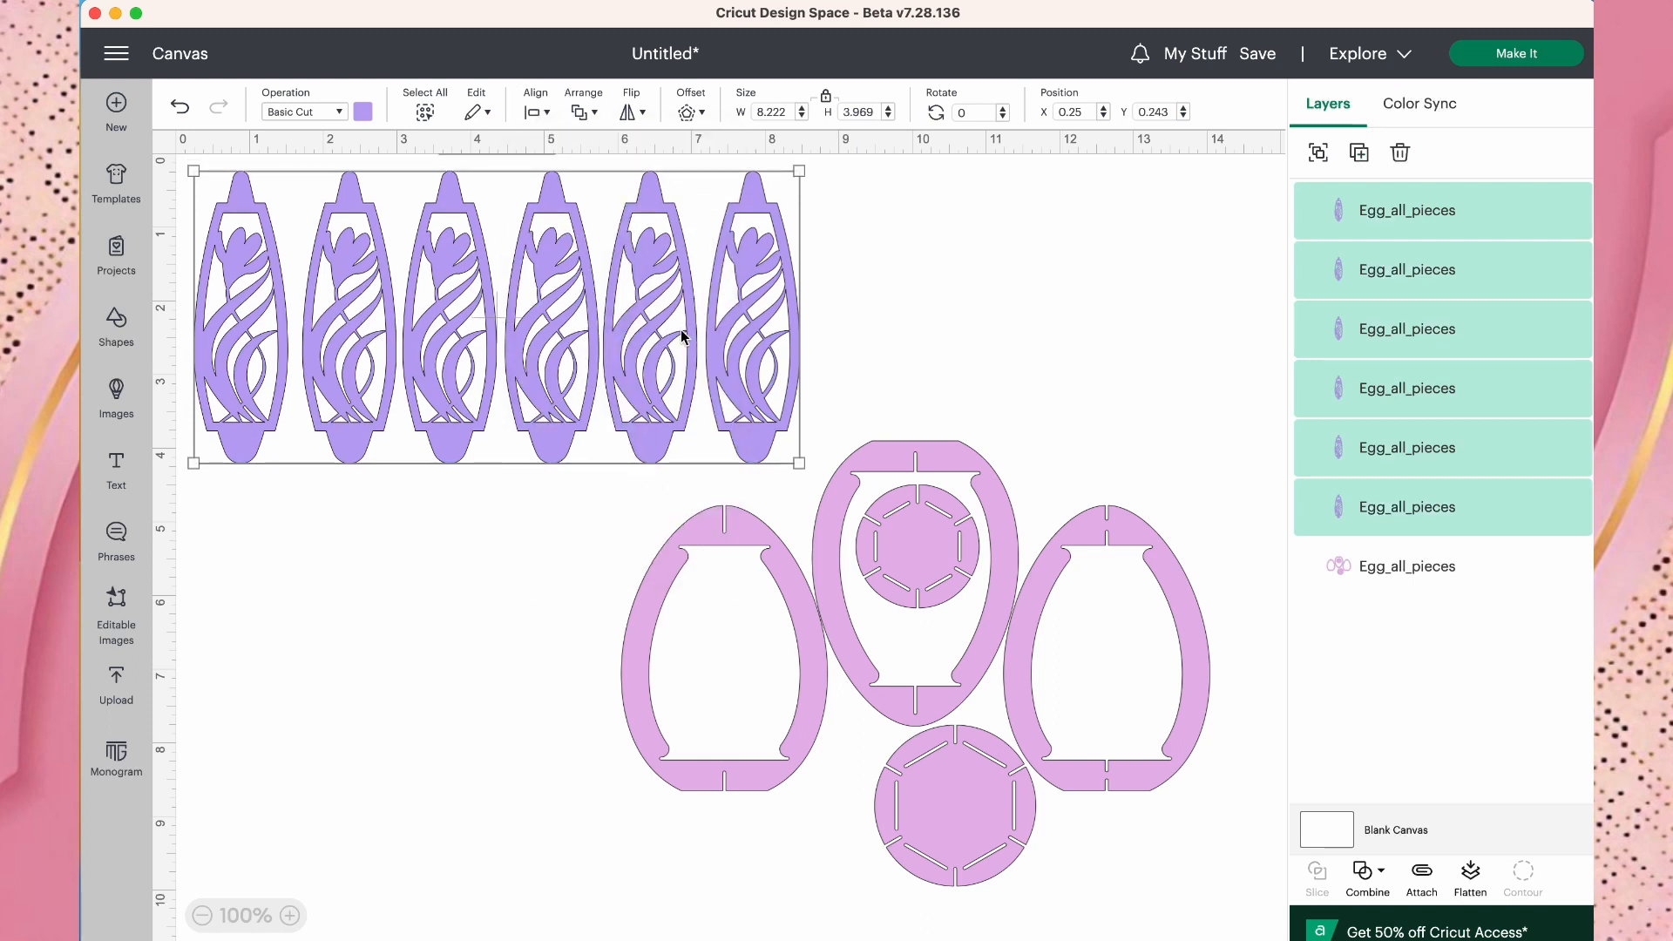
left_click(475, 612)
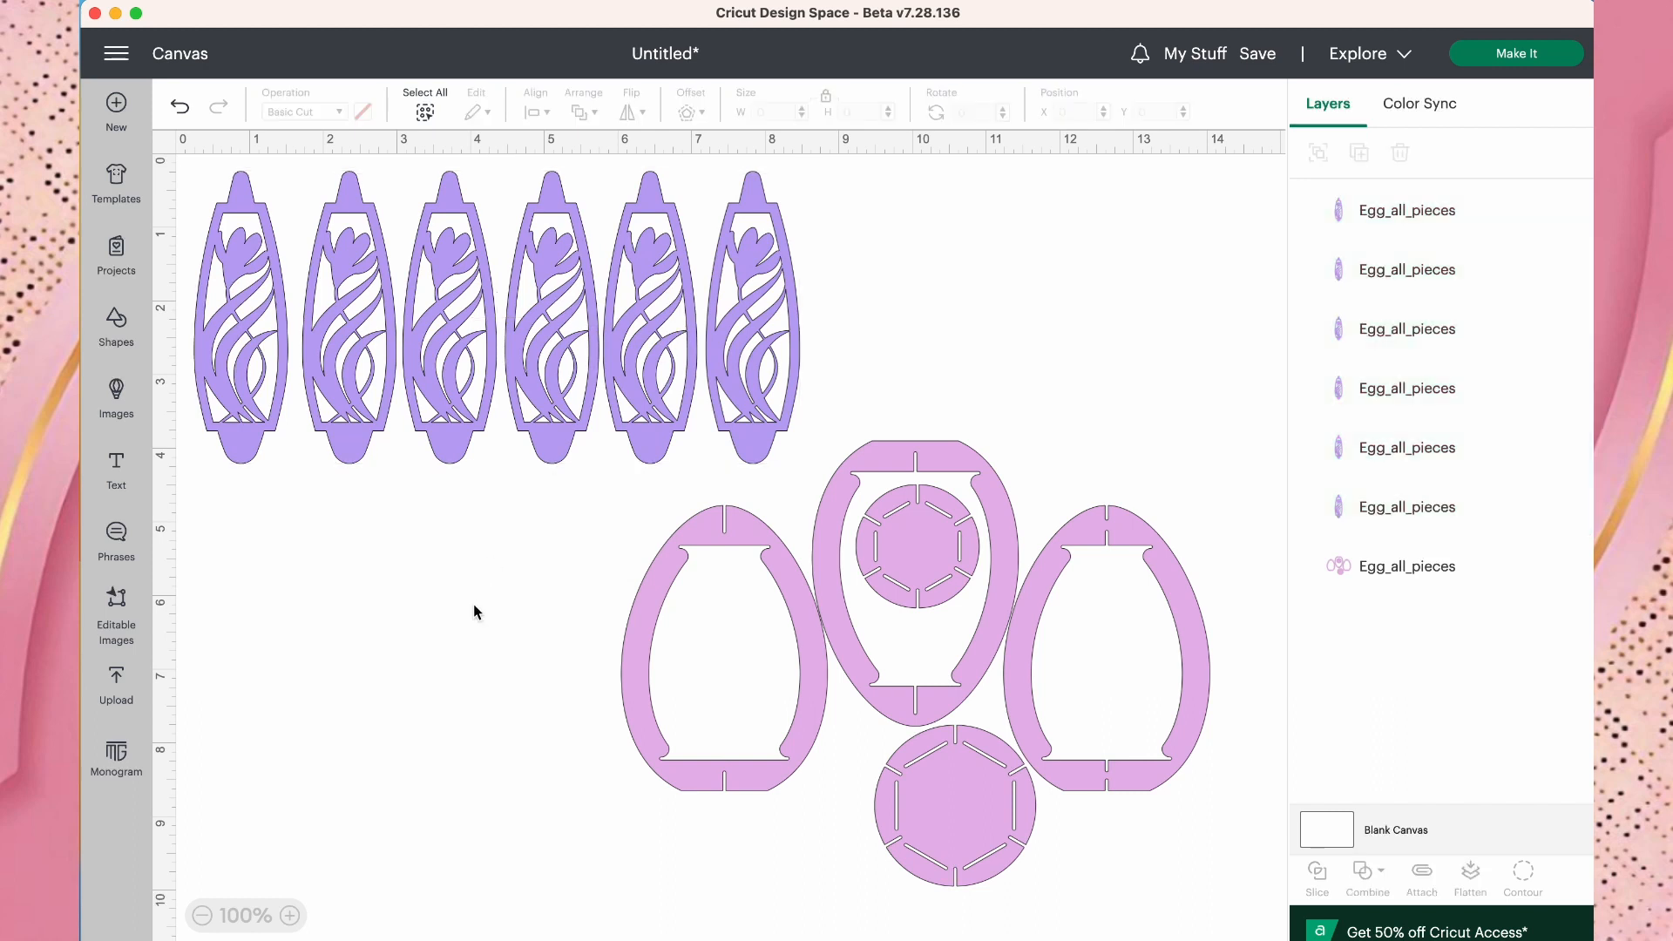
mouse_move(827, 601)
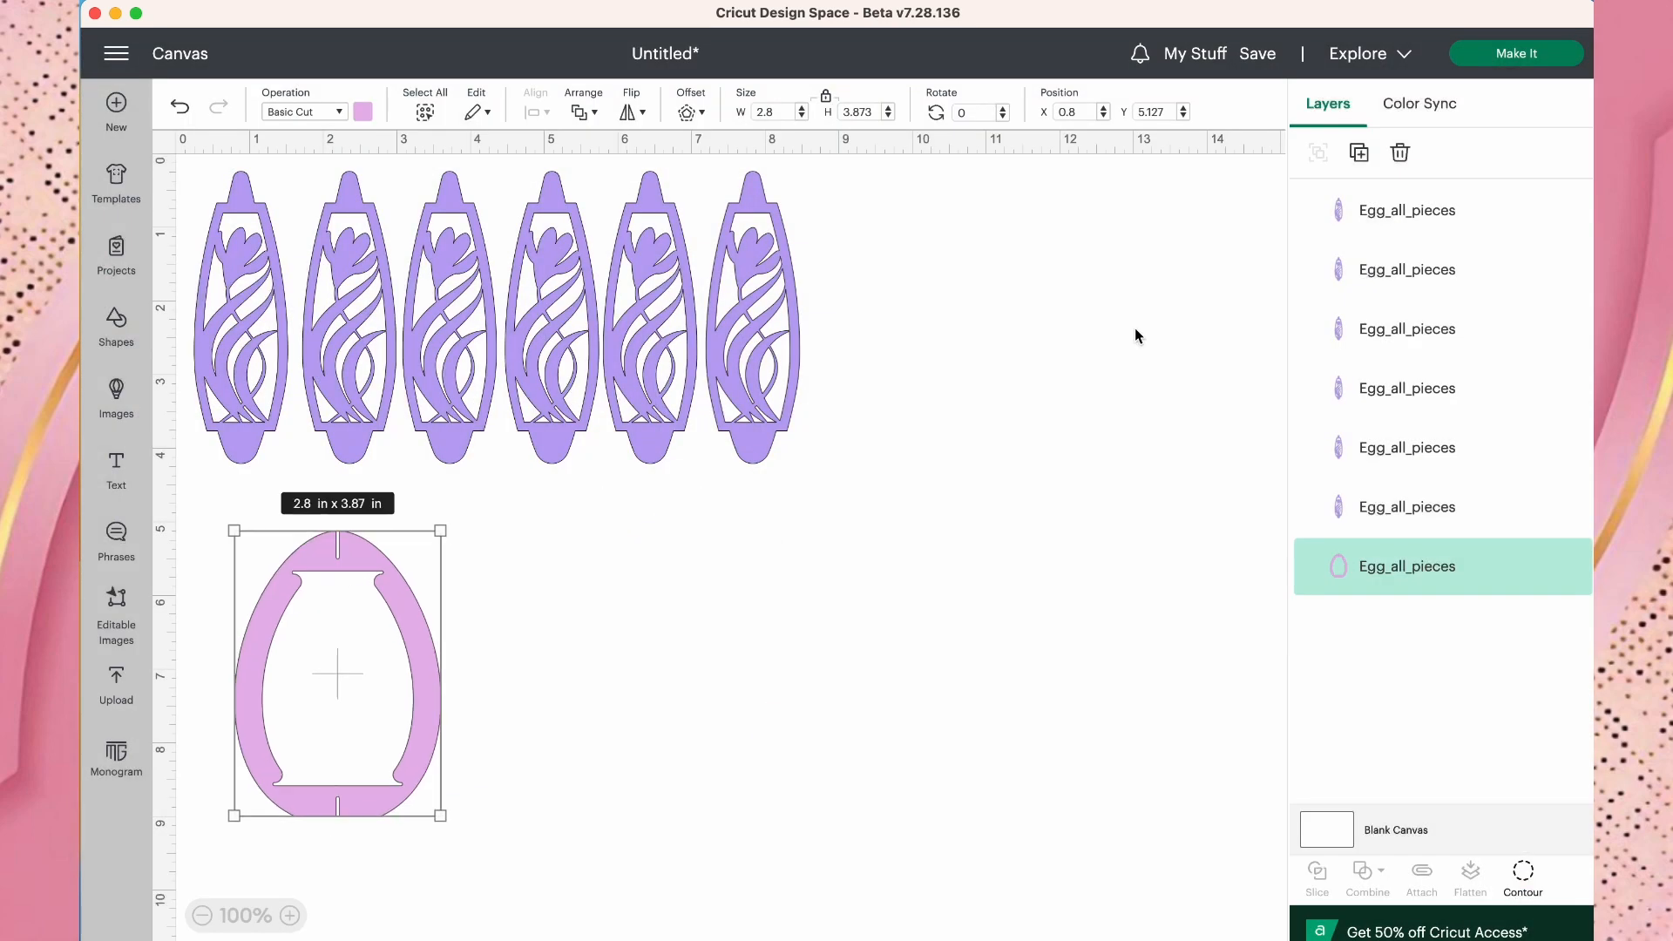
Check the frame pieces in Contour, then zoom out to see the whole row of pieces.
left_click(1524, 875)
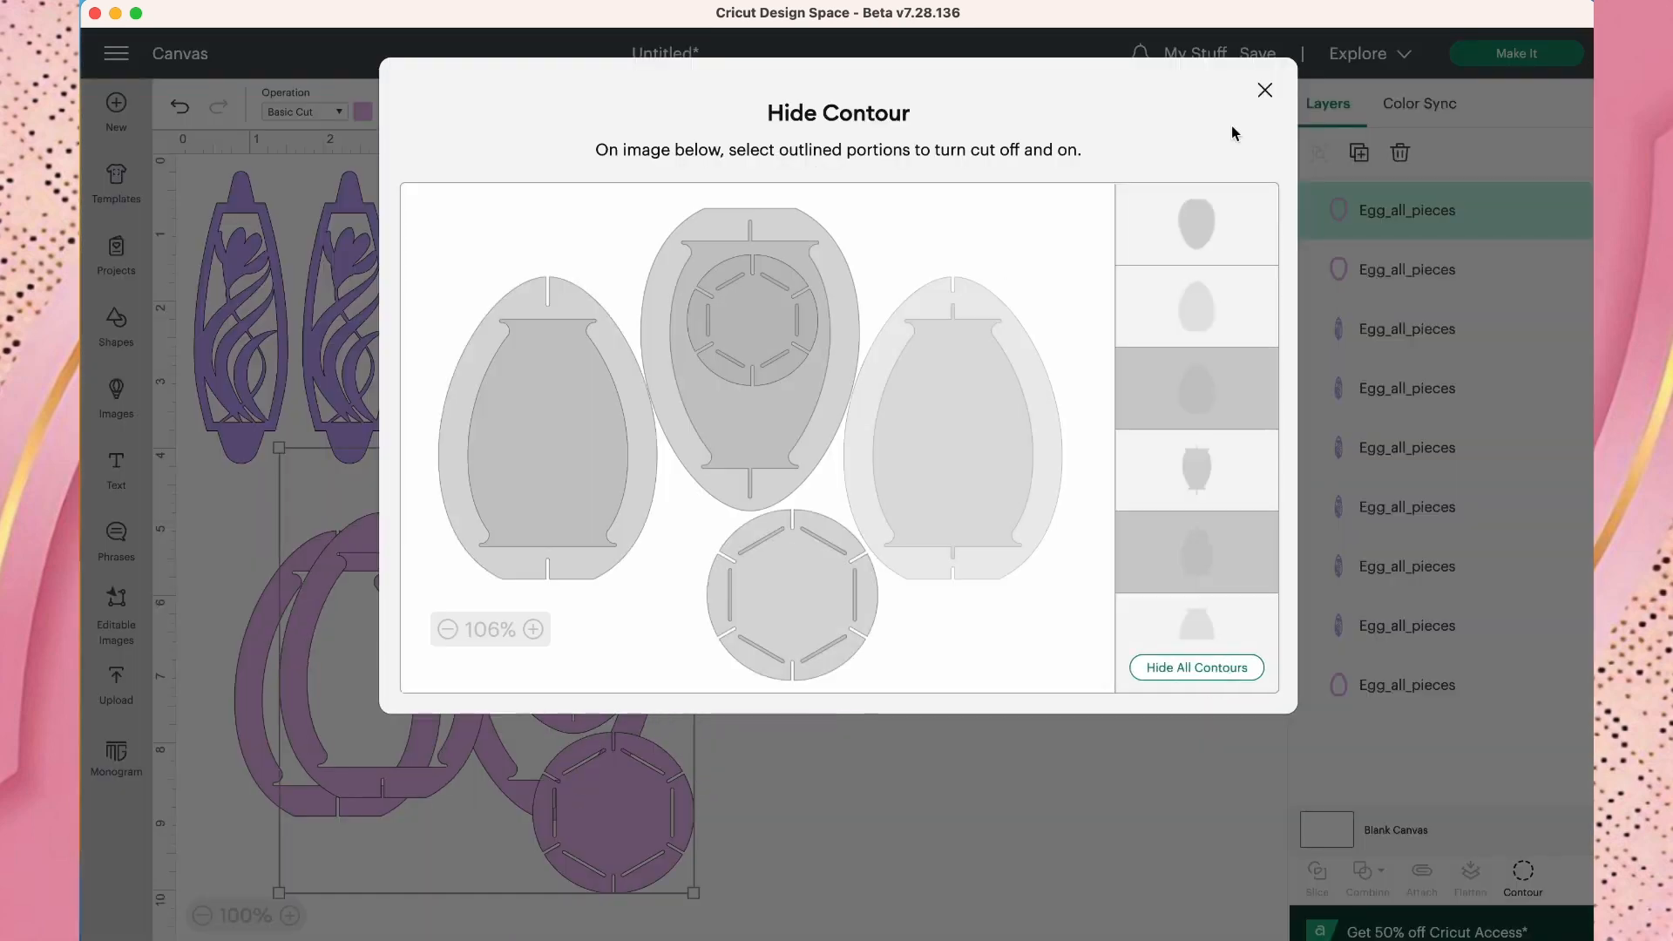
left_click(1265, 89)
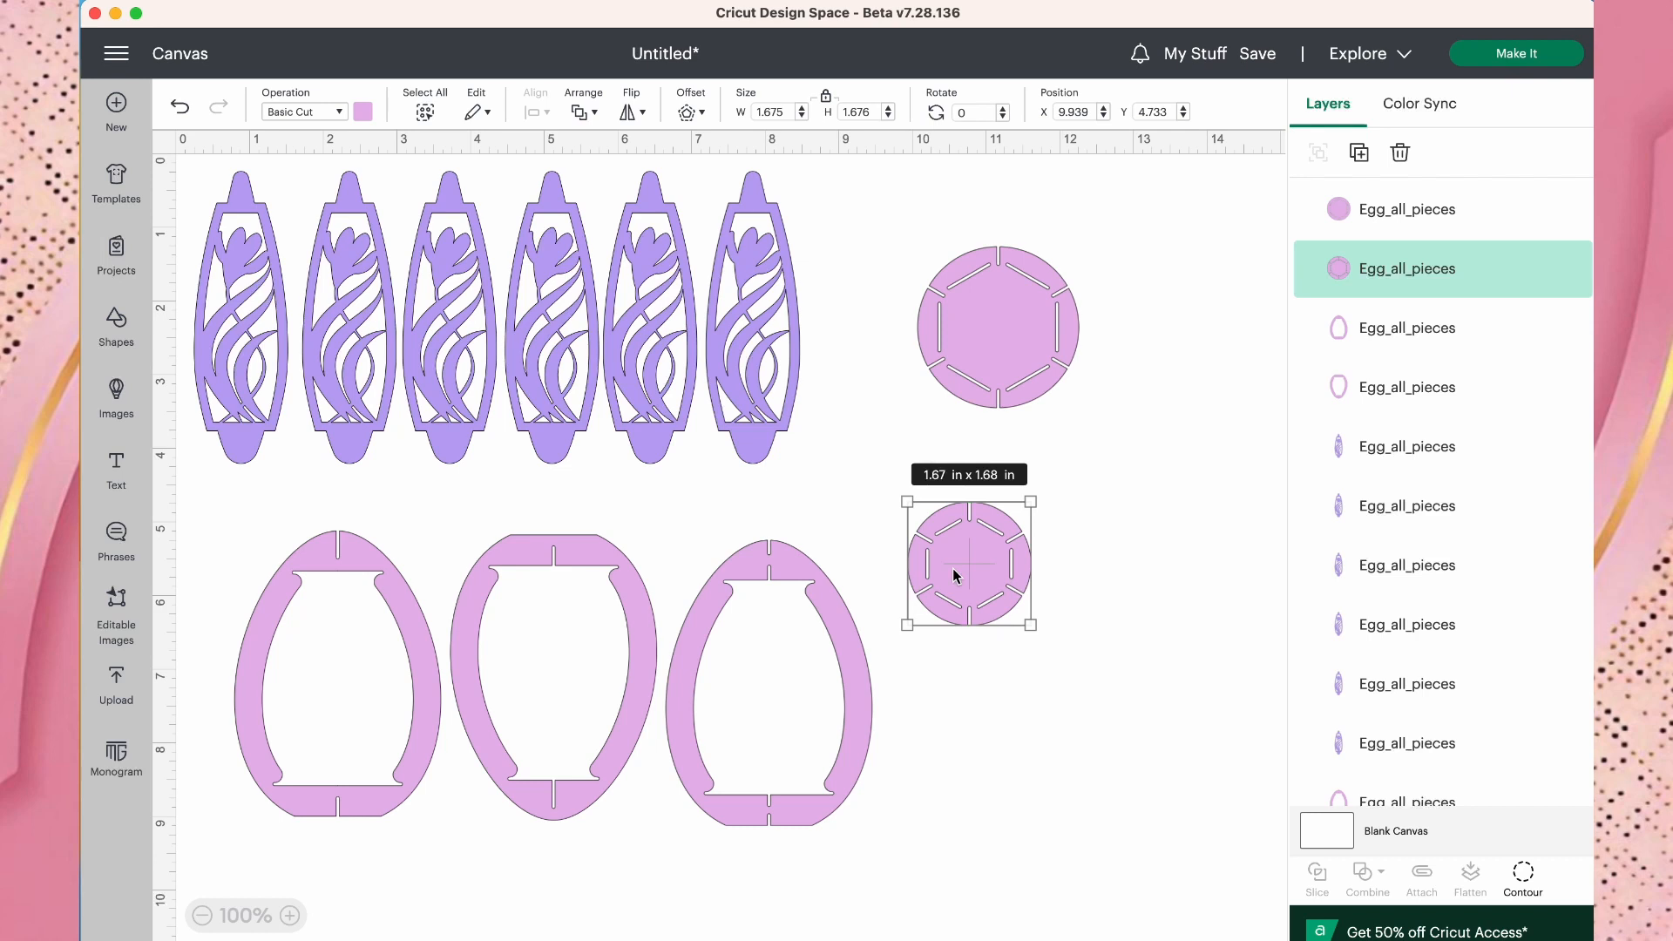
mouse_move(1004, 715)
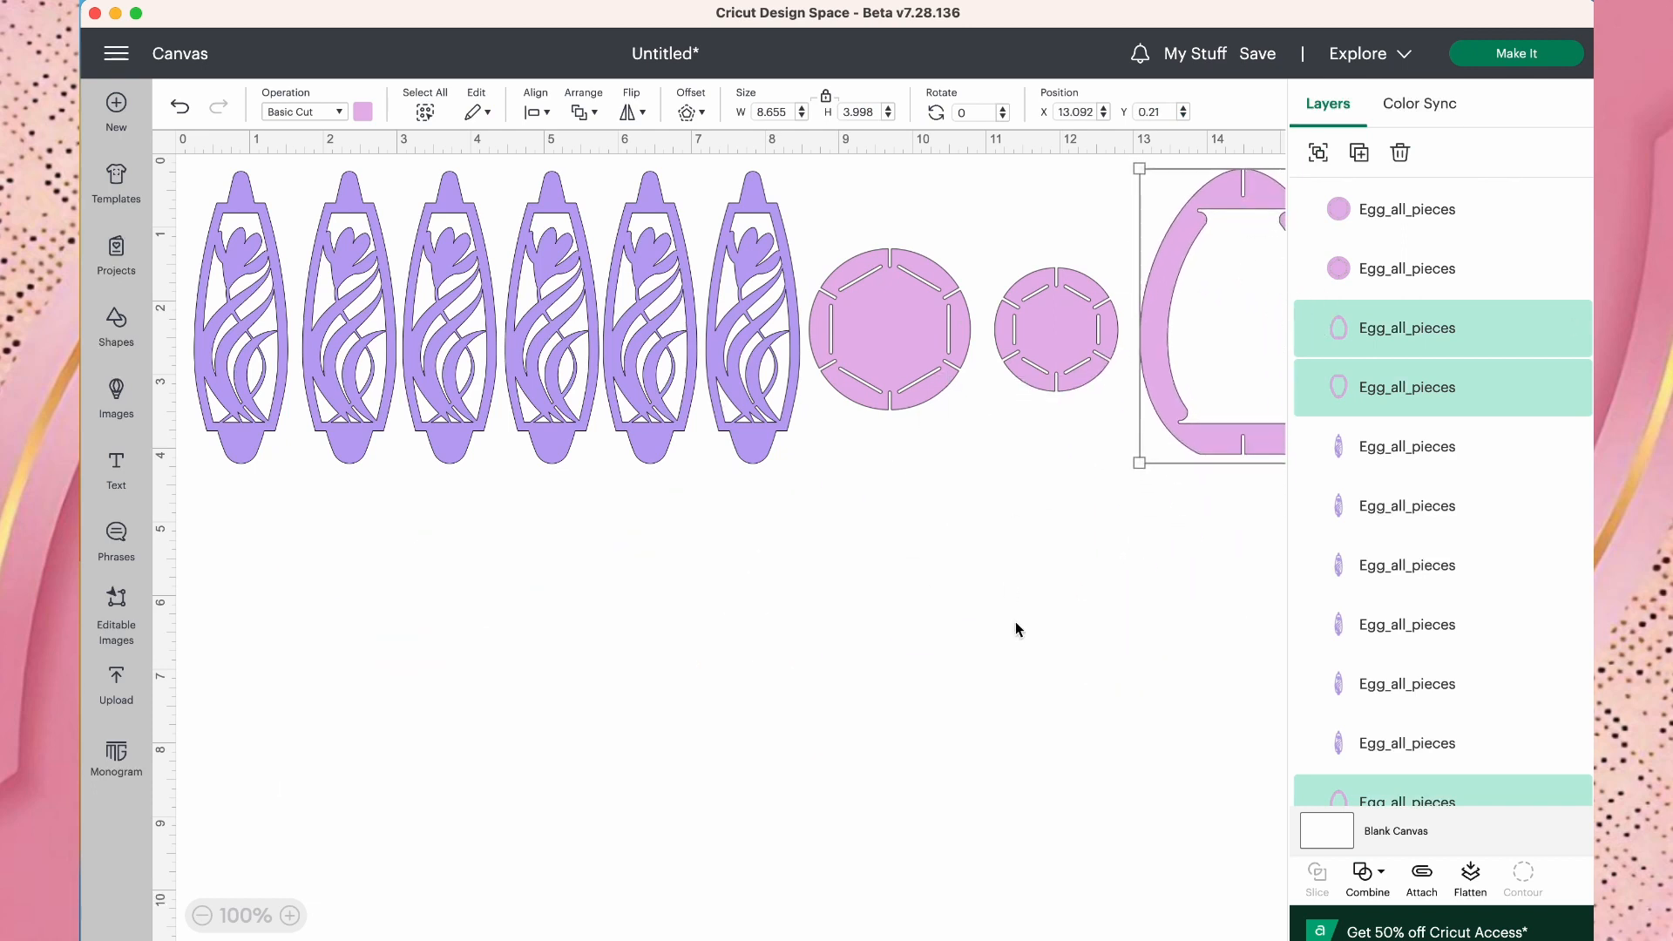
left_click(202, 915)
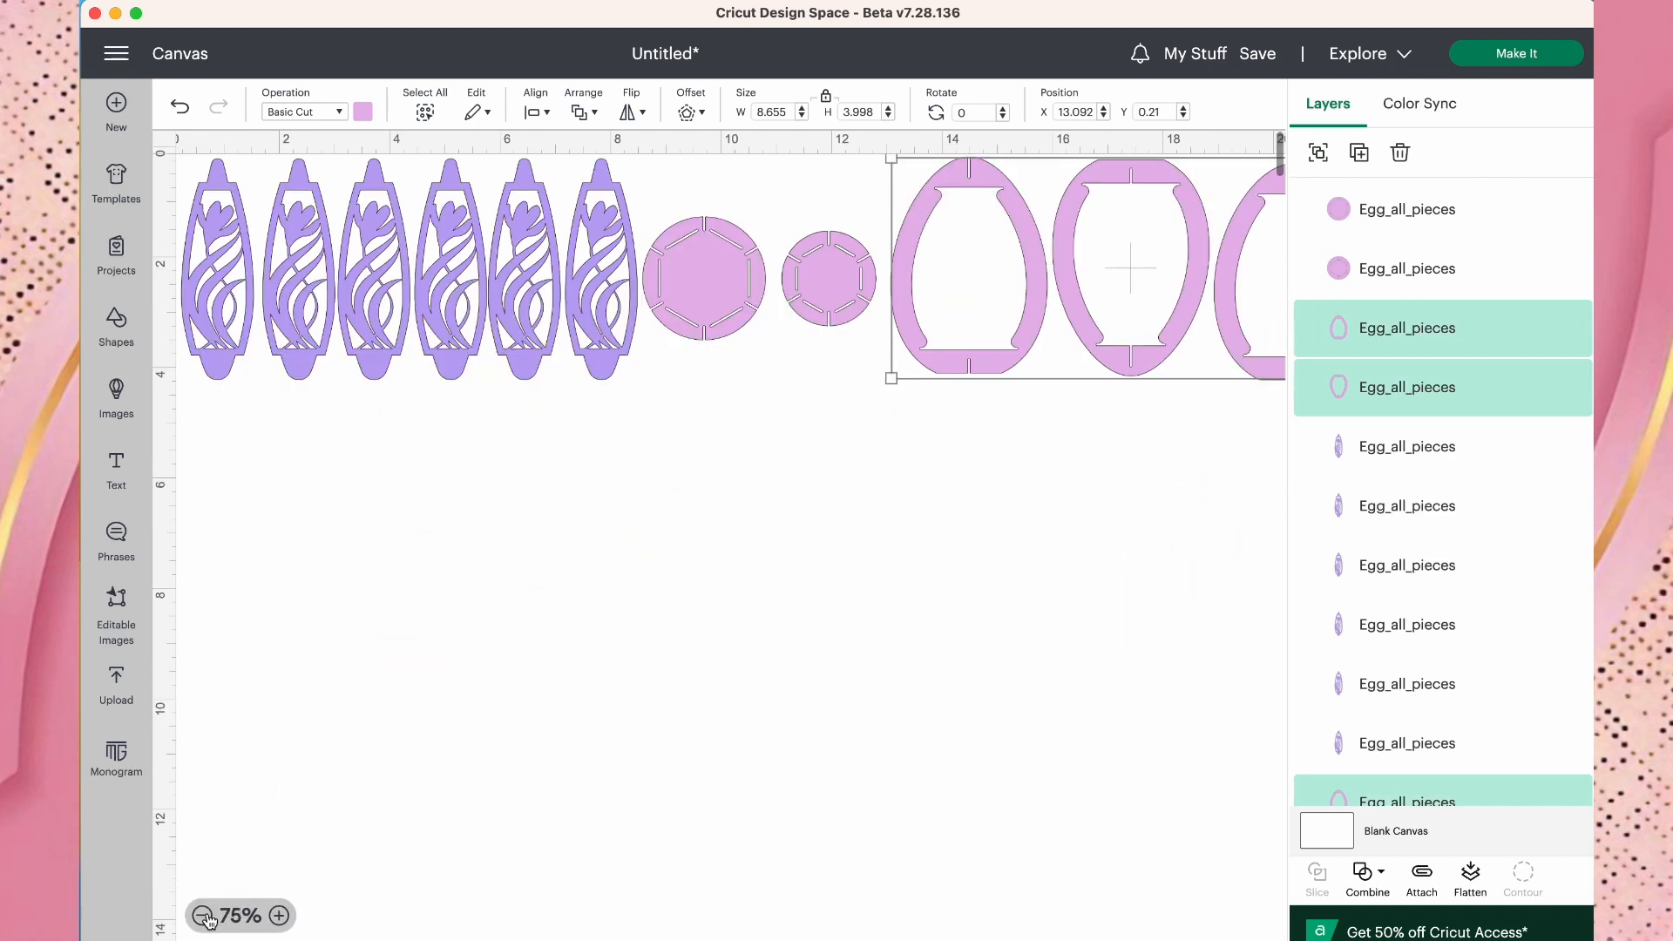
Zoom out and select all eleven pieces for resizing to 11.5 in tall.
left_click(203, 915)
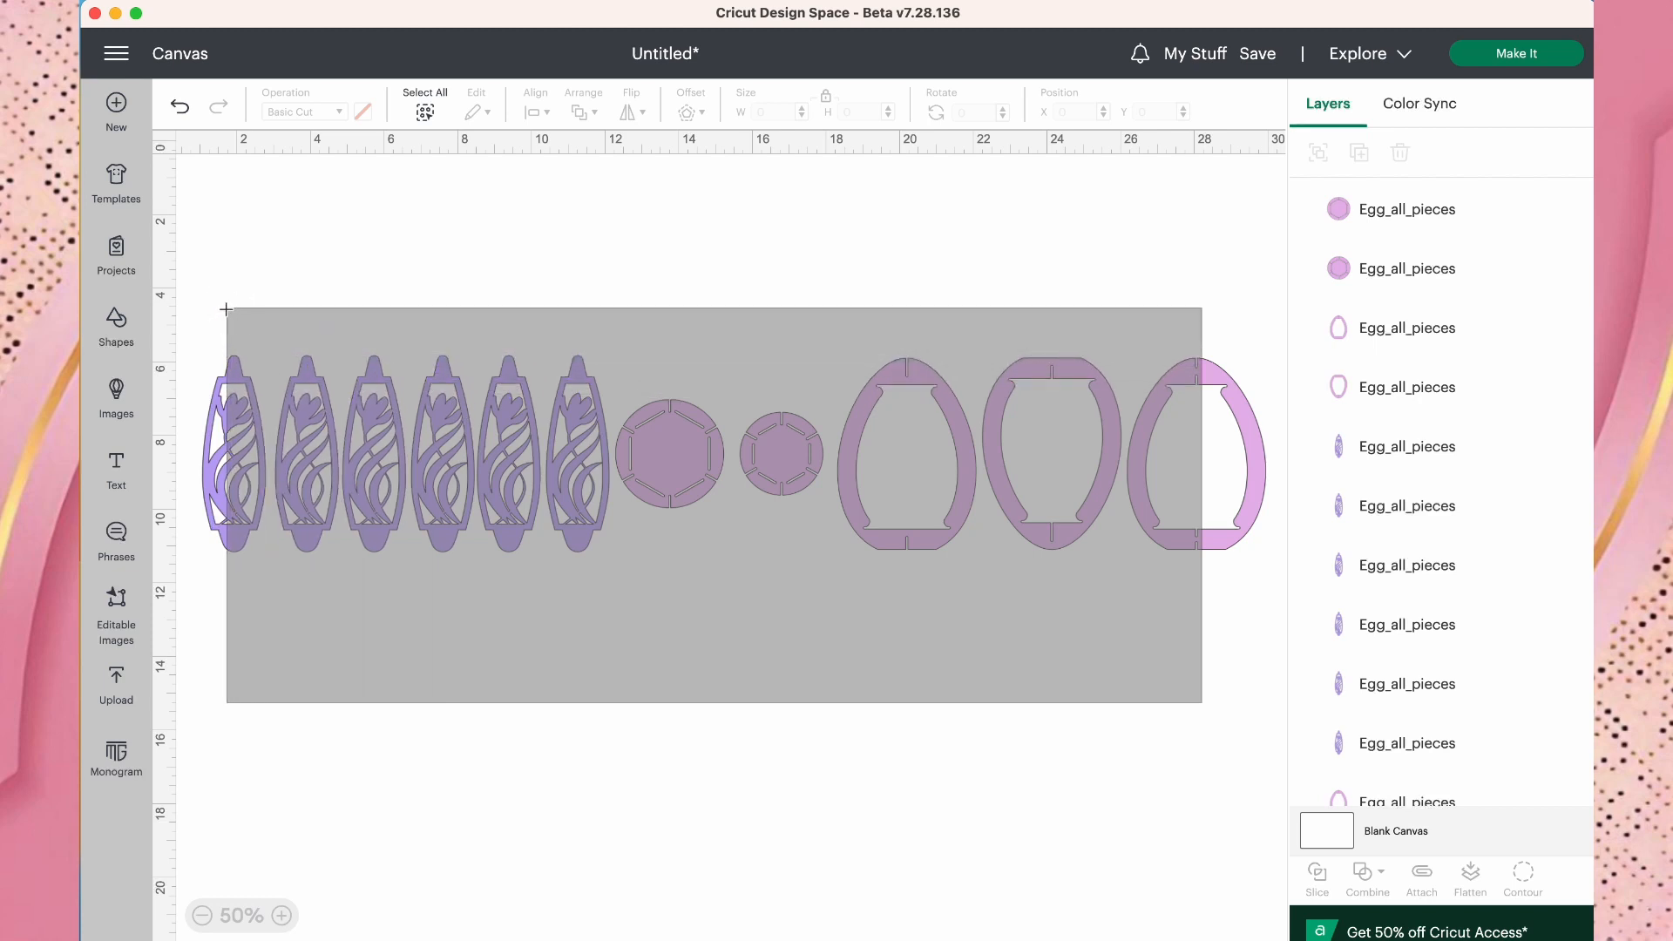
left_click(424, 96)
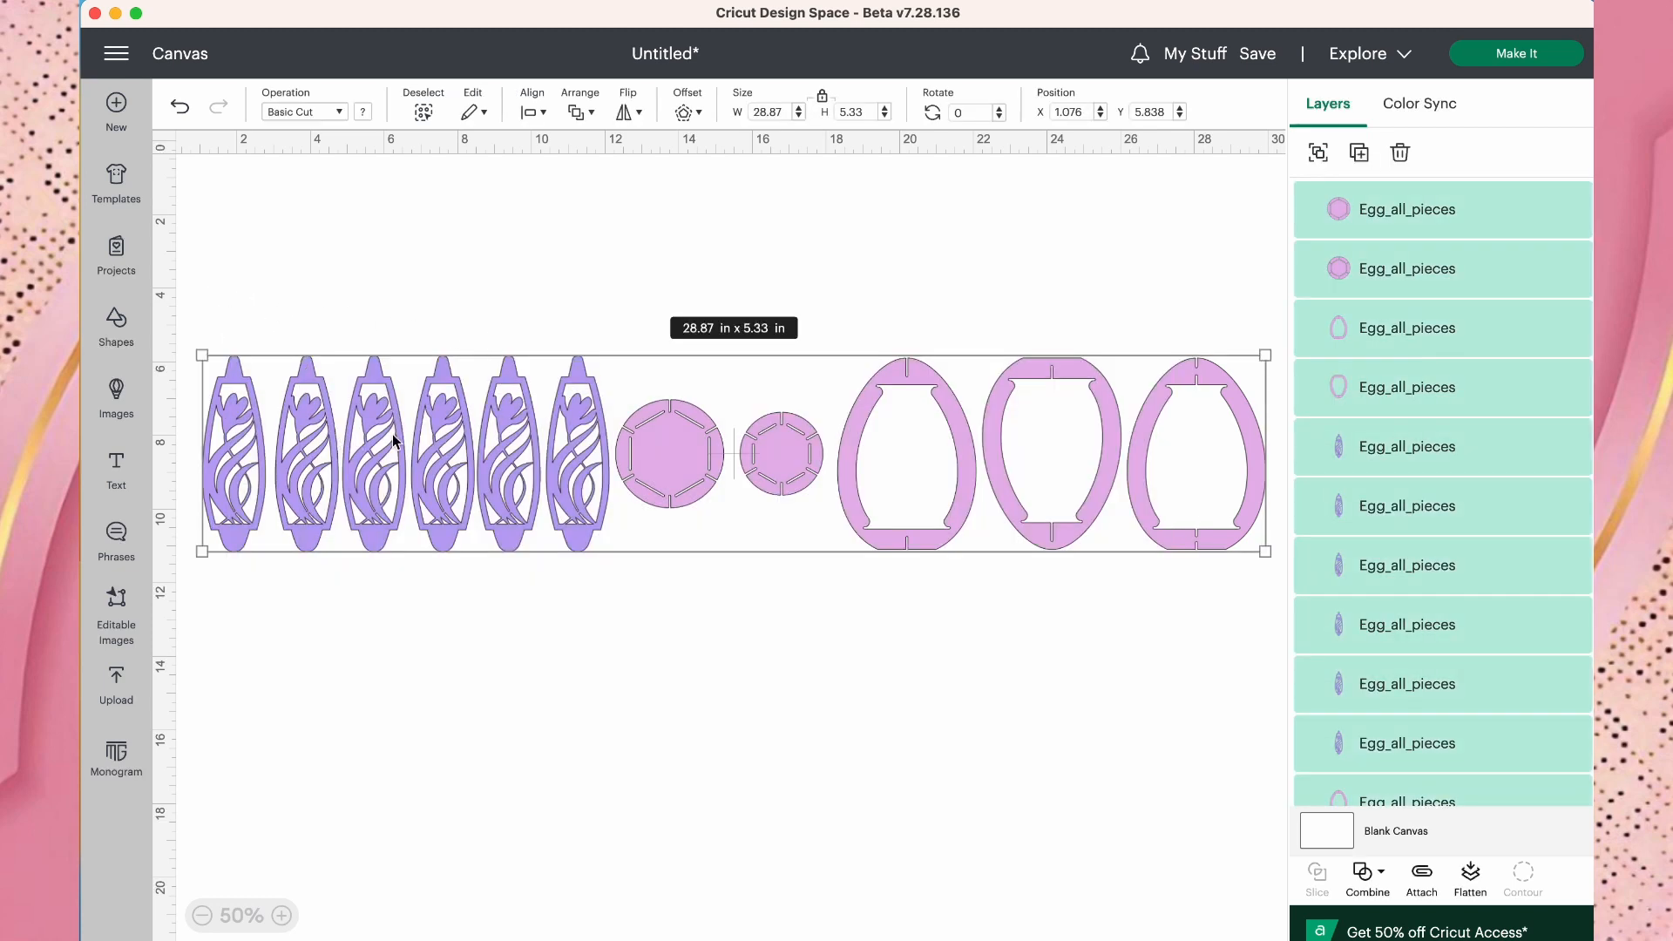
mouse_move(605, 432)
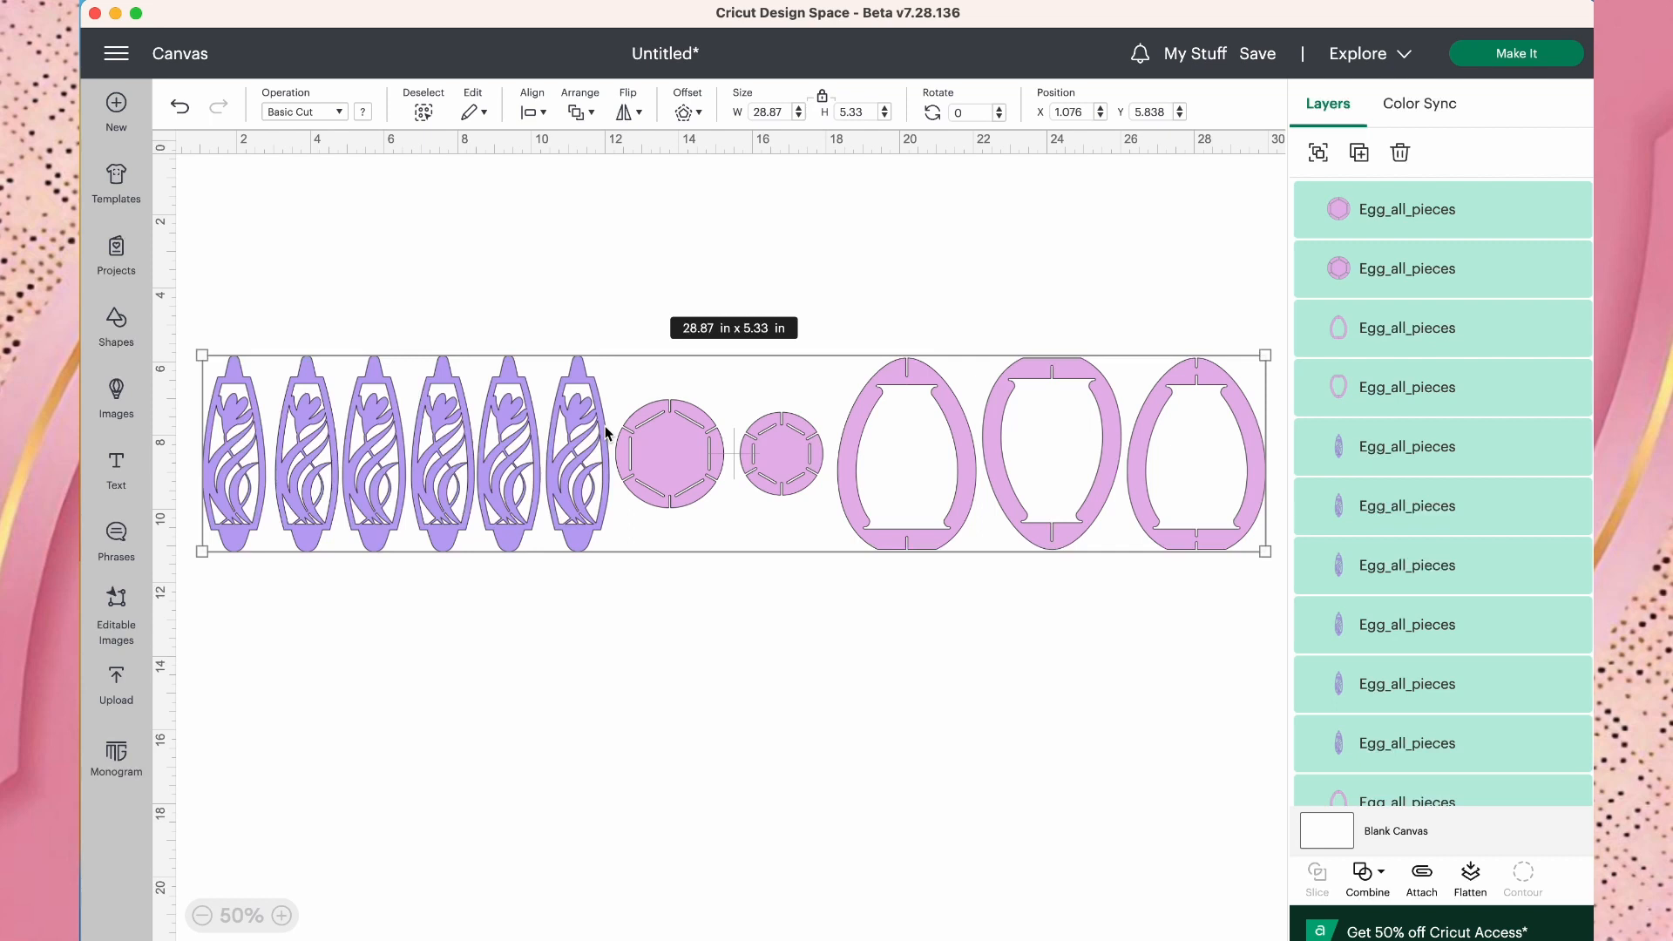
mouse_move(617, 408)
type("11.5")
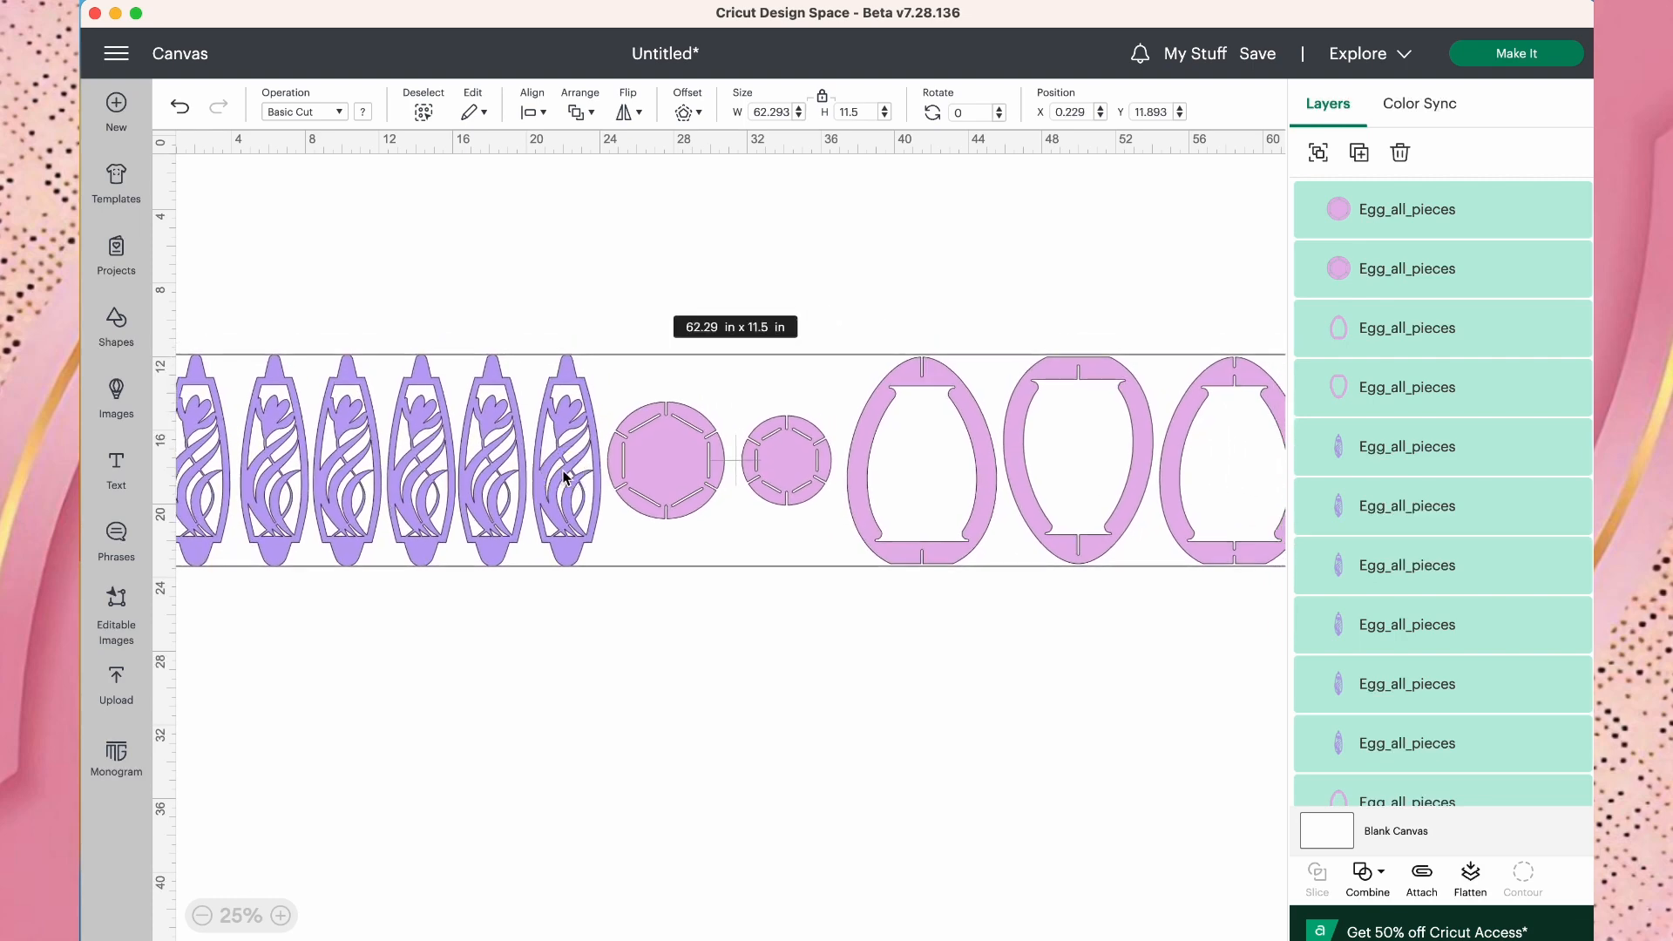
mouse_move(1021, 326)
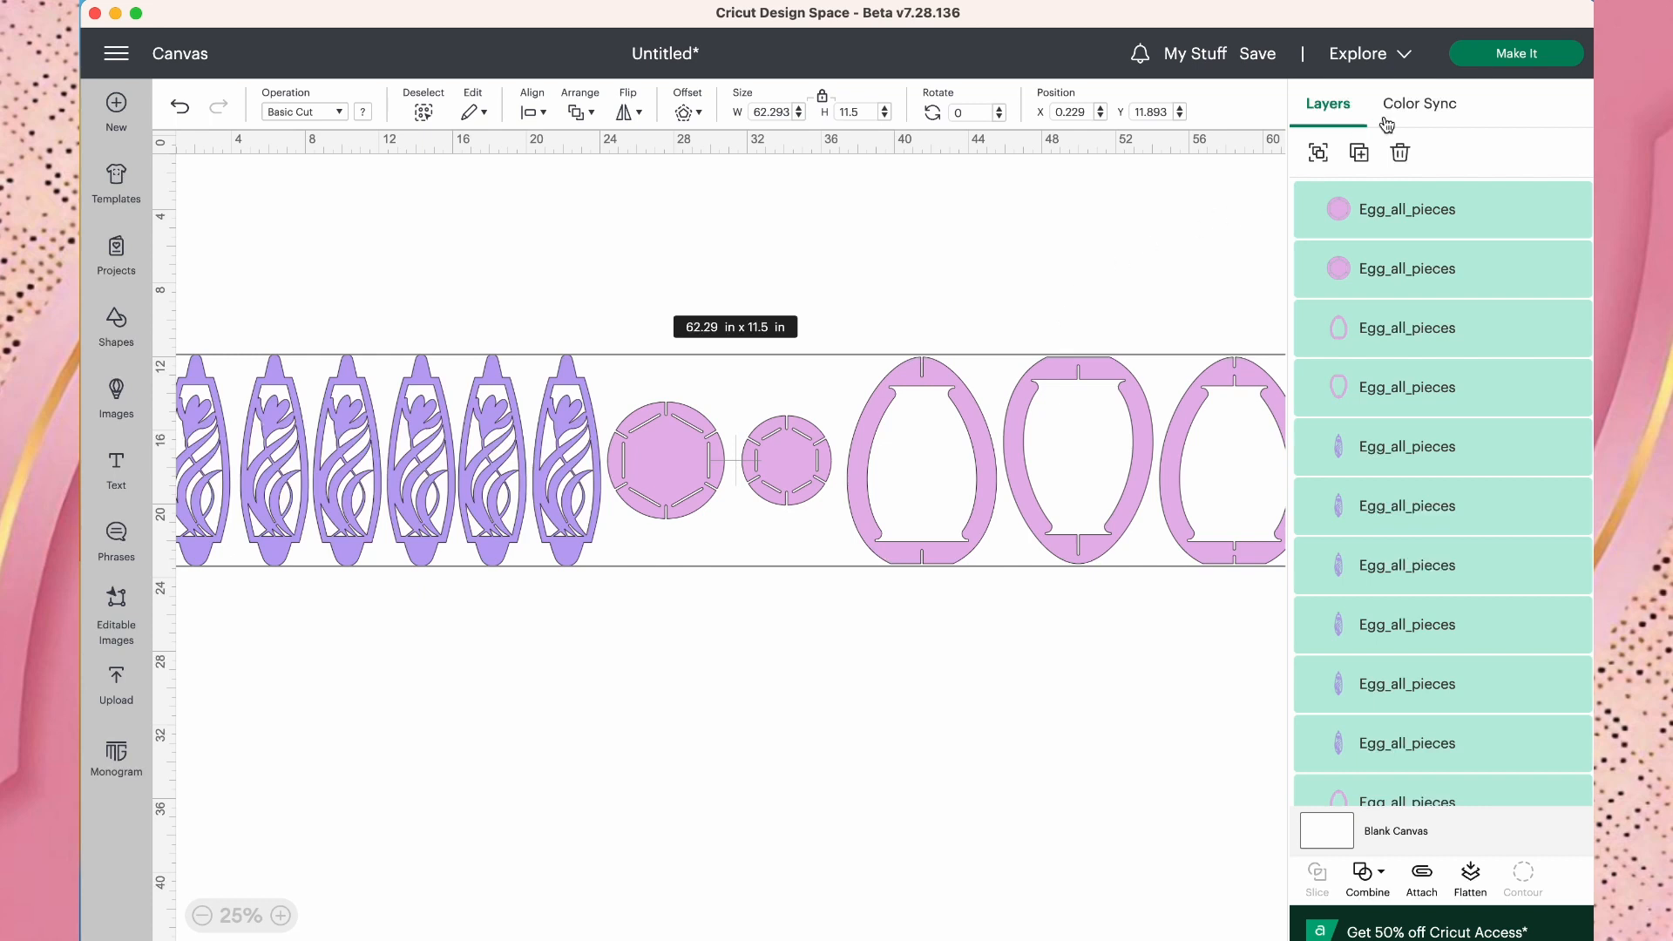
mouse_move(1515, 54)
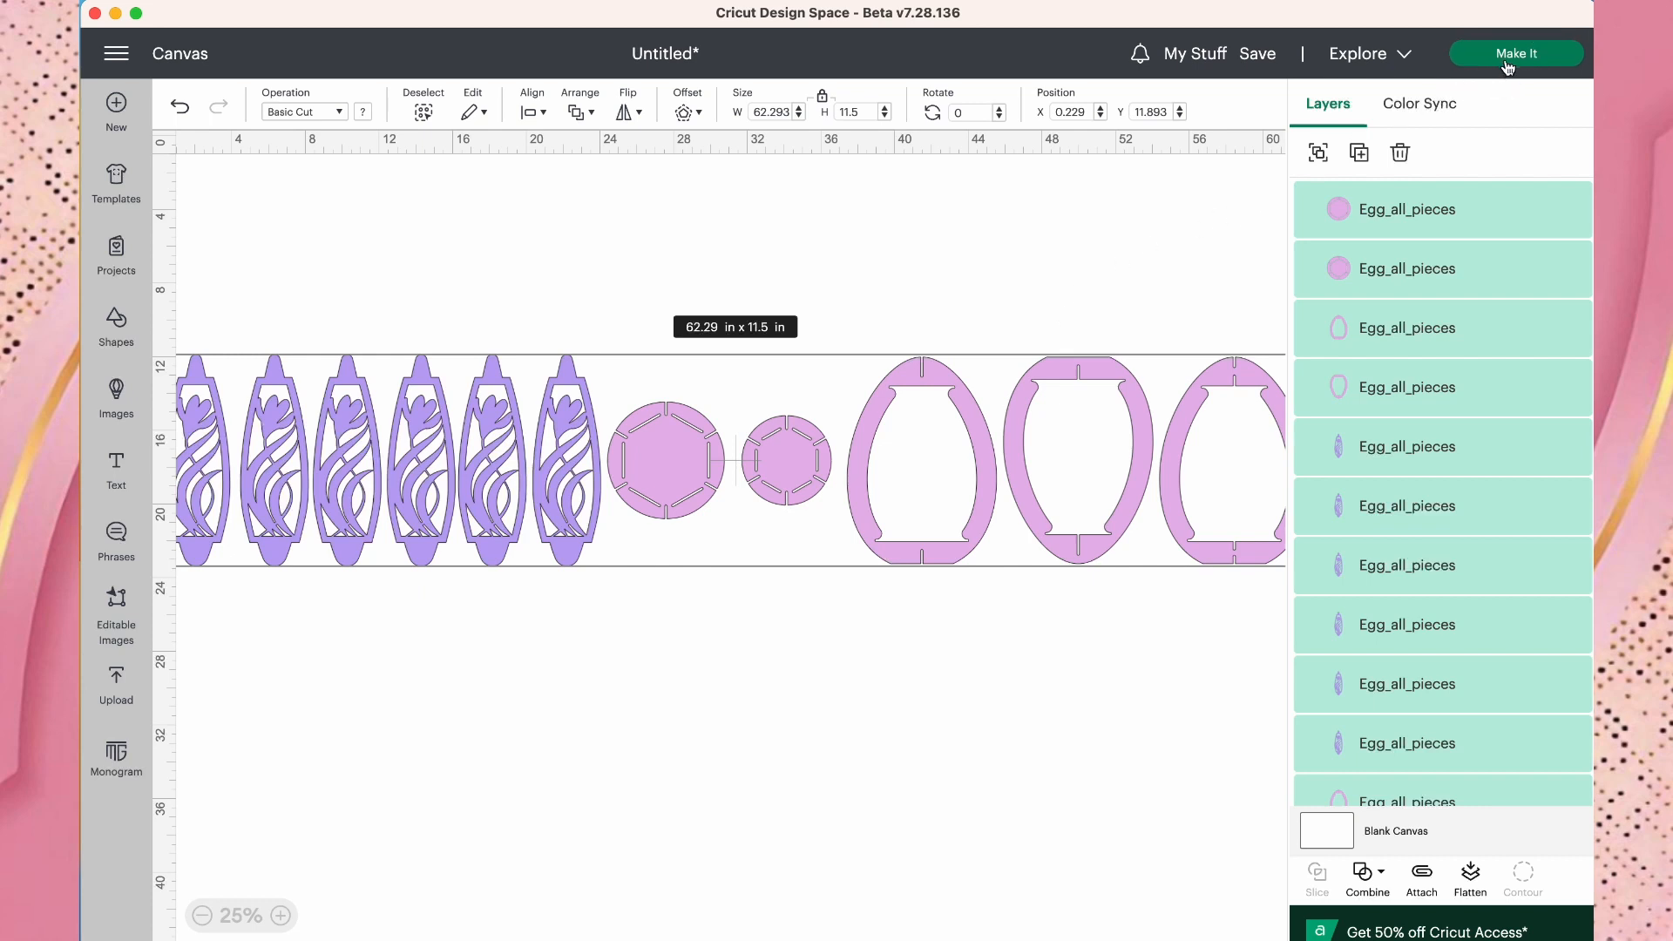
Send the design to Make It and view mat 2 with the egg frames.
left_click(1515, 54)
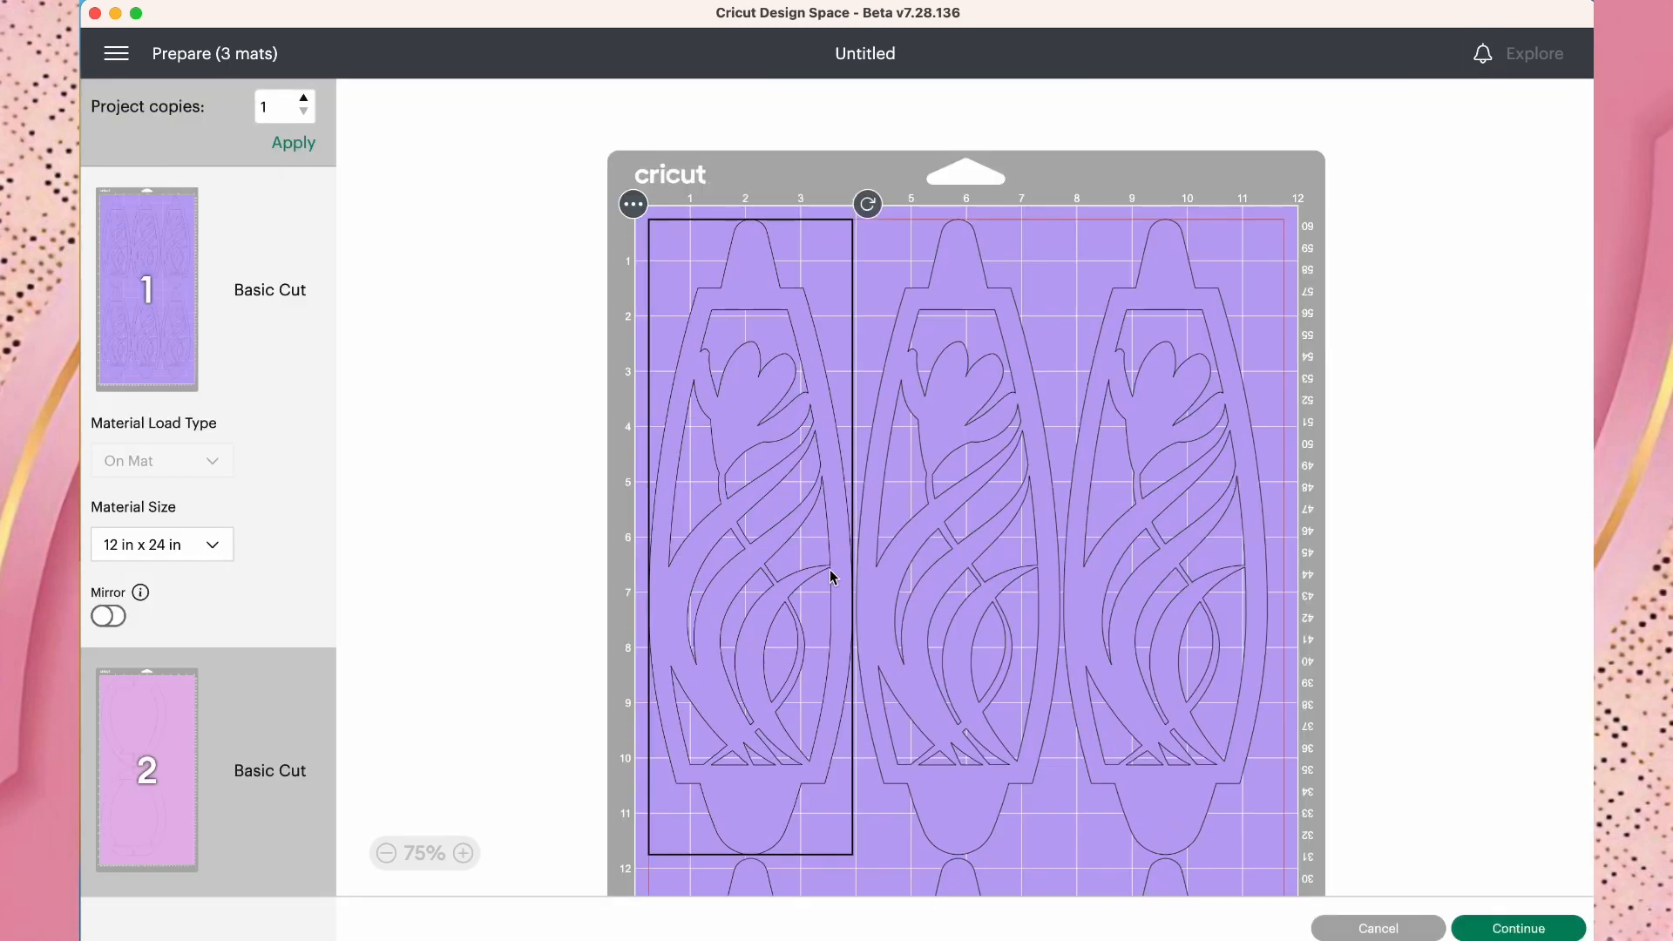
mouse_move(754, 552)
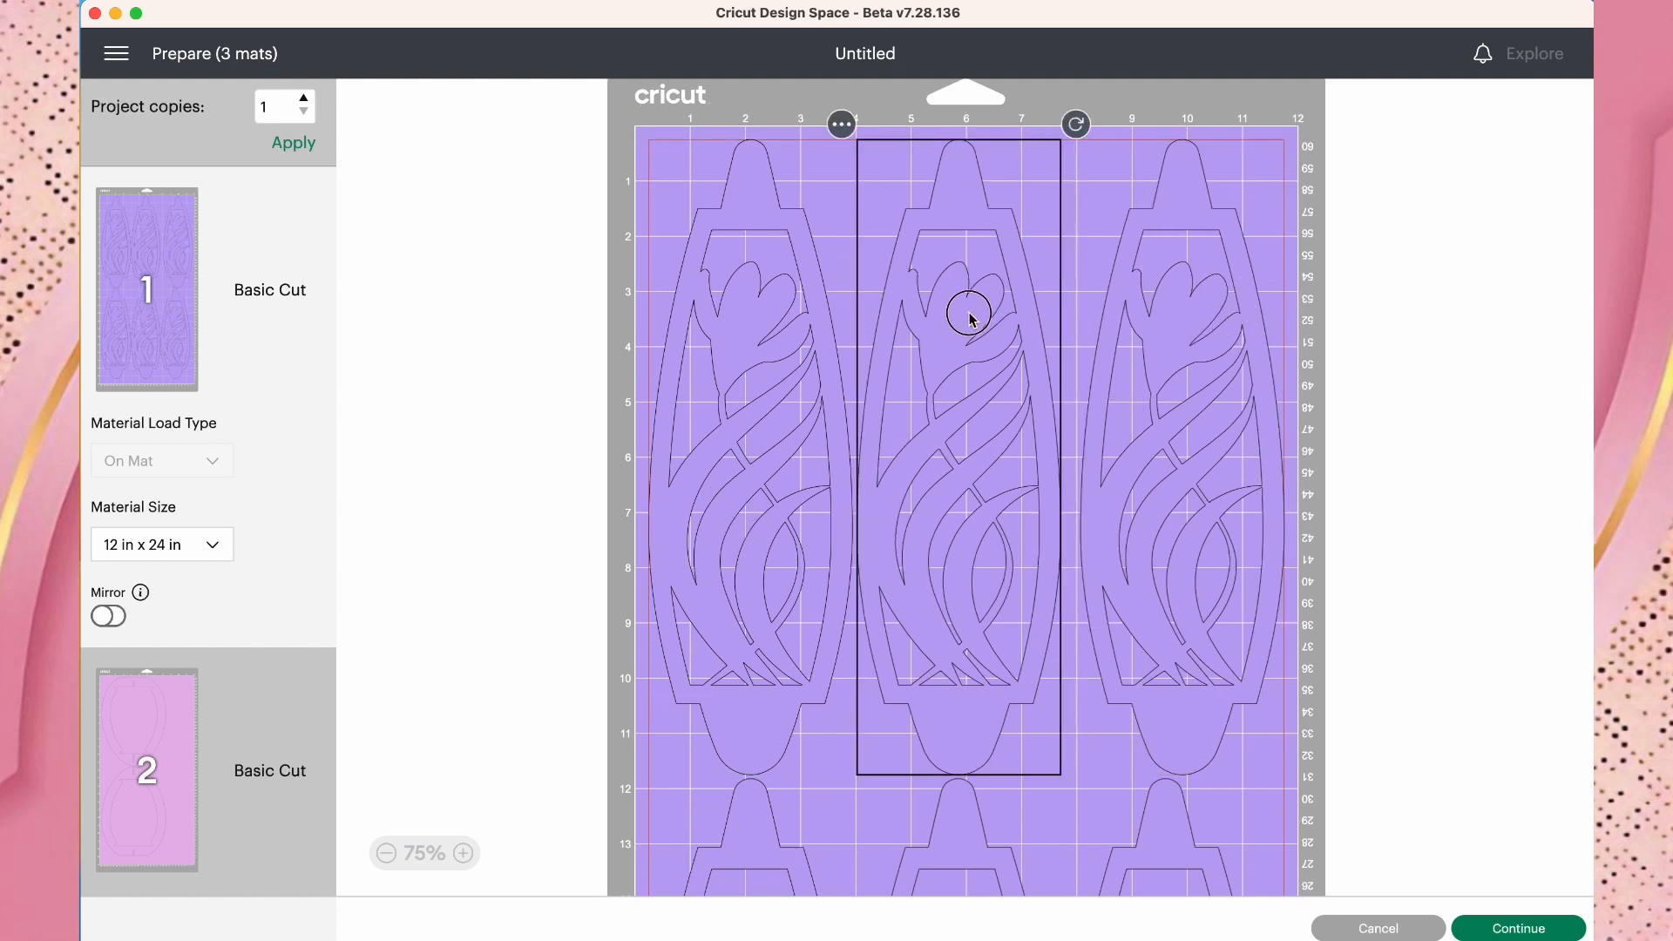
scroll("down", 3)
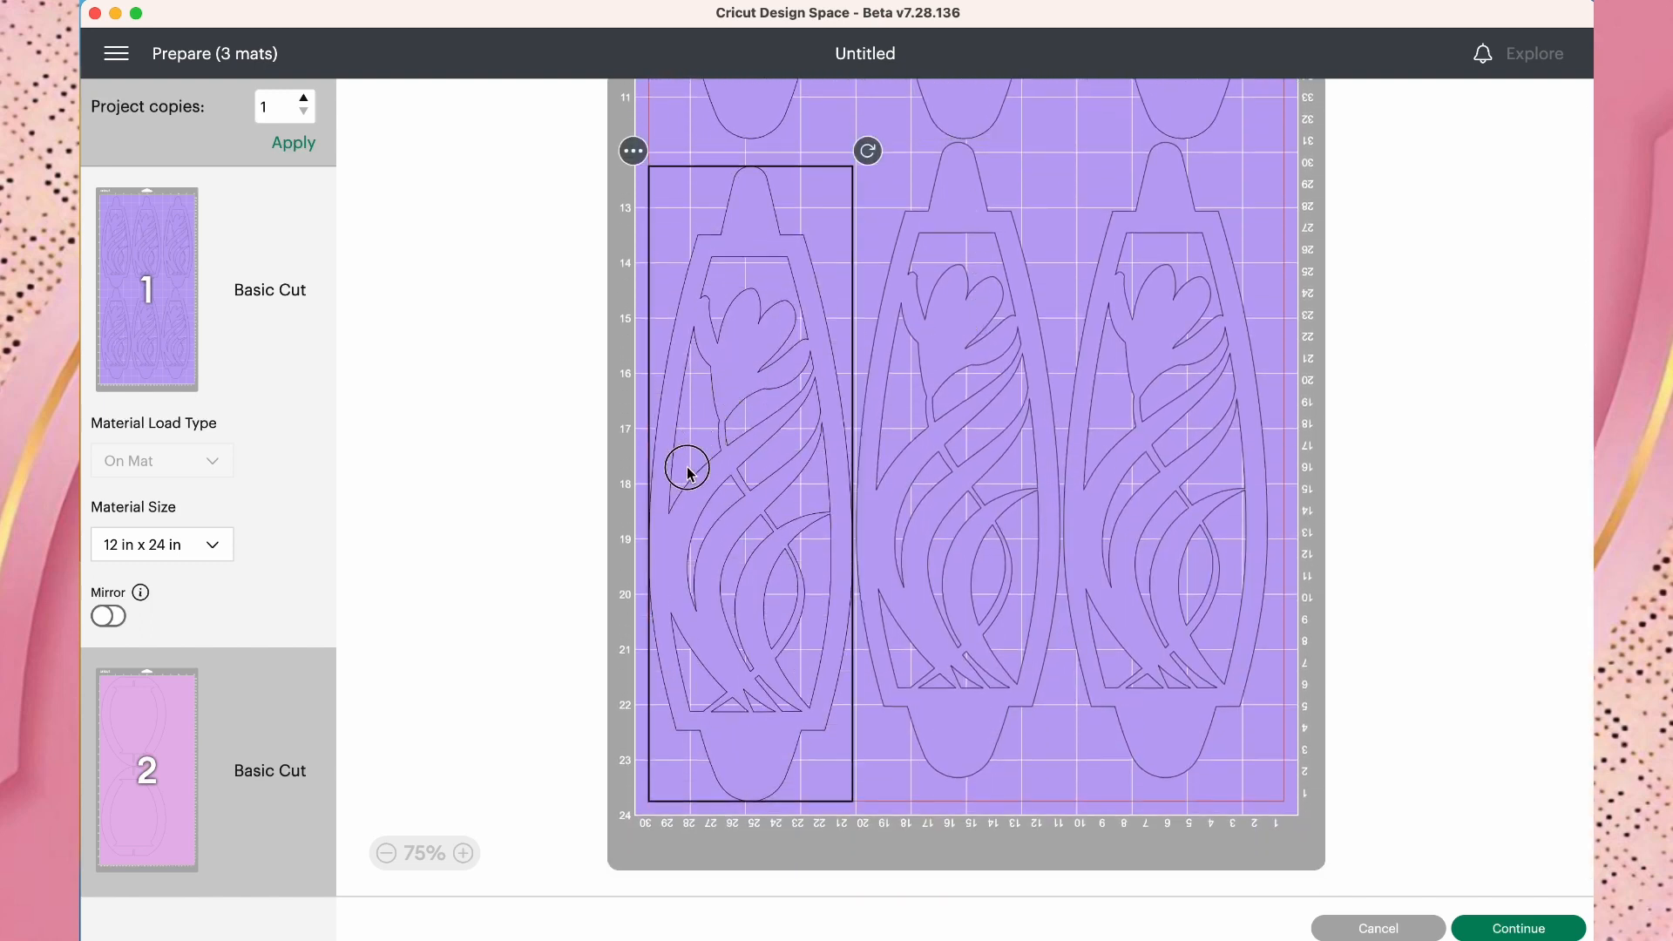
left_click(146, 769)
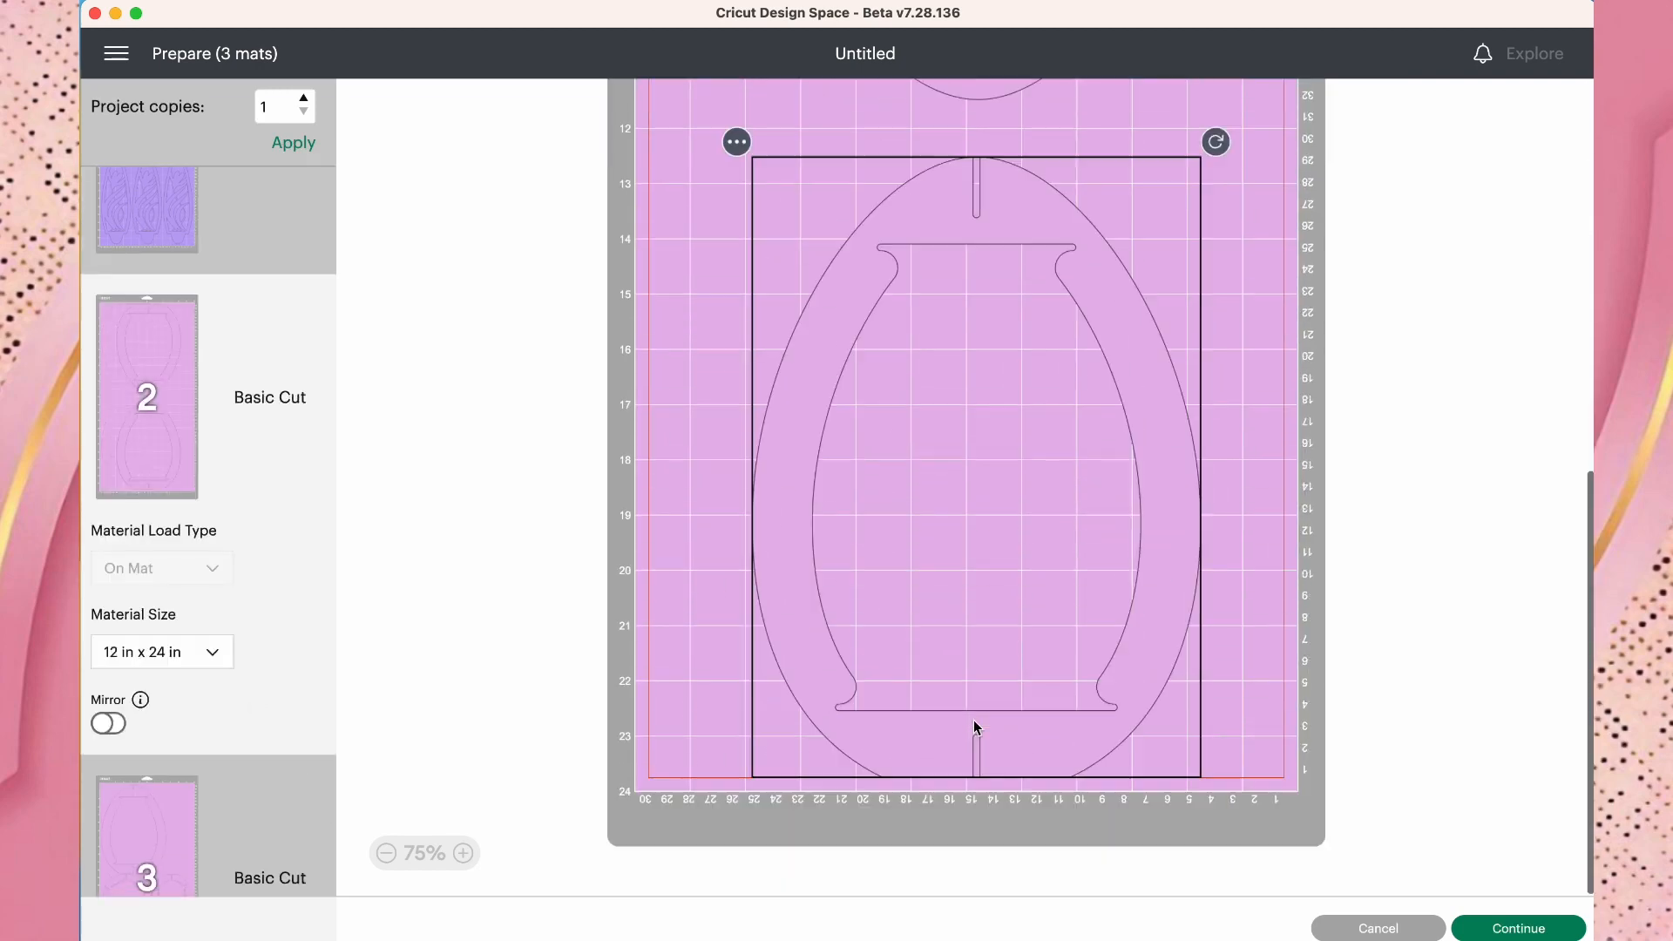
scroll("down", 3)
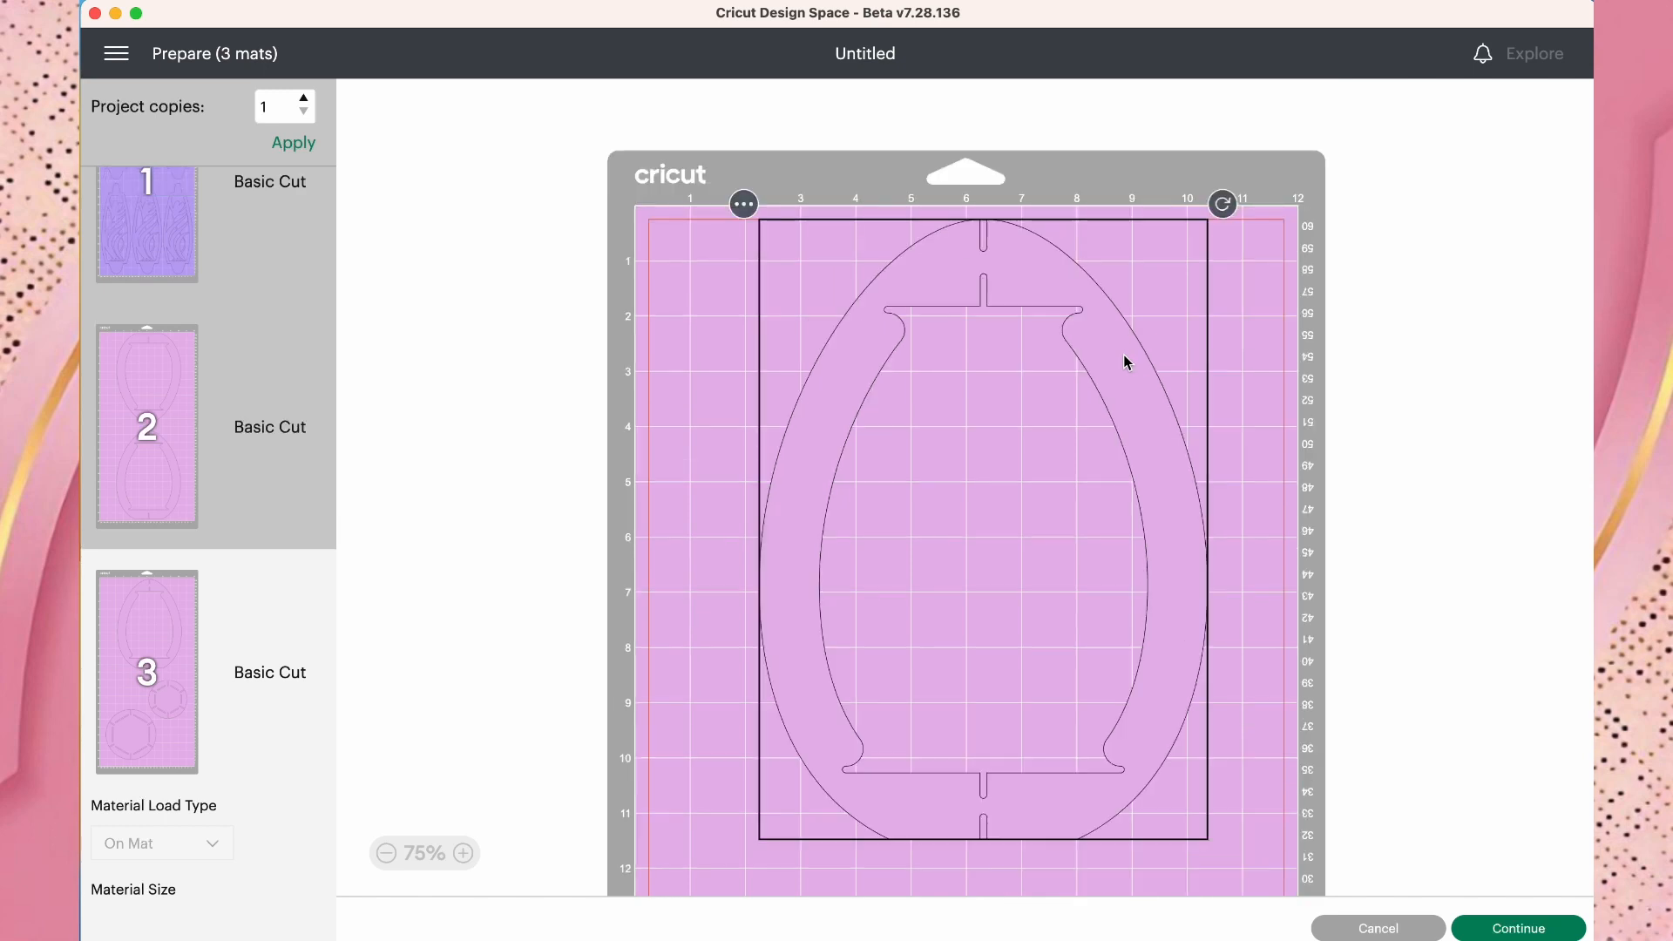
Scroll through the remaining mats to review the egg frame and hexagon circle layout.
scroll("down", 3)
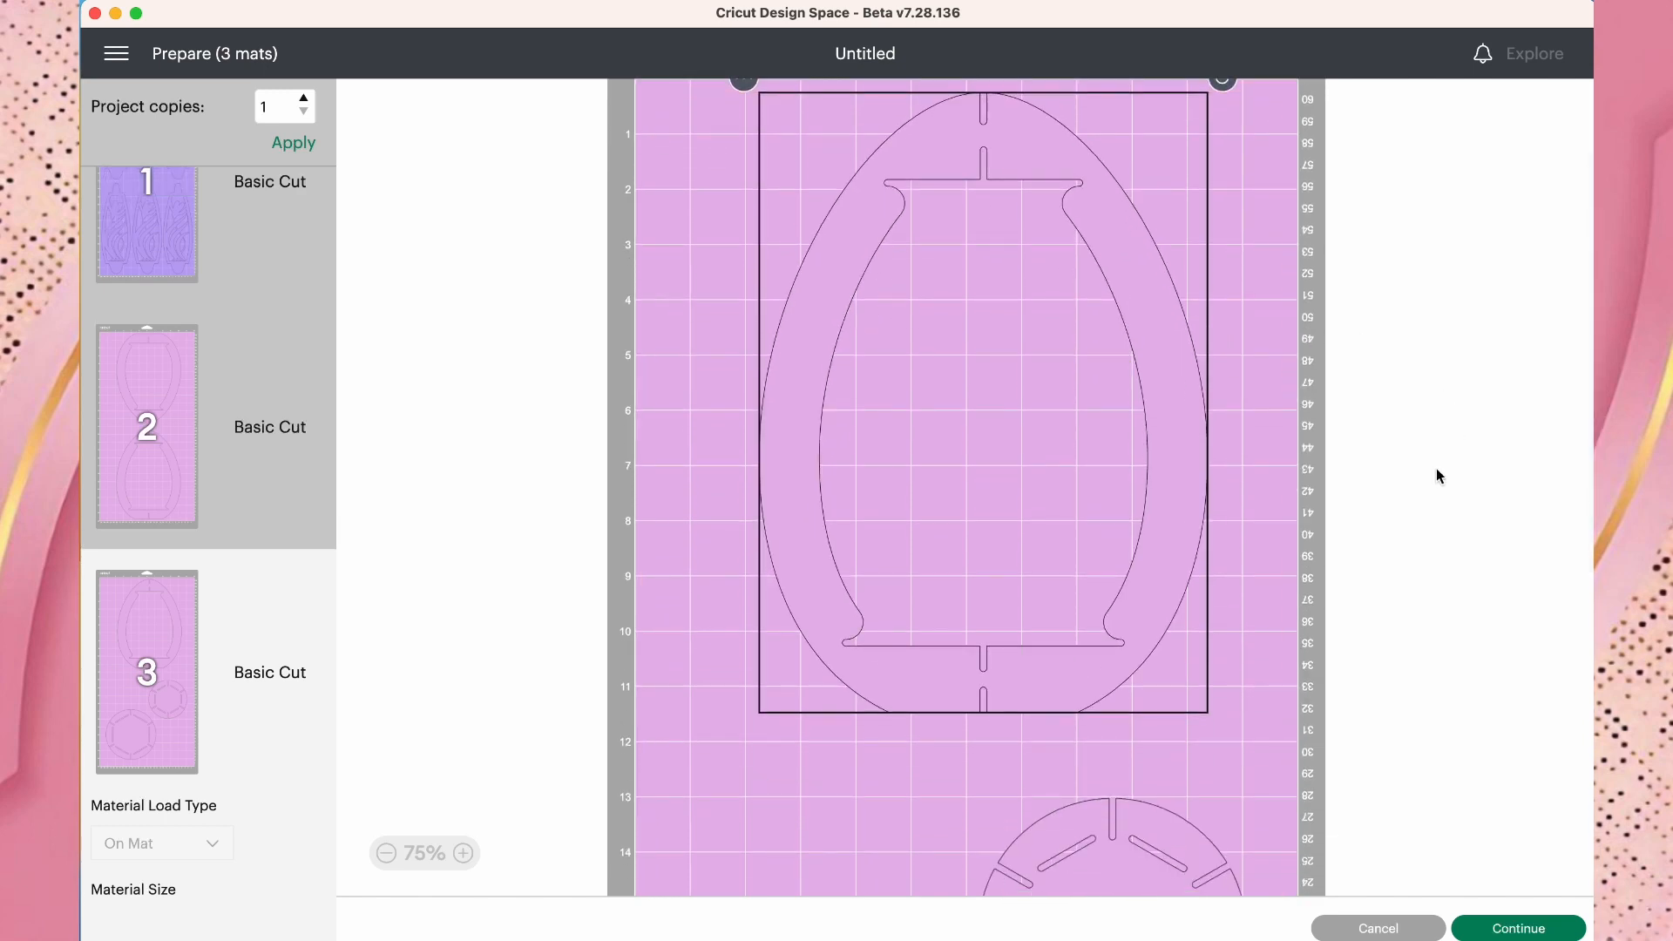
scroll("down", 3)
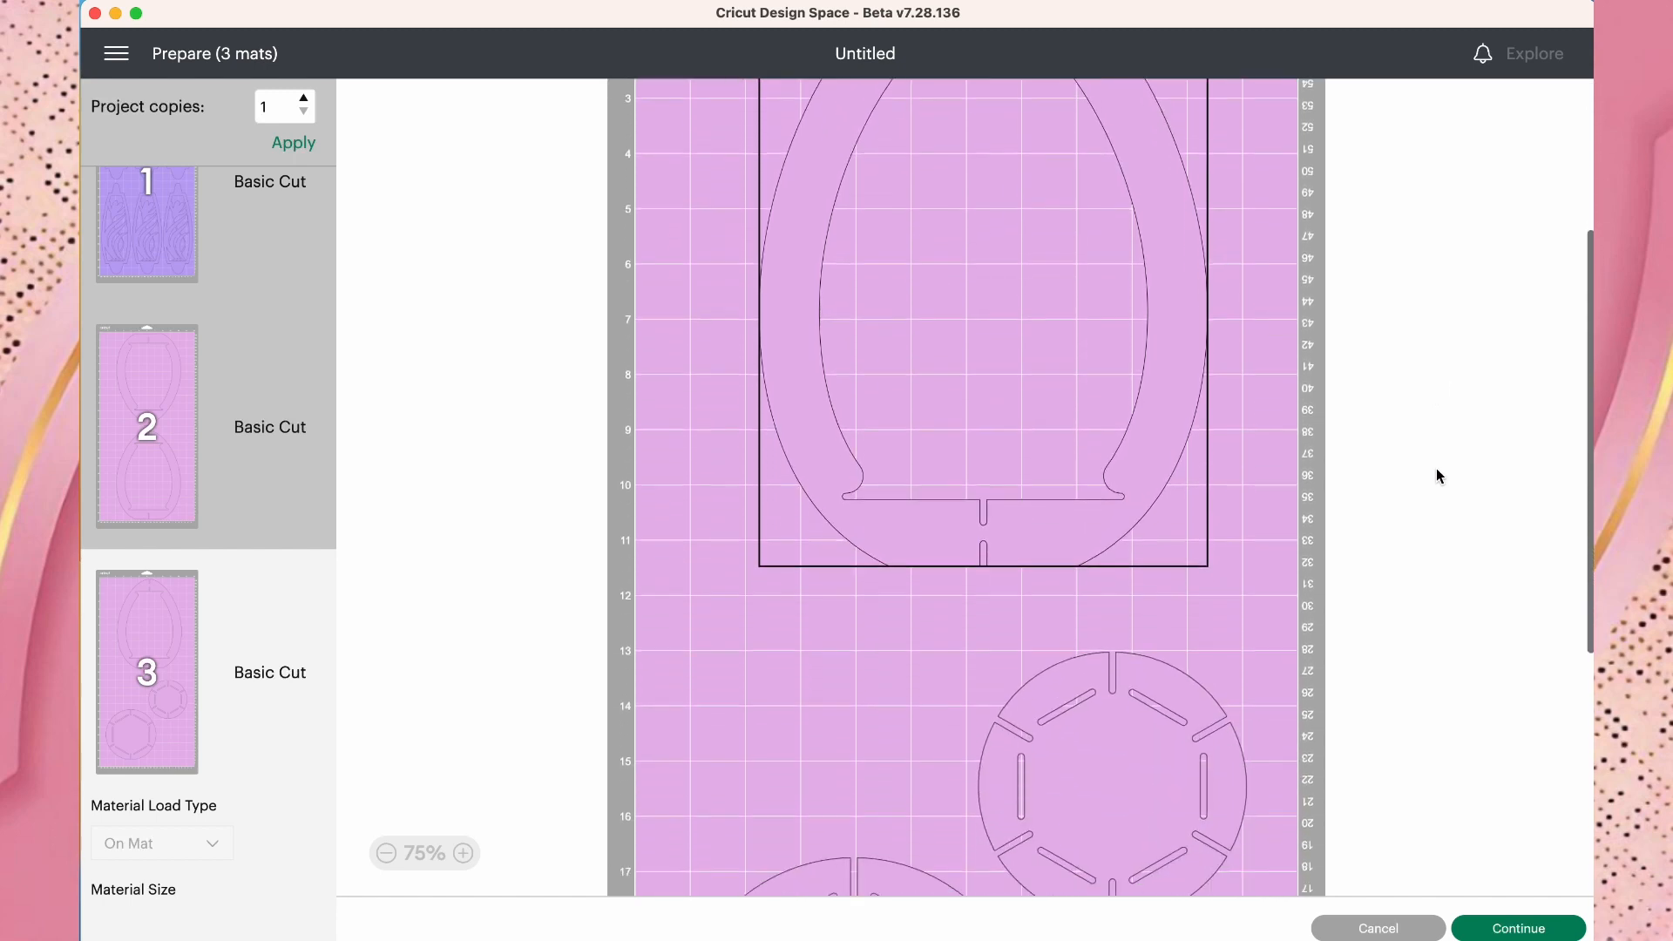
scroll("down", 3)
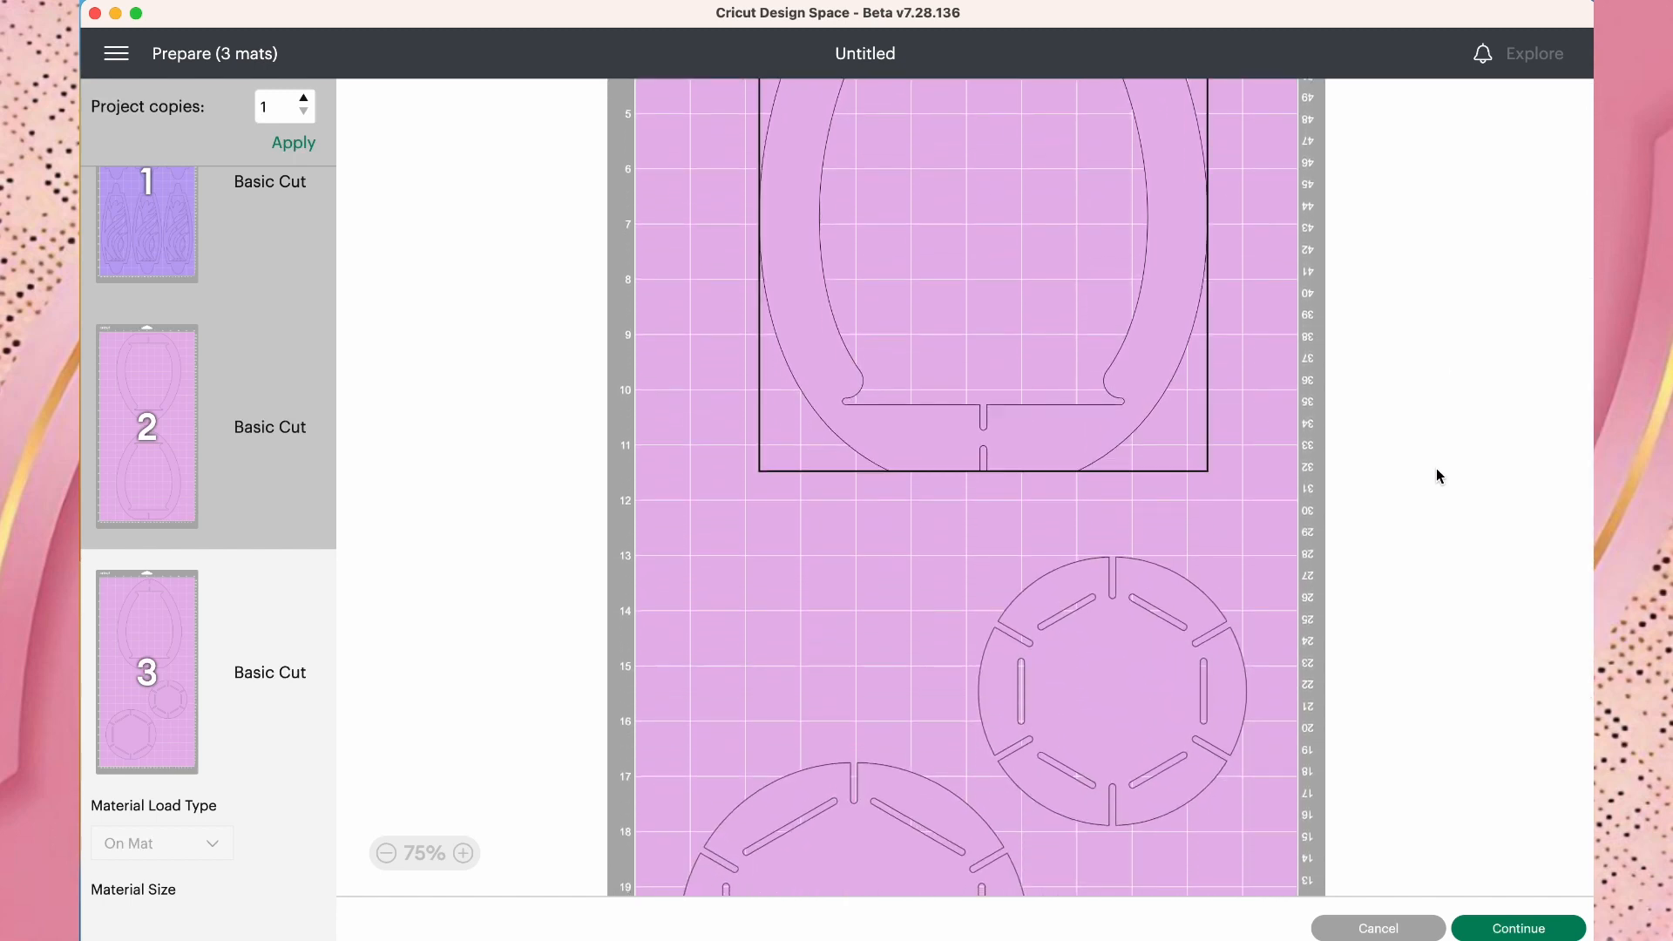
scroll("down", 3)
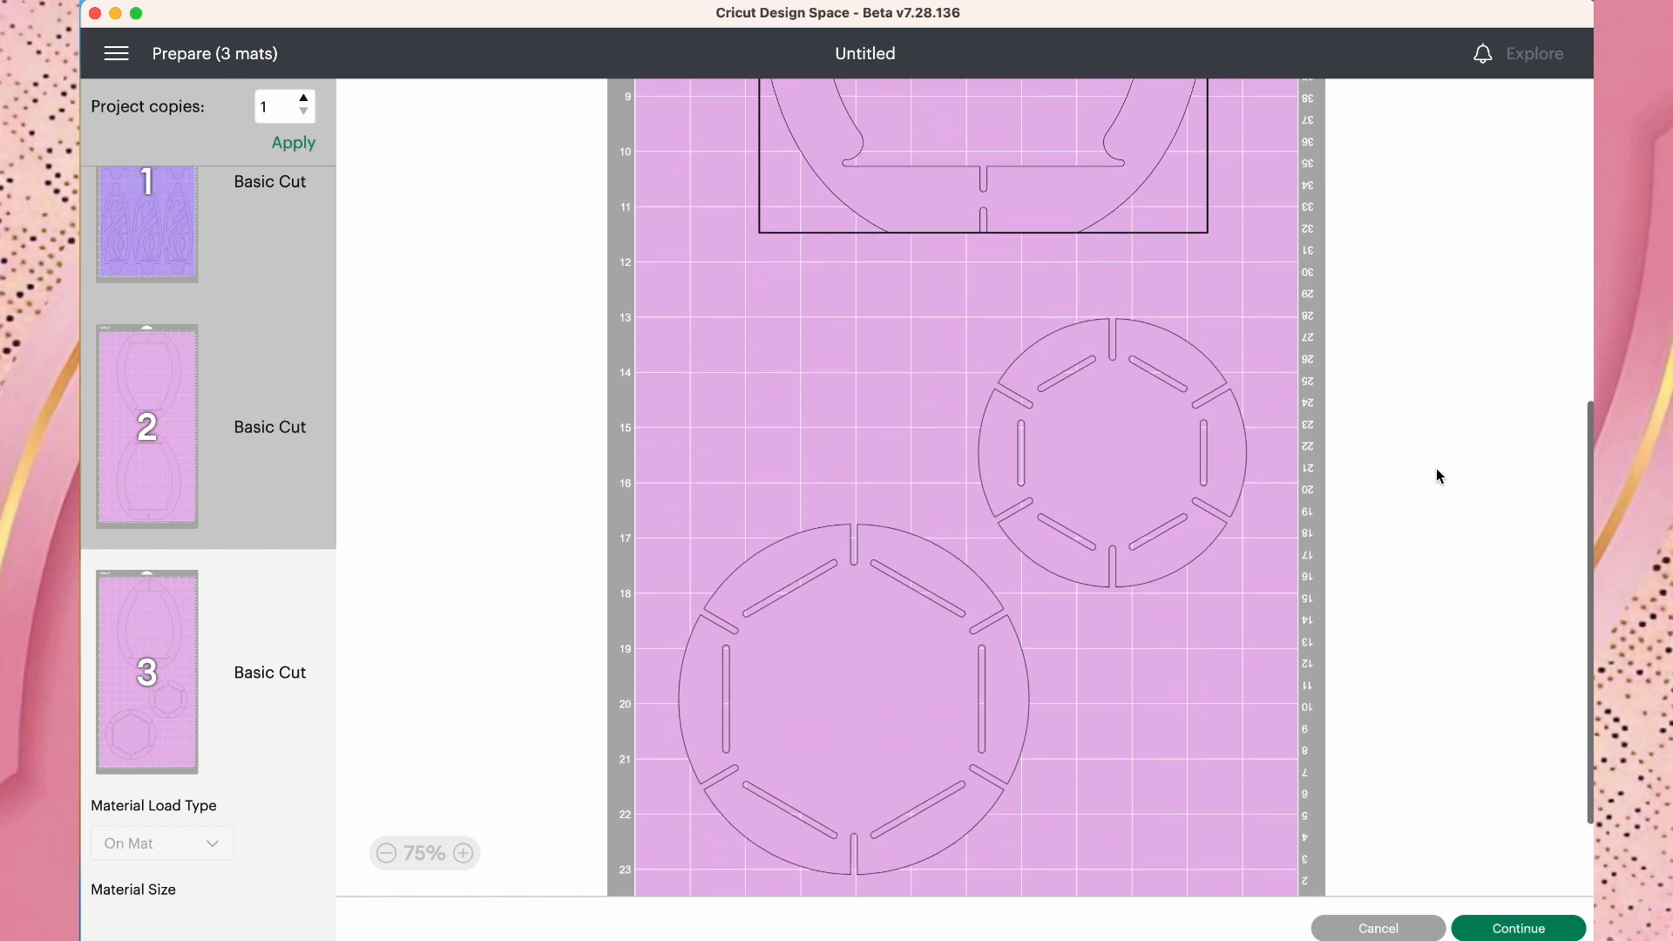